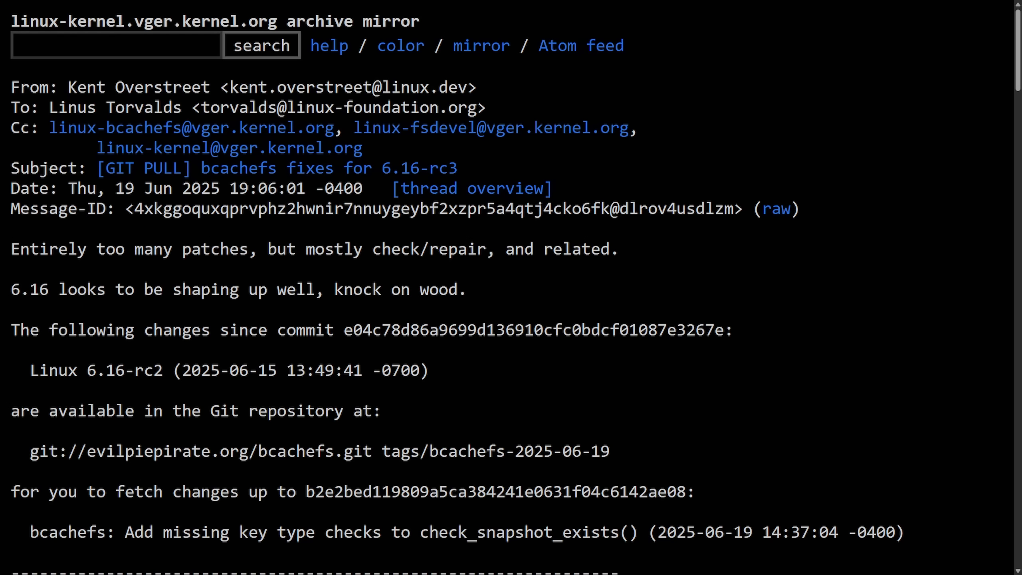
mouse_move(870, 257)
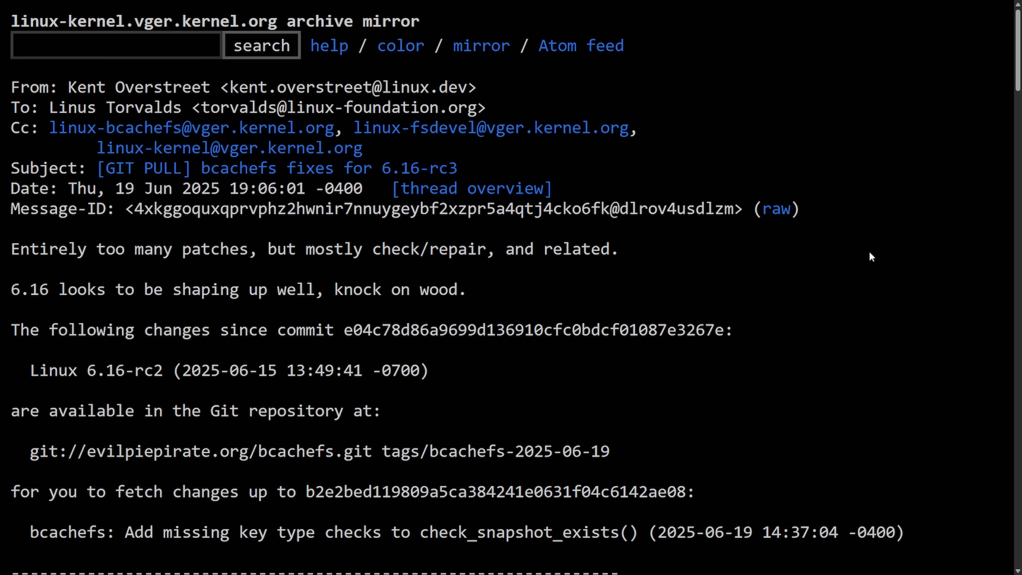
mouse_move(760, 312)
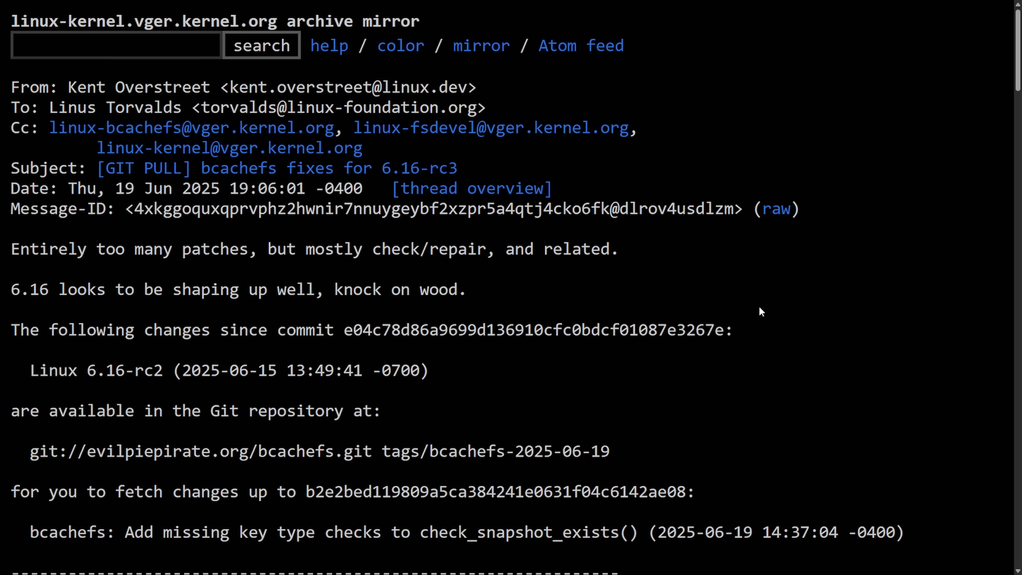
mouse_move(717, 318)
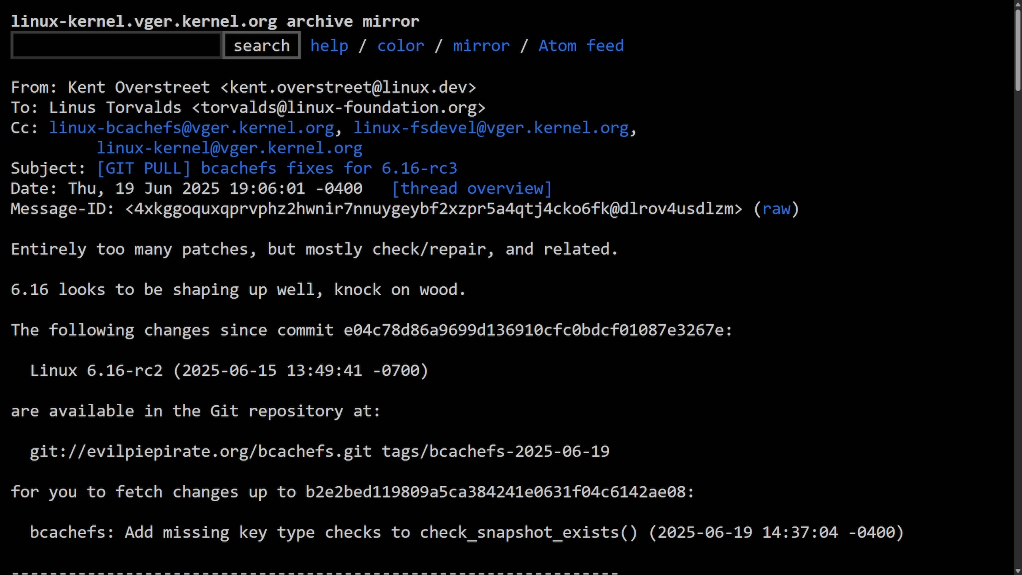
mouse_move(597, 248)
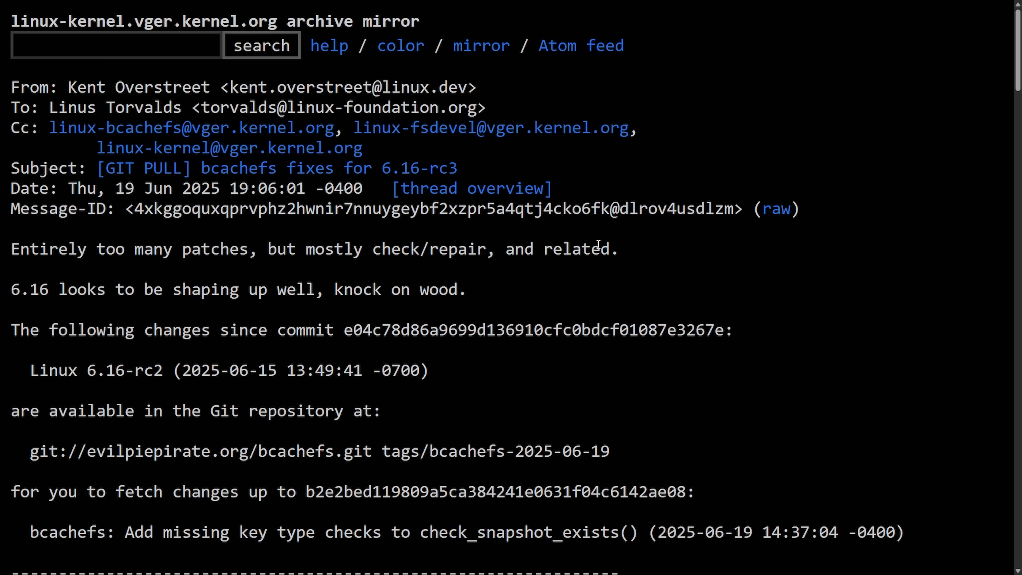
mouse_move(601, 317)
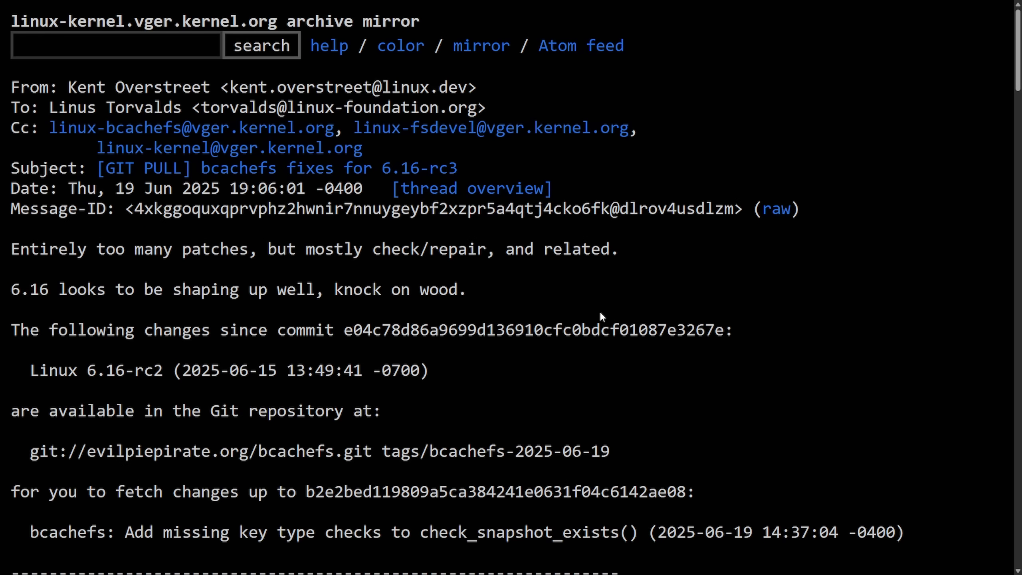
mouse_move(519, 352)
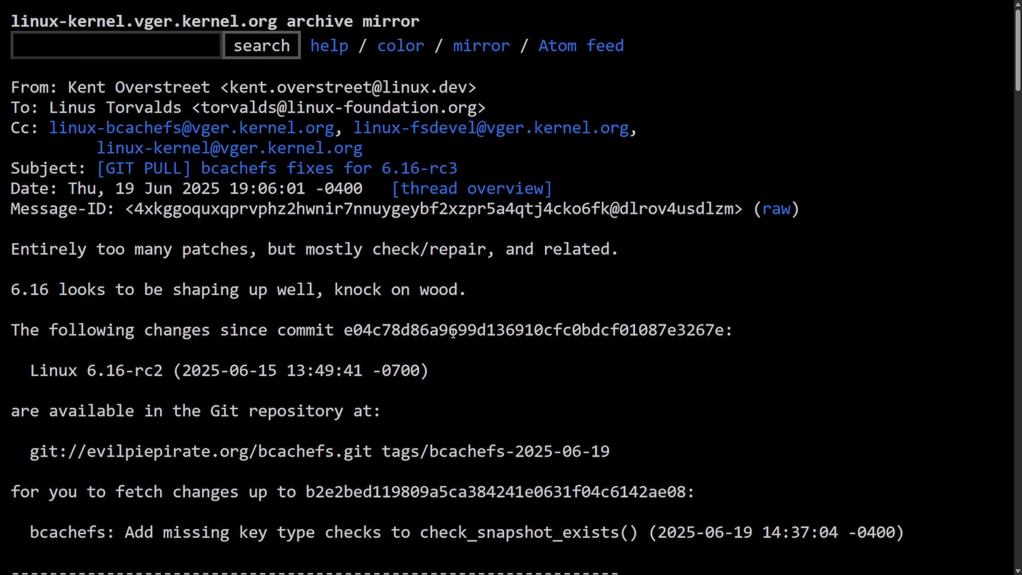
Highlight the journal_rewind option name and the sentence about resetting the filesystem to an earlier point
scroll("down", 3)
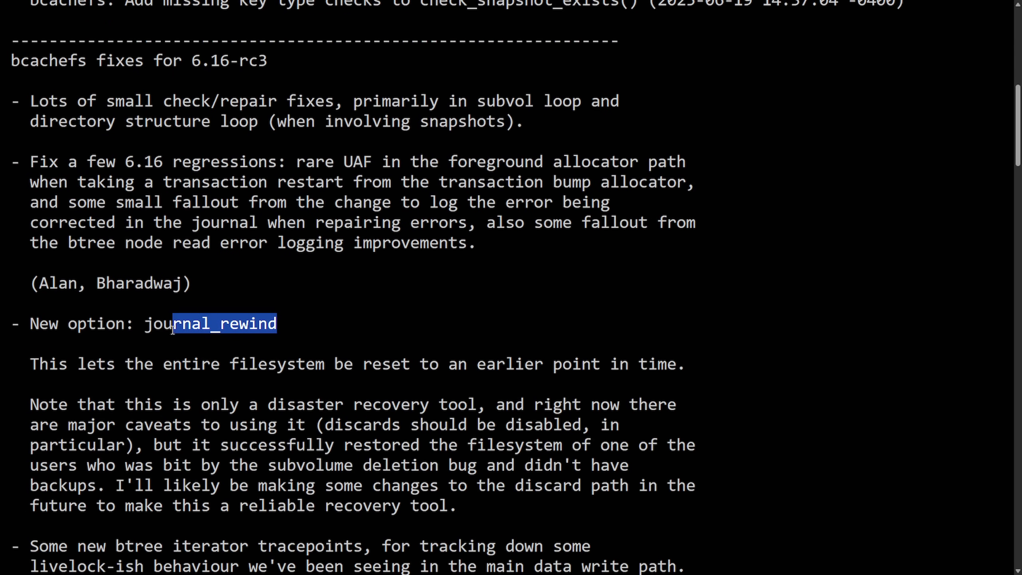
left_click(791, 247)
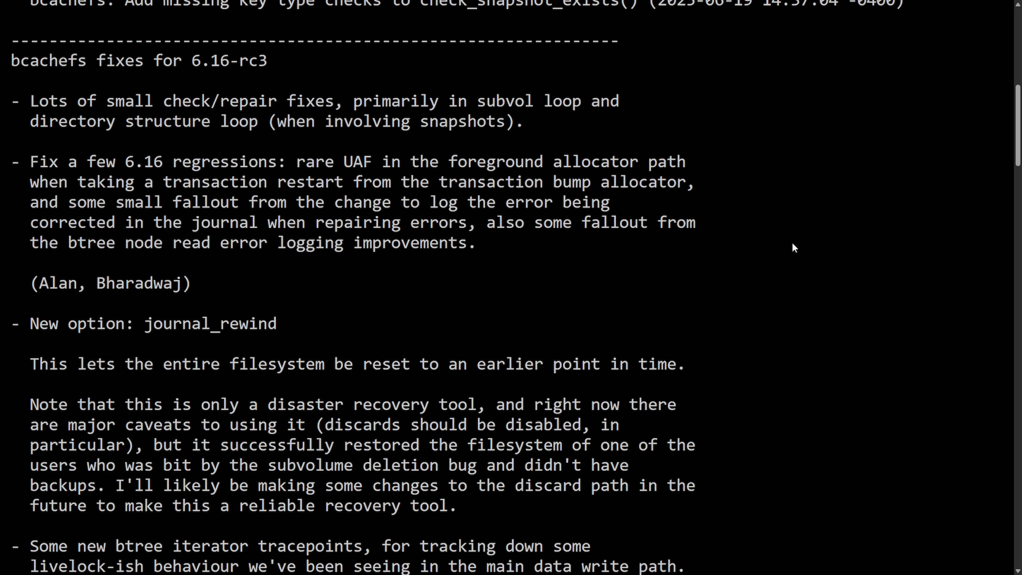
double_click(209, 324)
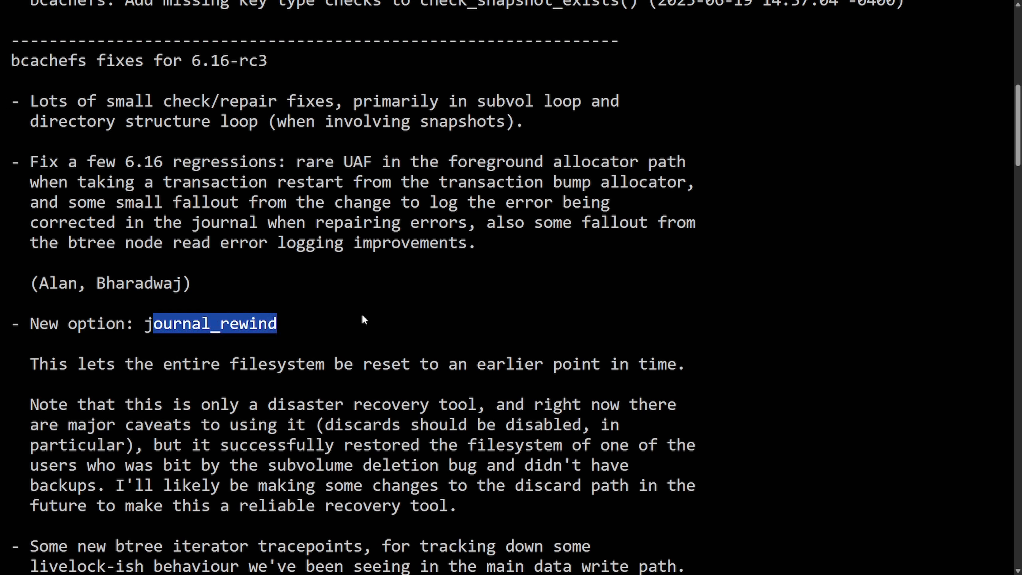
mouse_move(359, 319)
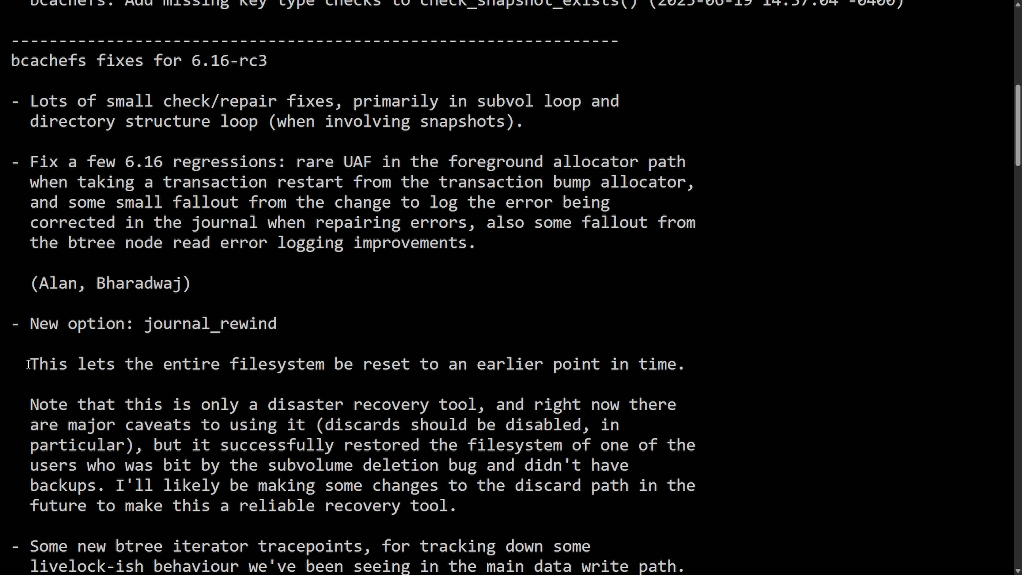
left_click_drag(31, 364, 417, 364)
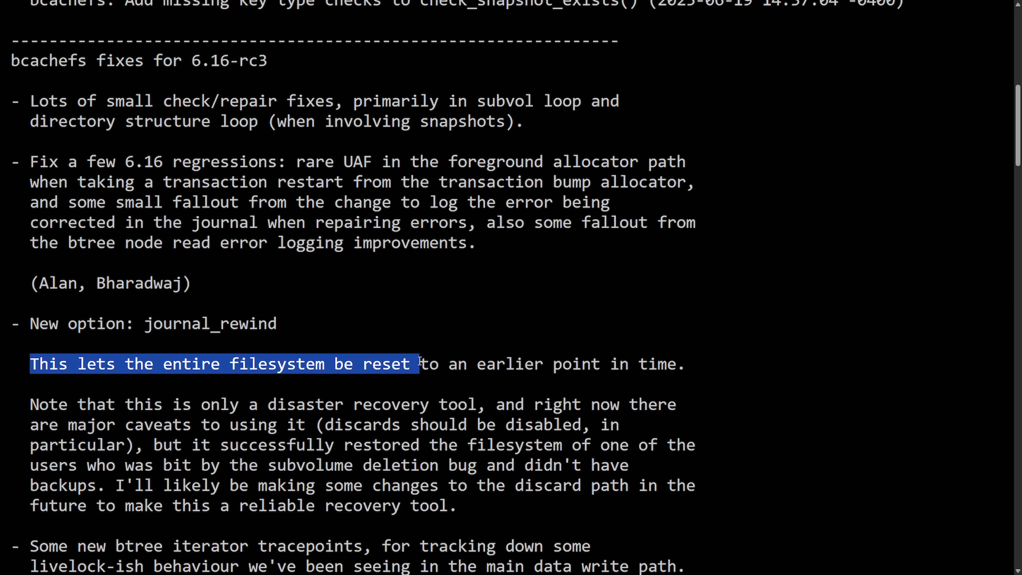
left_click(655, 382)
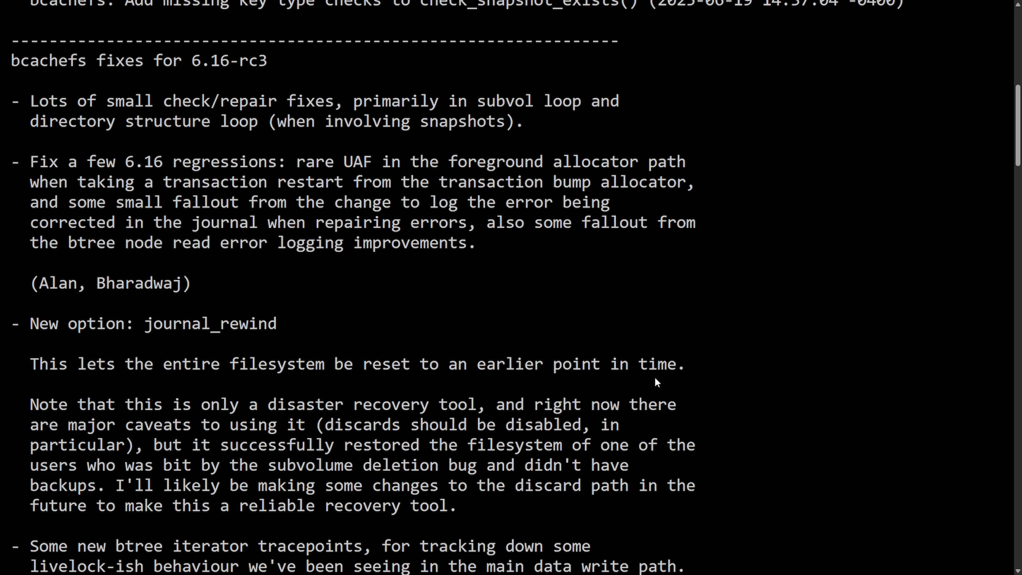
double_click(288, 404)
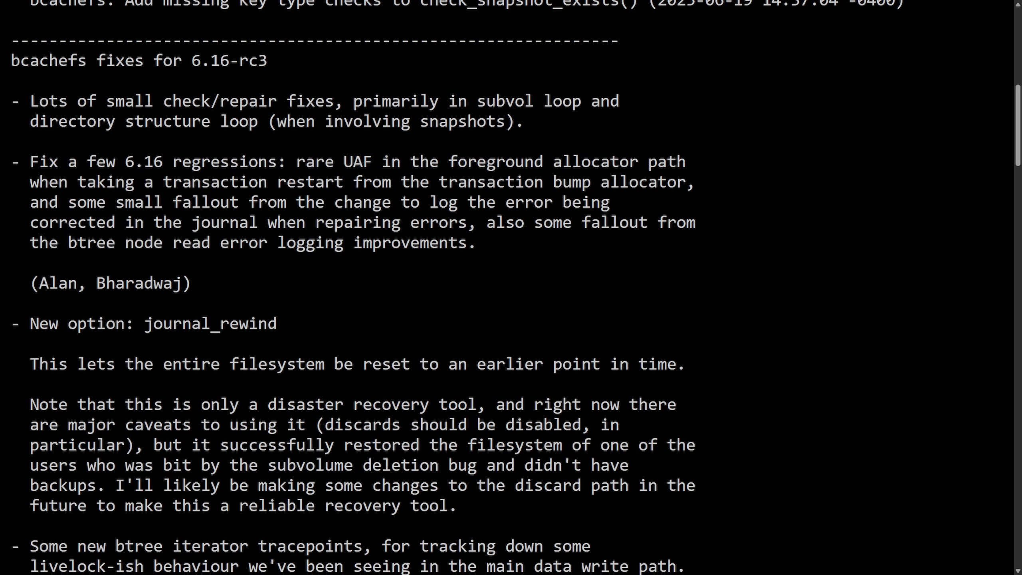
mouse_move(774, 247)
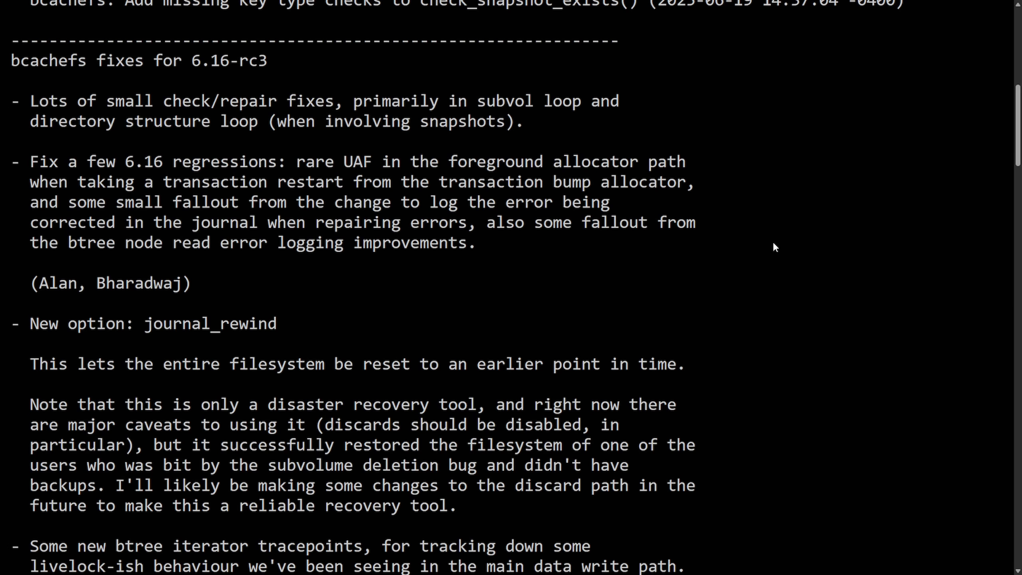
mouse_move(321, 325)
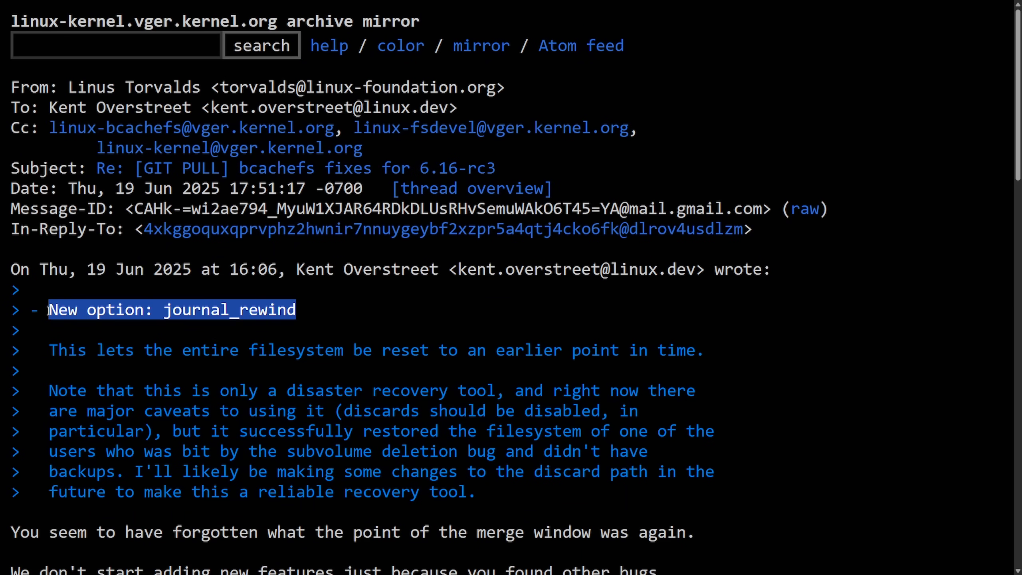
scroll("down", 3)
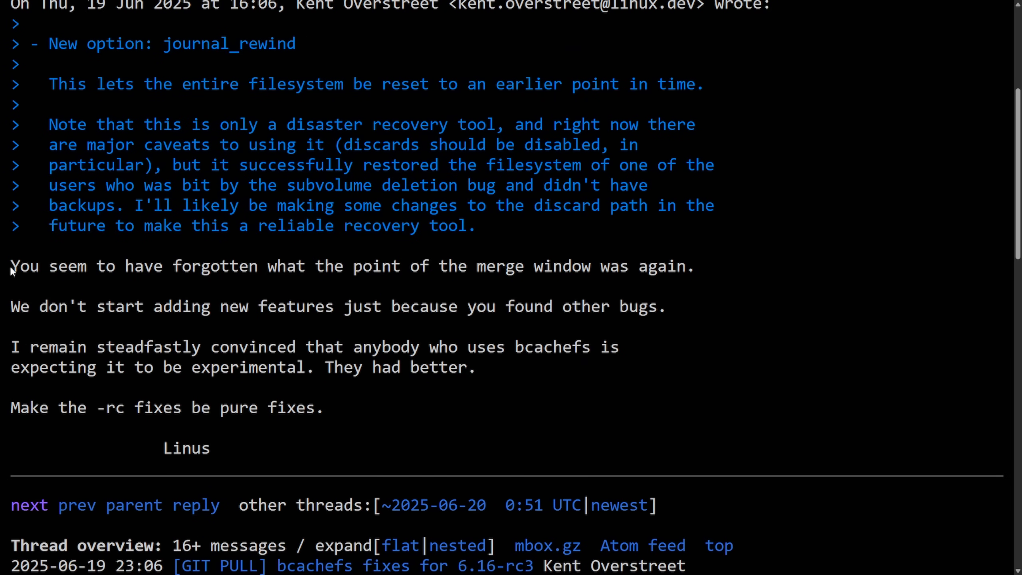
left_click_drag(11, 265, 311, 265)
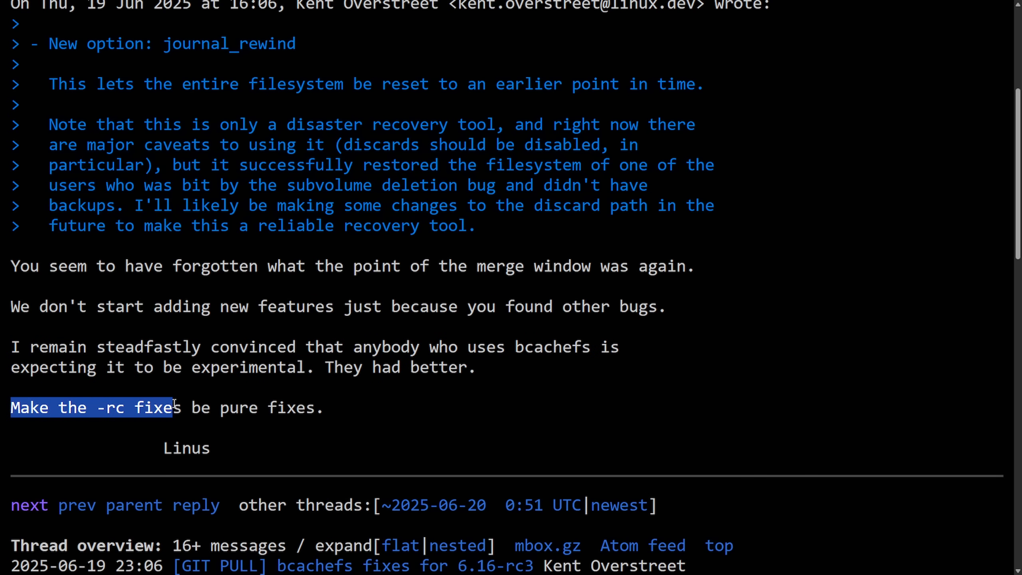
left_click_drag(174, 407, 325, 407)
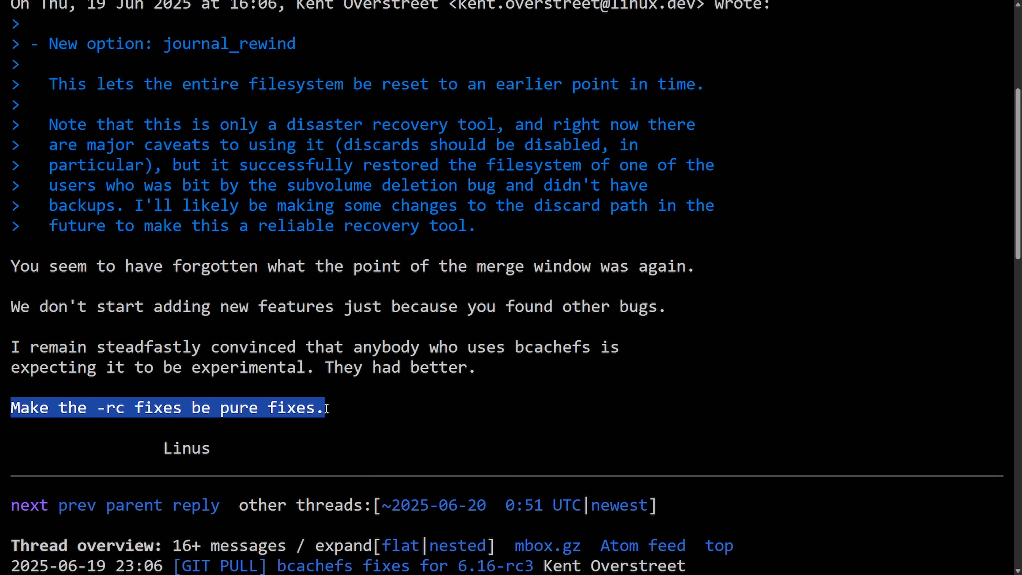
left_click(307, 444)
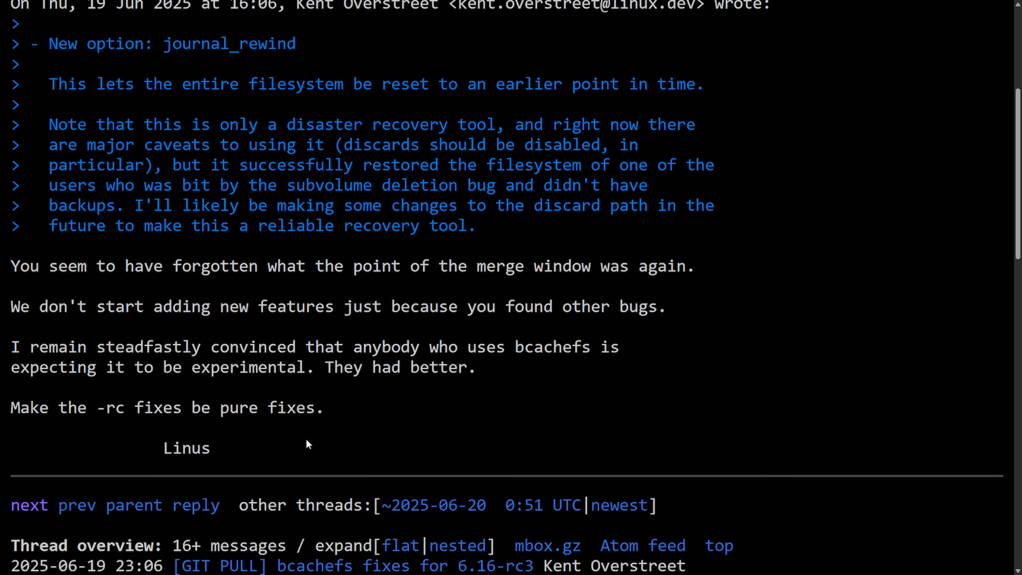
mouse_move(815, 259)
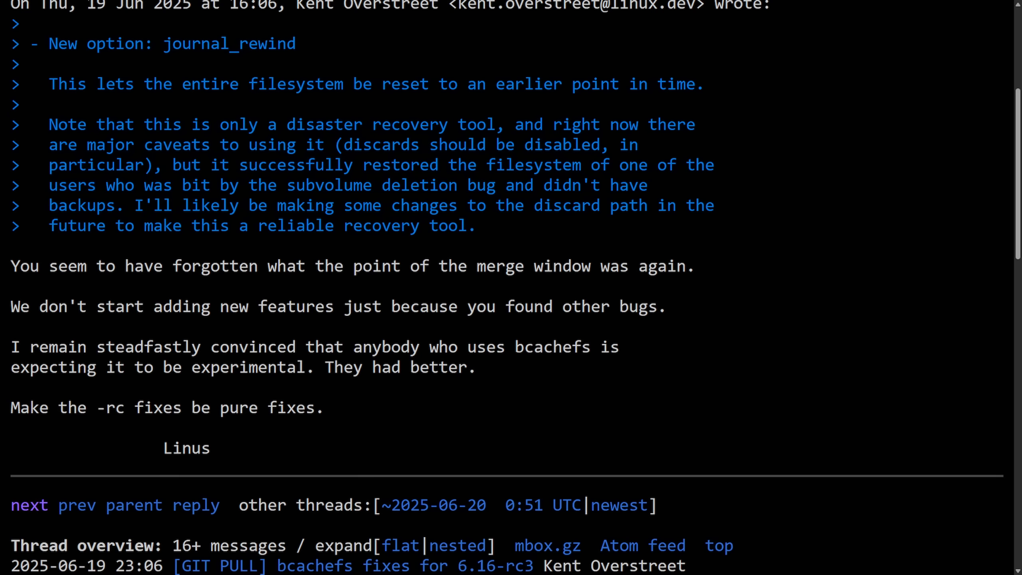
mouse_move(778, 337)
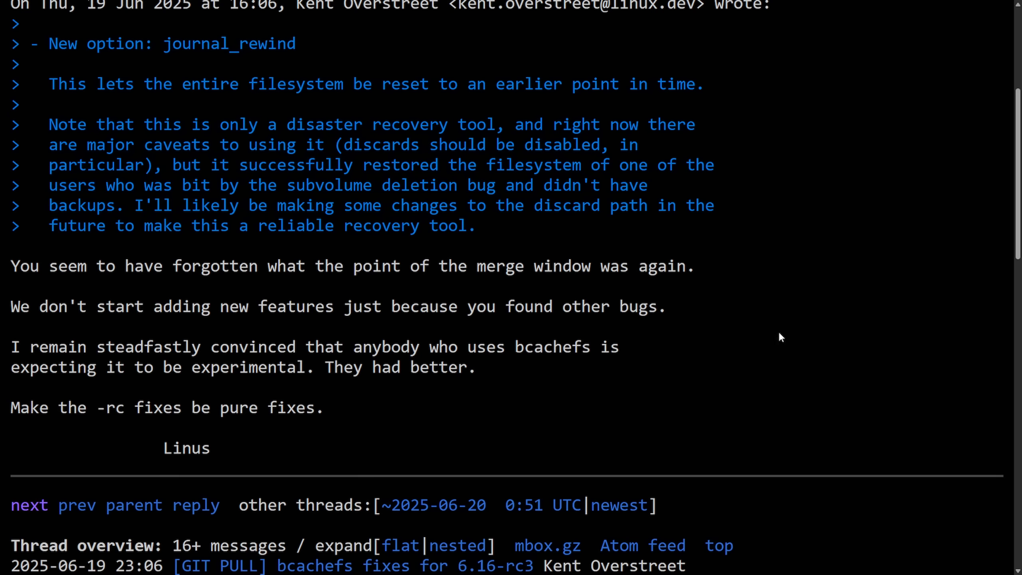
mouse_move(824, 309)
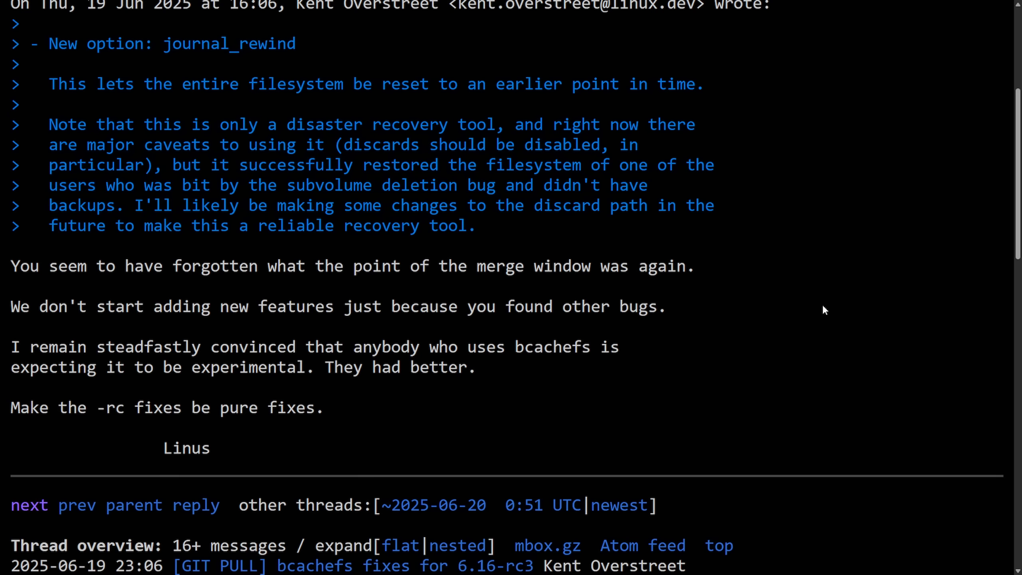
mouse_move(935, 286)
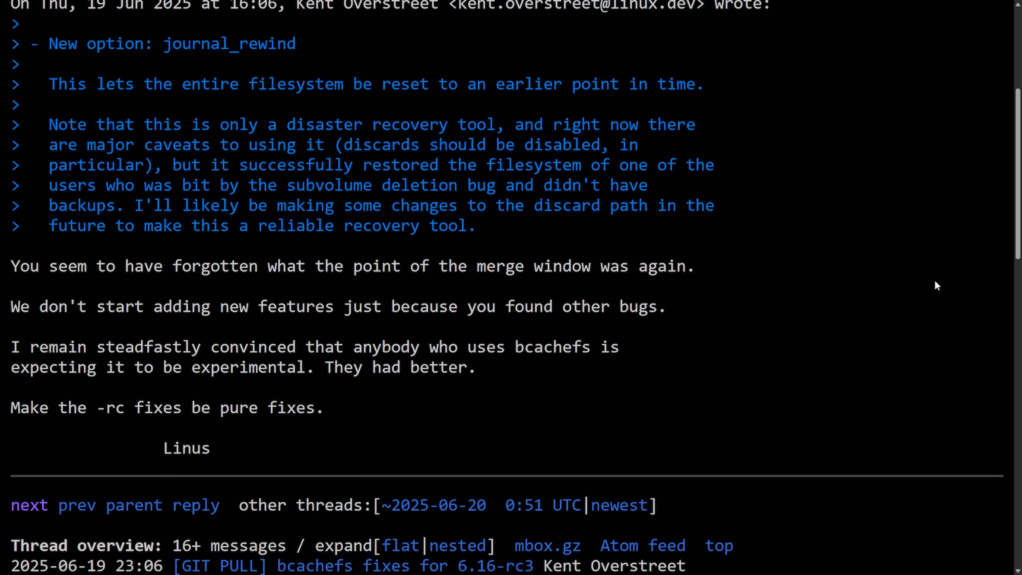
left_click_drag(12, 265, 219, 448)
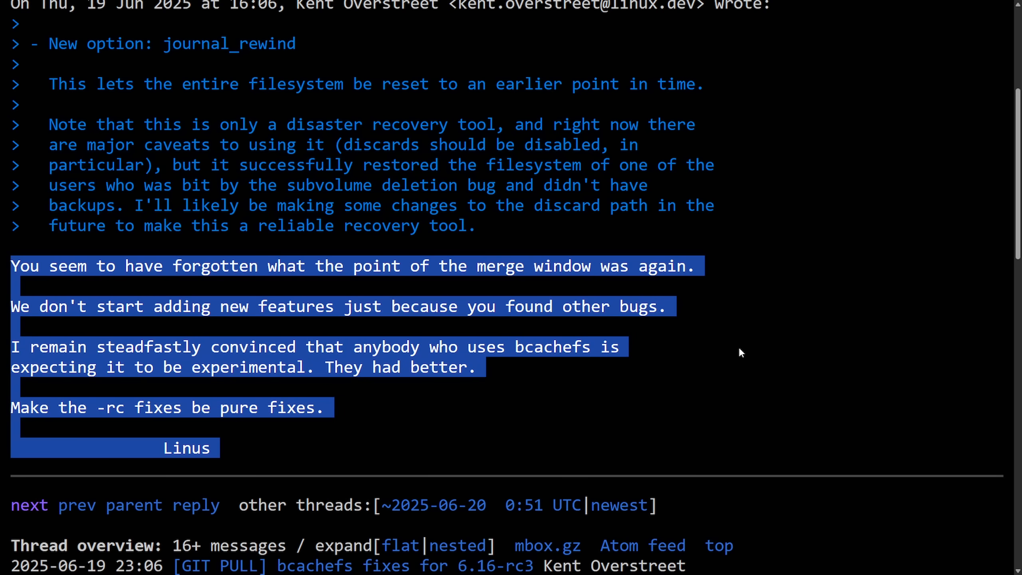
left_click(752, 364)
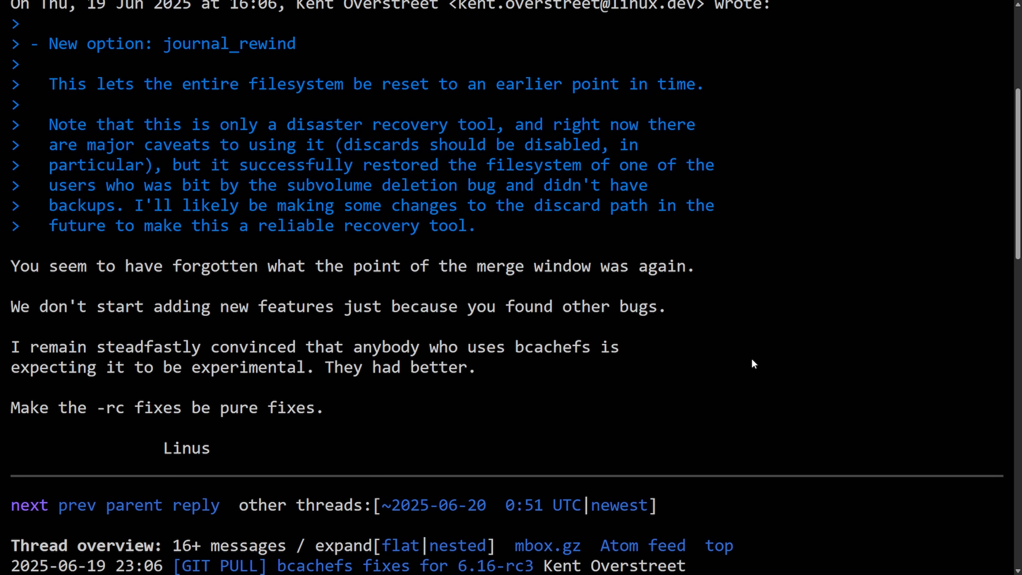
scroll("down", 3)
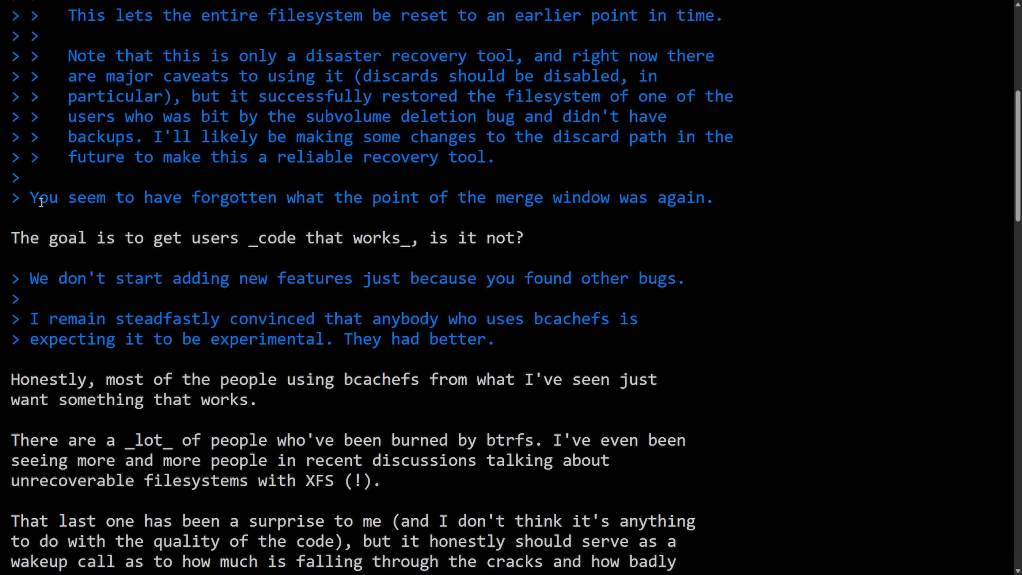
left_click_drag(31, 197, 269, 197)
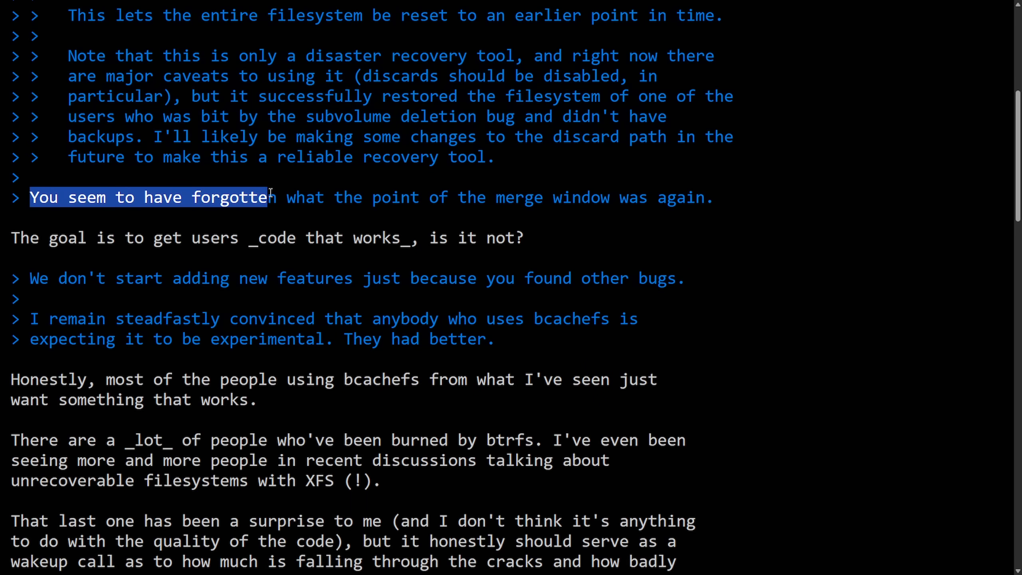
left_click(135, 234)
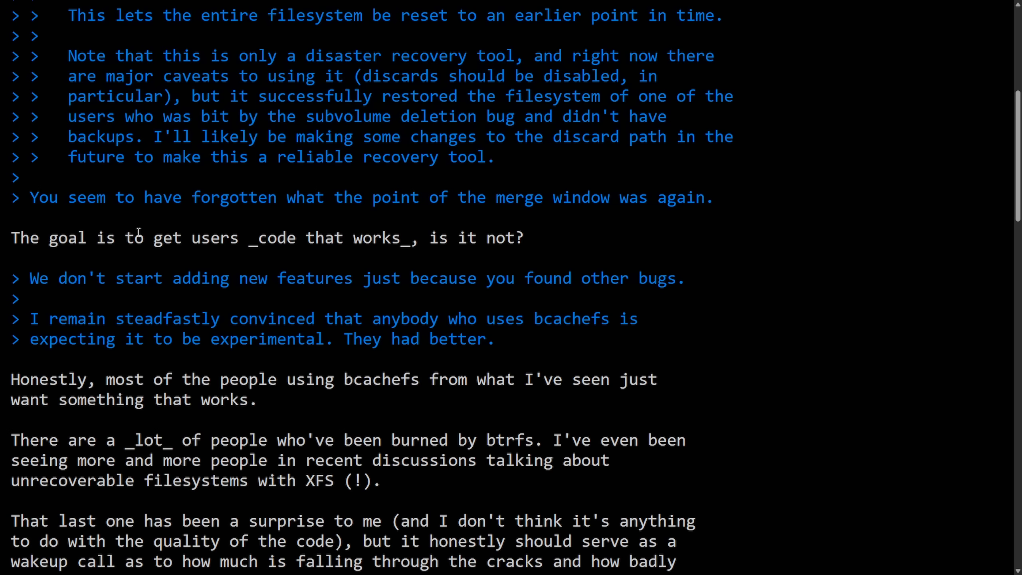
left_click_drag(11, 237, 235, 237)
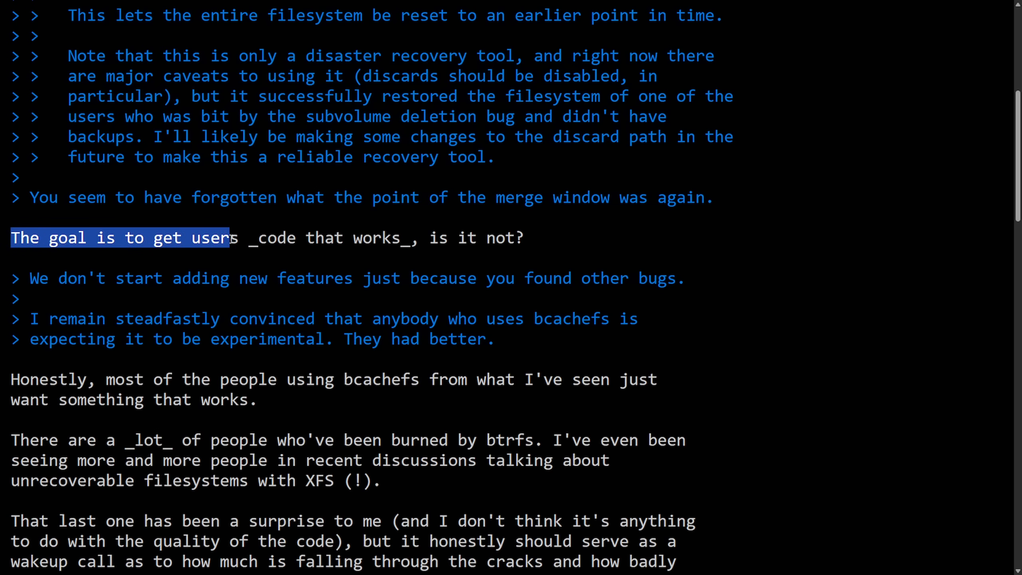
left_click_drag(231, 237, 446, 237)
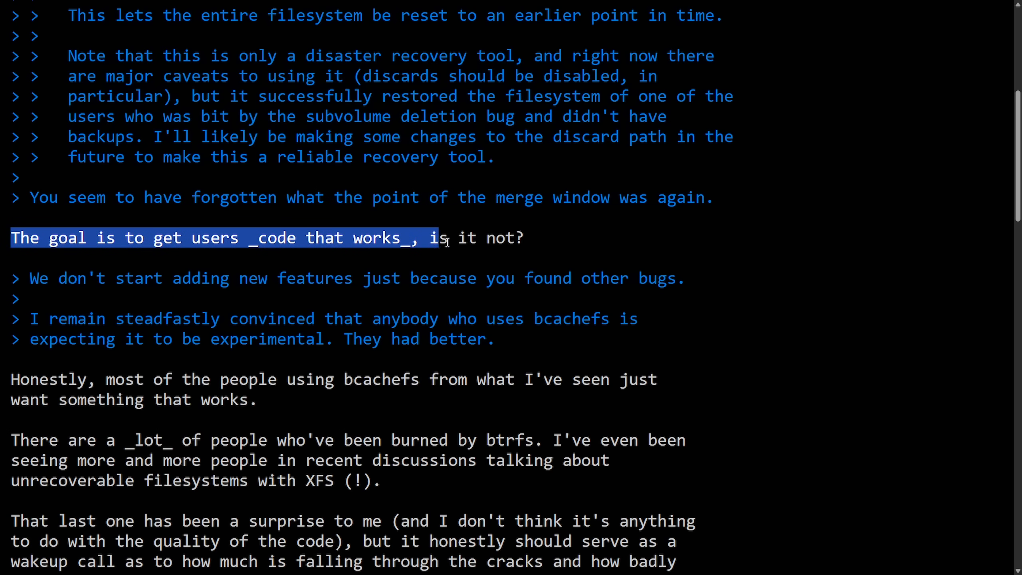
scroll("down", 3)
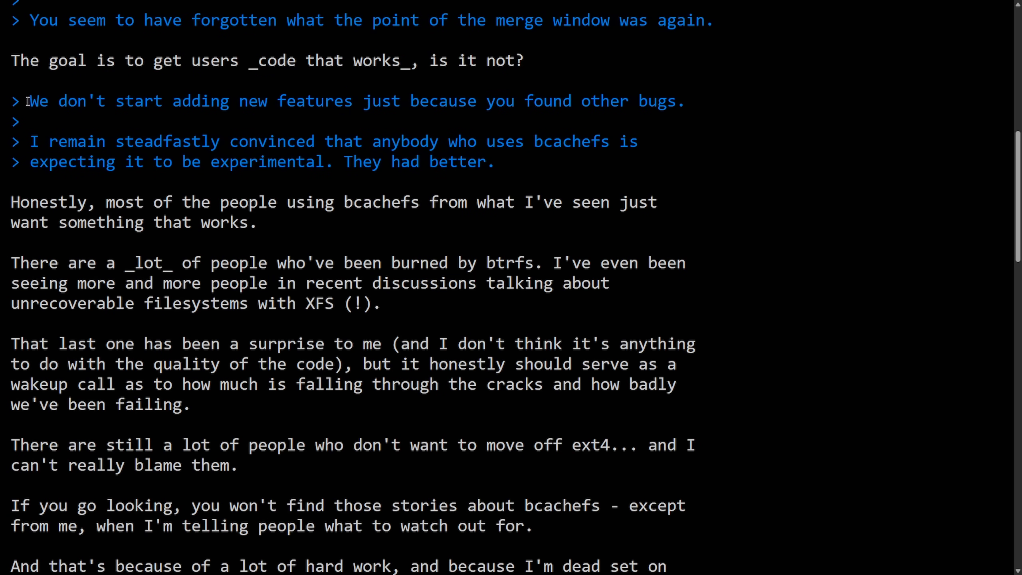
left_click_drag(29, 141, 355, 141)
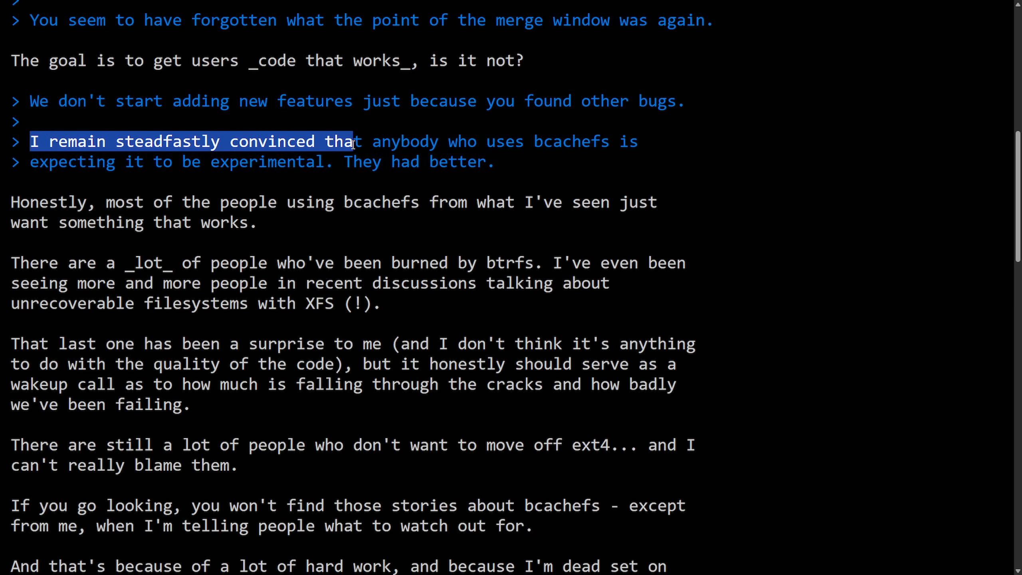
left_click_drag(352, 141, 642, 141)
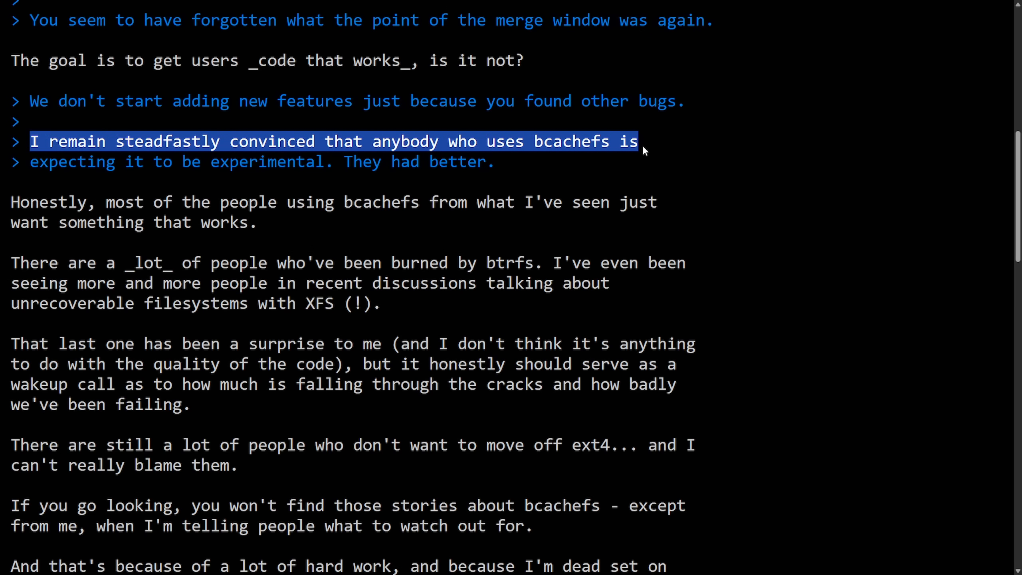
left_click_drag(638, 141, 332, 161)
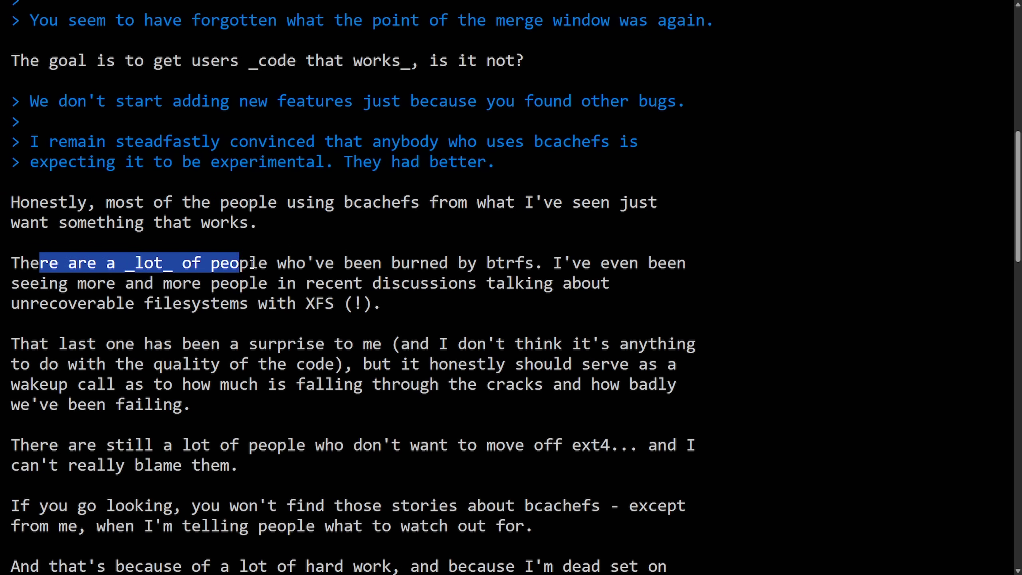
left_click_drag(239, 263, 687, 262)
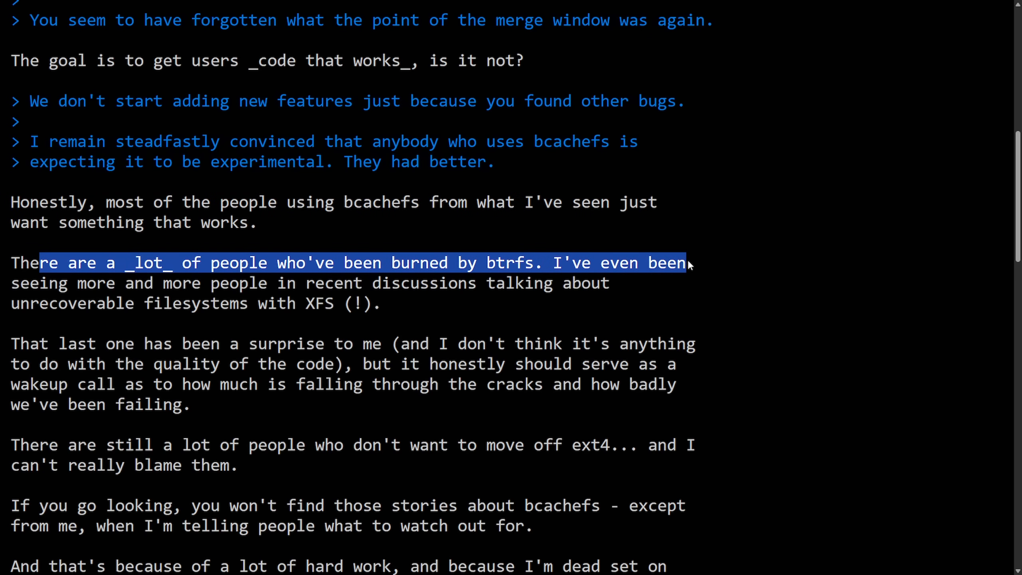
left_click_drag(684, 263, 468, 283)
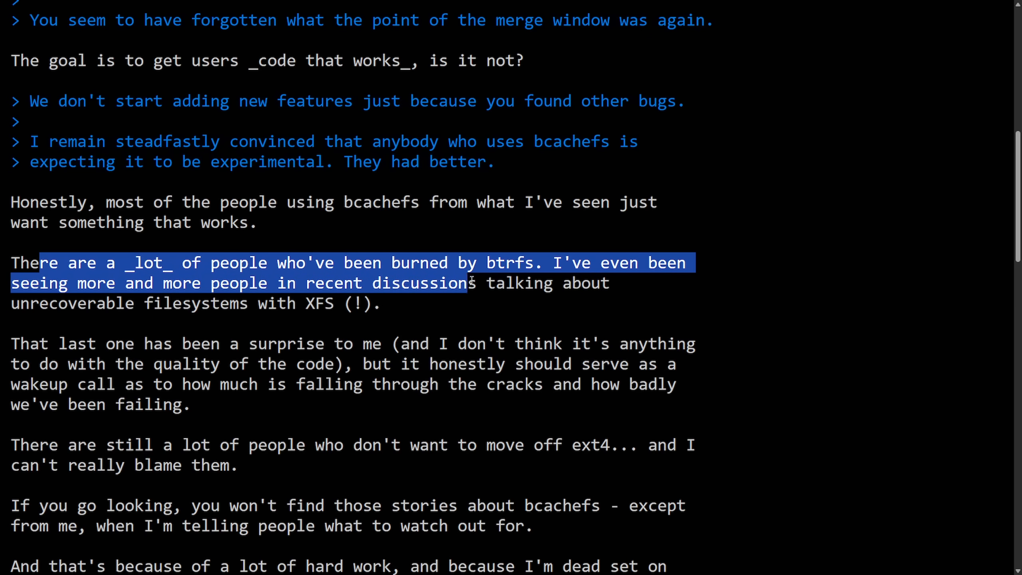
left_click_drag(469, 283, 202, 303)
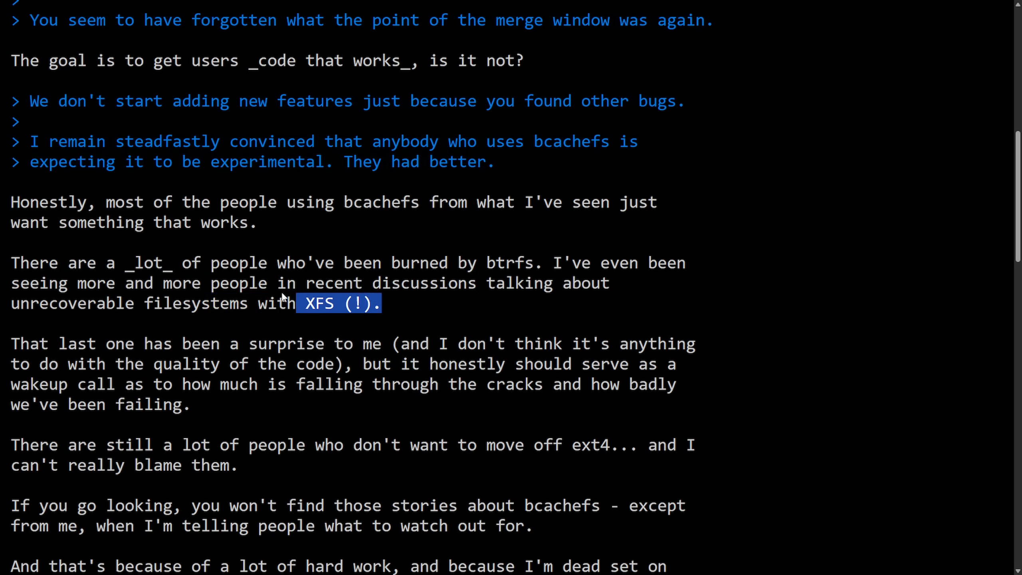
left_click(336, 303)
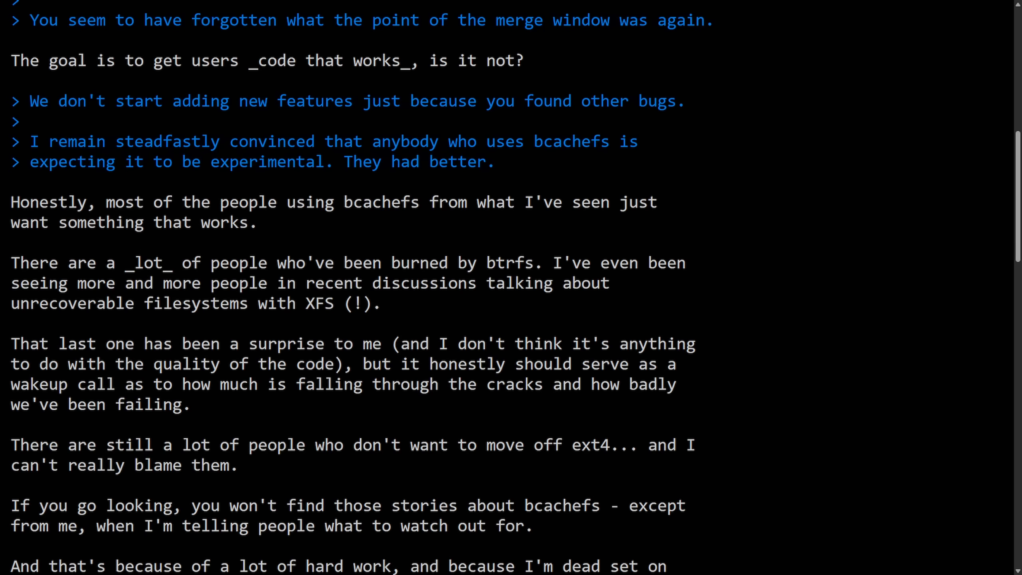
left_click_drag(12, 261, 381, 303)
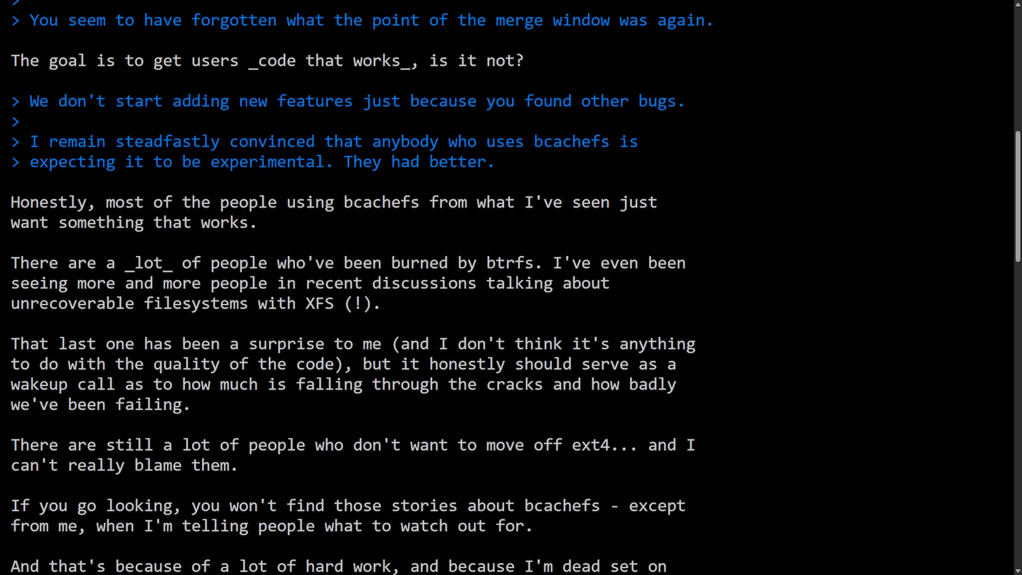
mouse_move(603, 163)
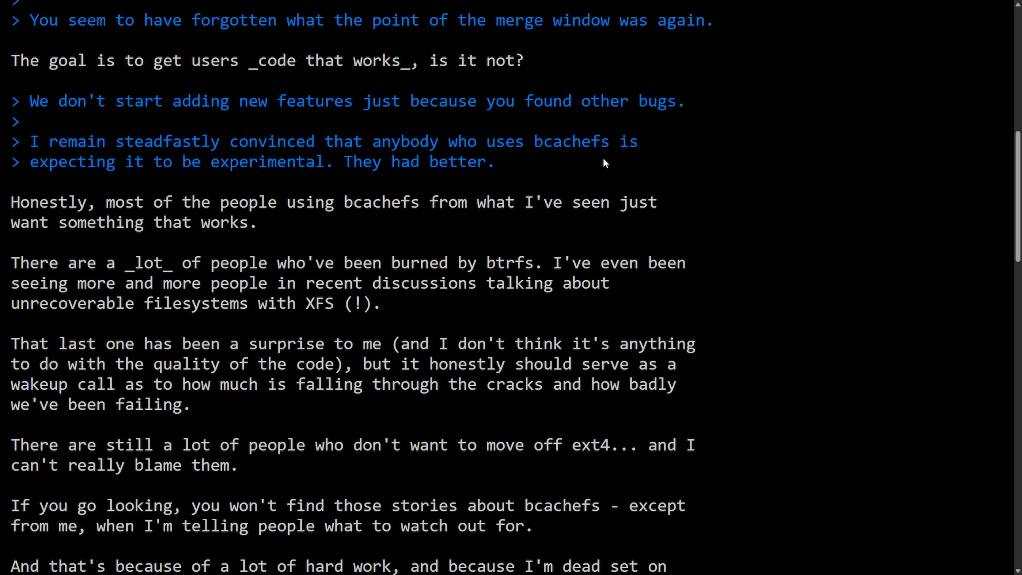
mouse_move(603, 163)
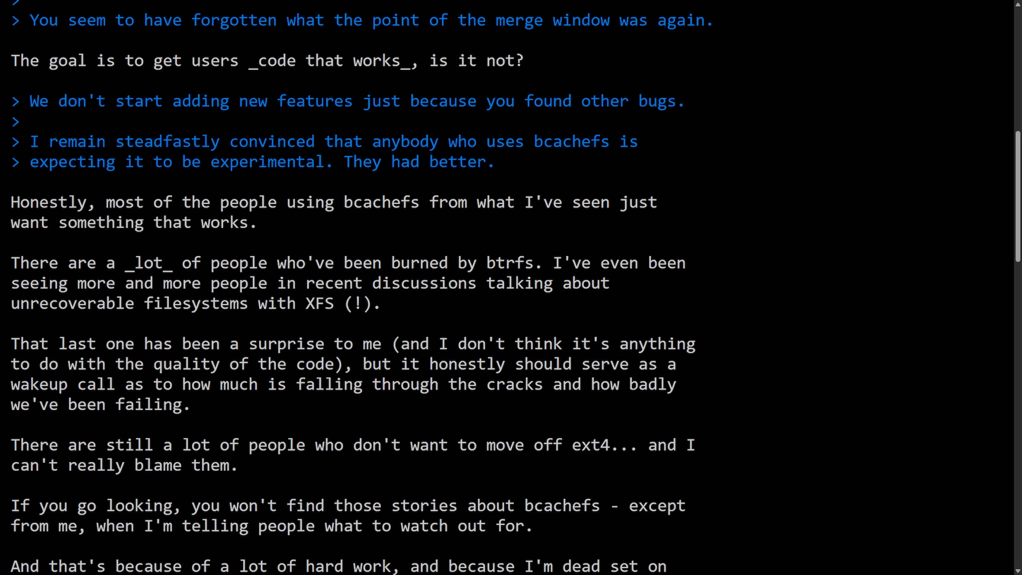
mouse_move(467, 322)
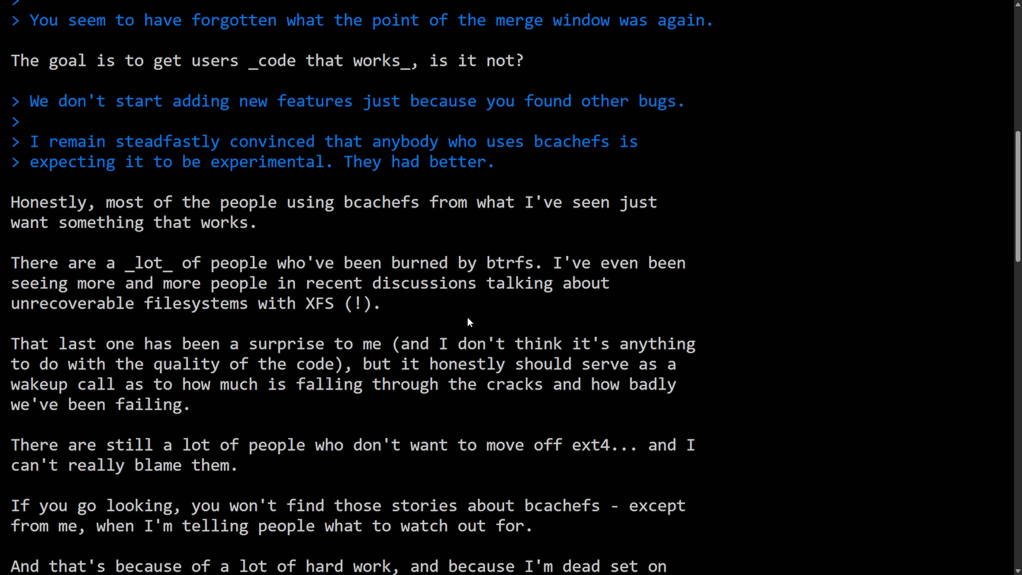
scroll("down", 3)
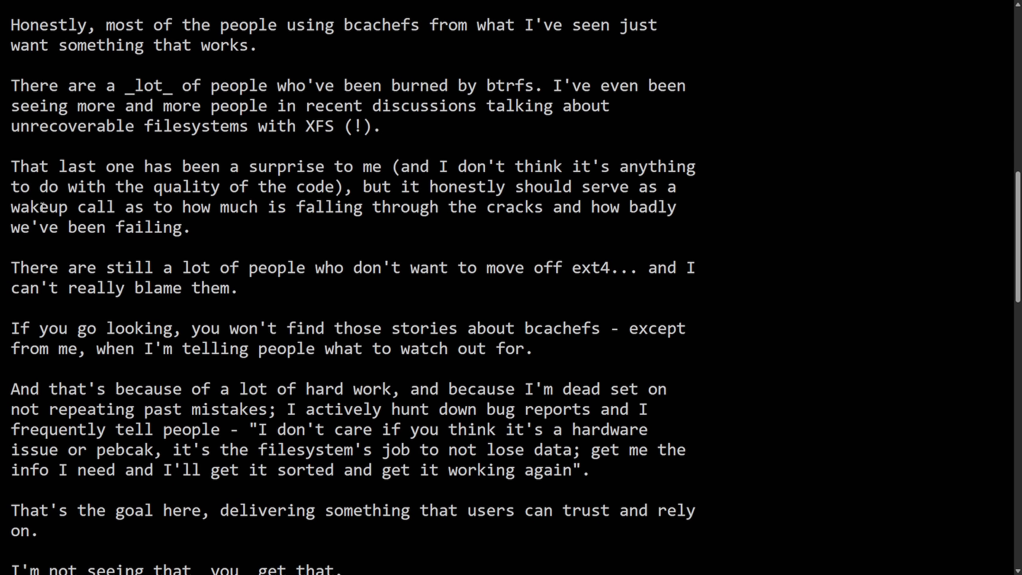
left_click_drag(11, 166, 391, 166)
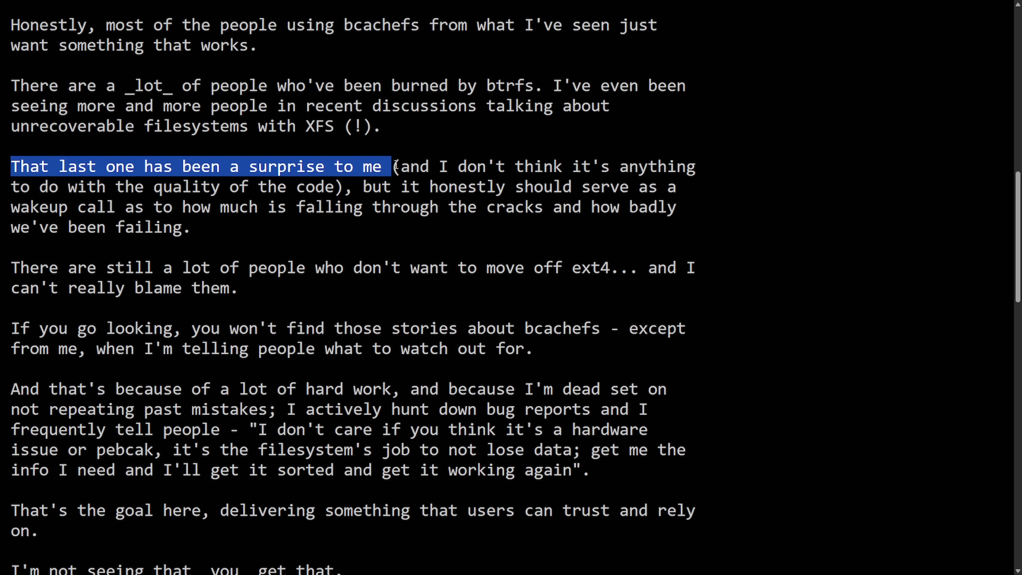
left_click_drag(391, 166, 694, 166)
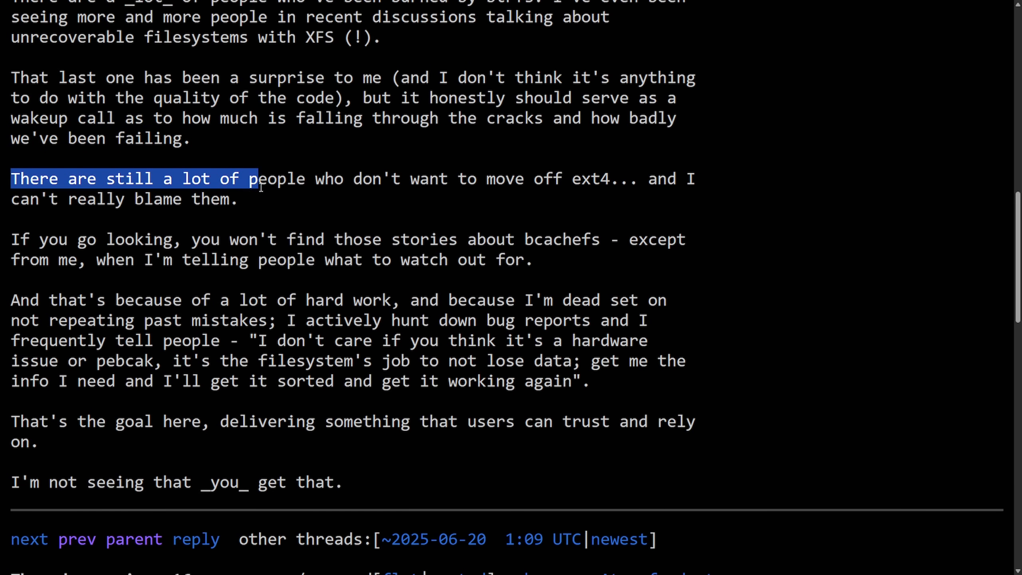
left_click_drag(257, 179, 695, 179)
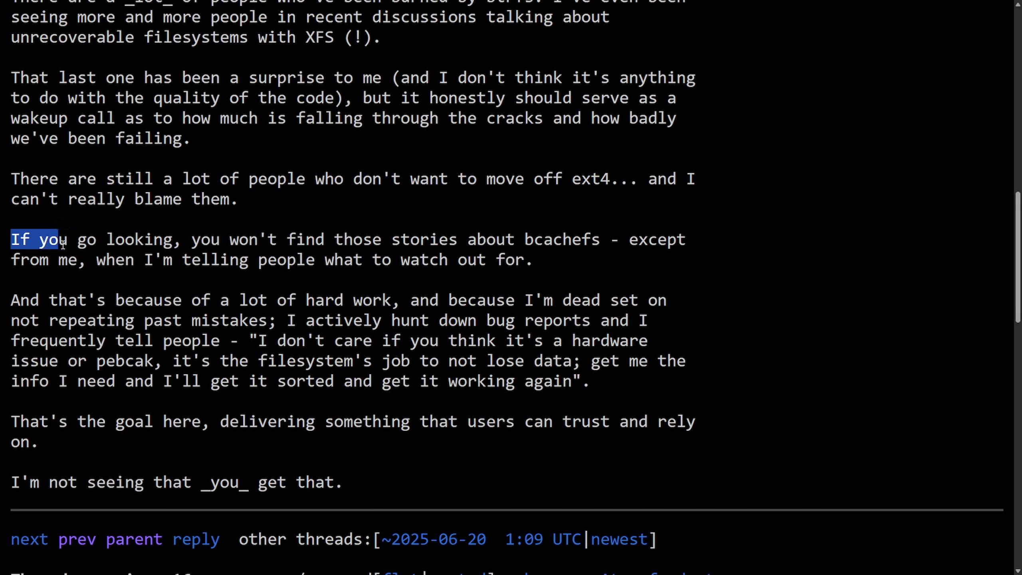
left_click_drag(62, 240, 550, 240)
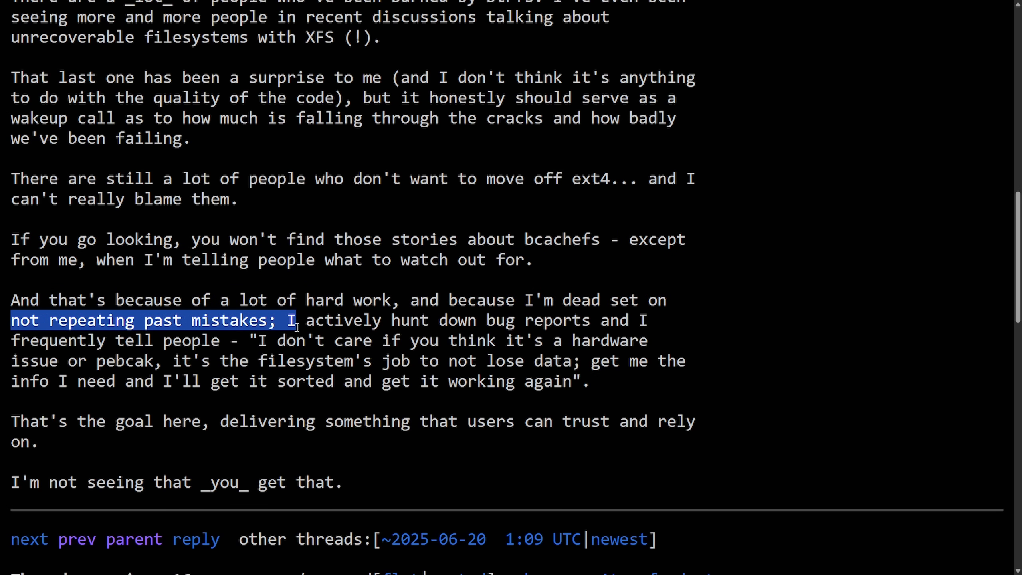
left_click_drag(293, 320, 674, 320)
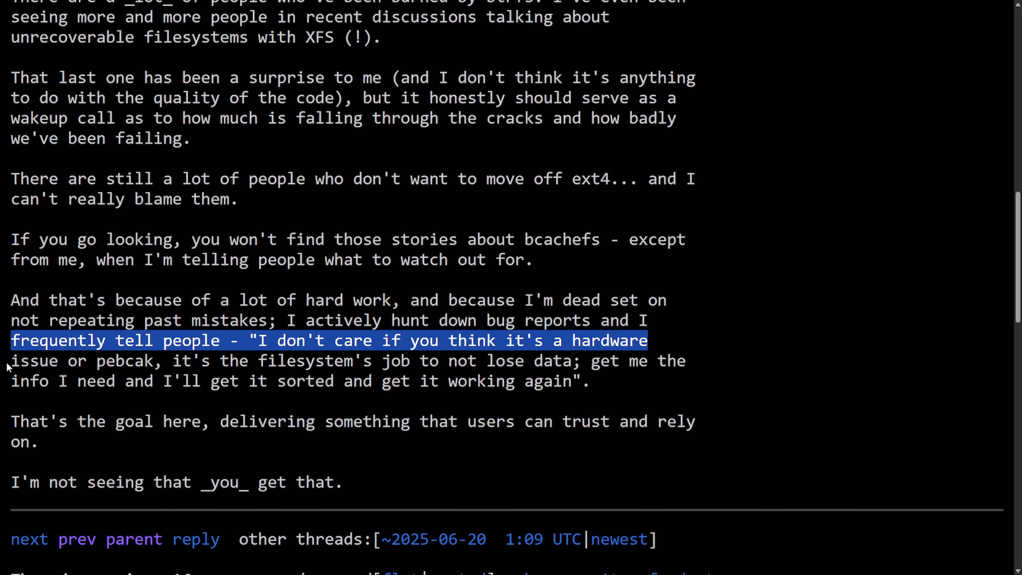
double_click(123, 360)
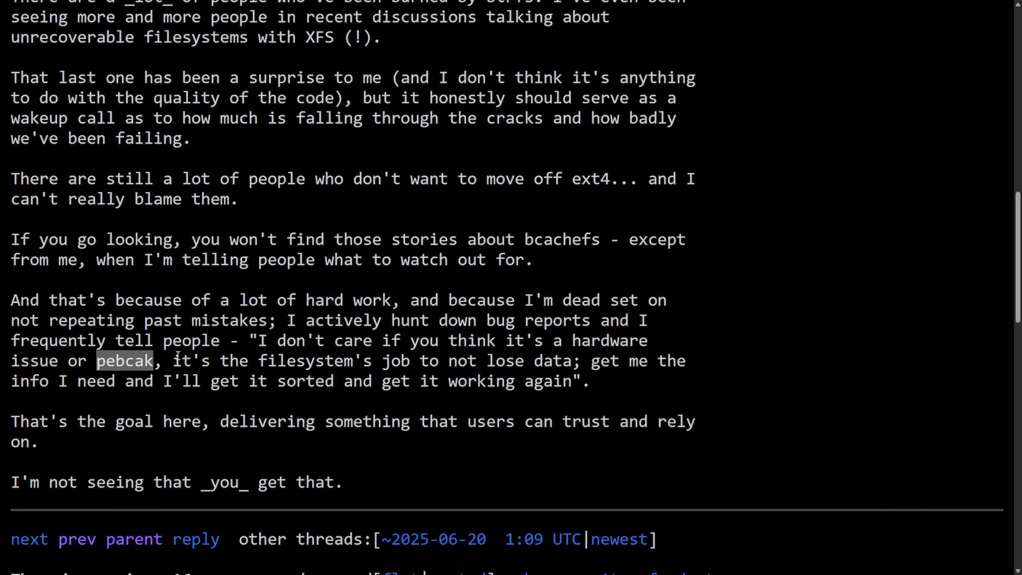
mouse_move(166, 357)
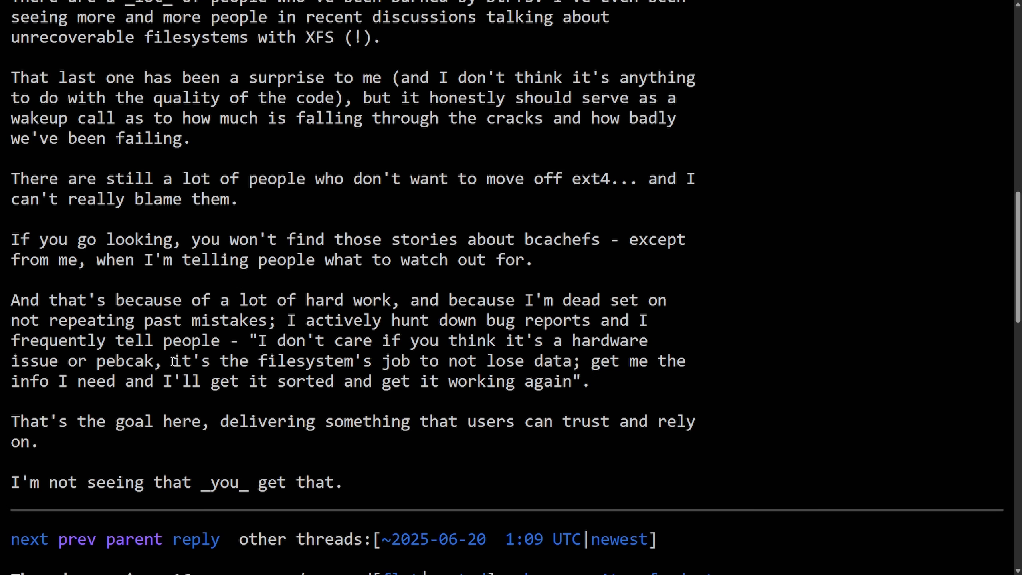
left_click_drag(173, 360, 378, 359)
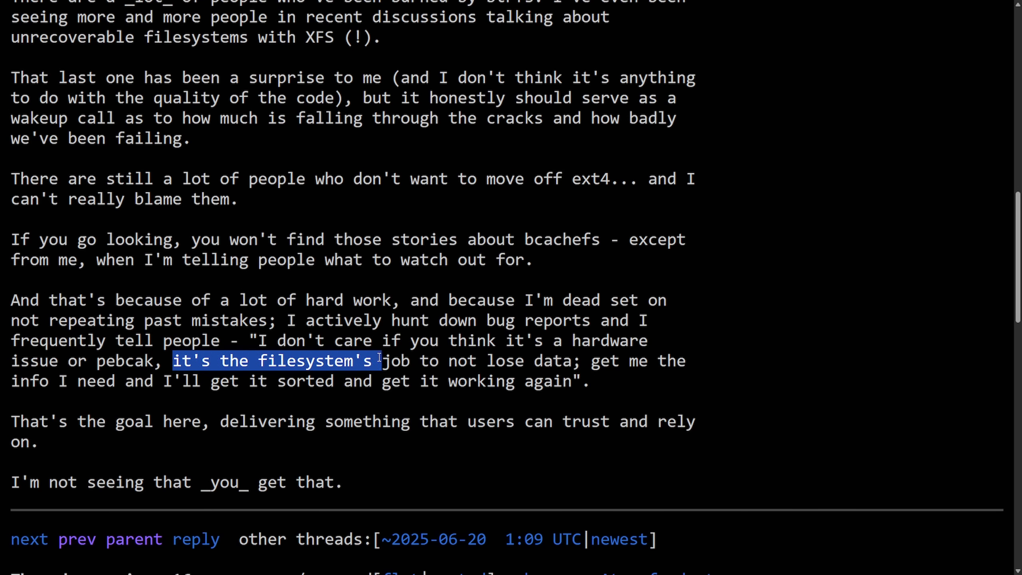
left_click_drag(379, 360, 684, 360)
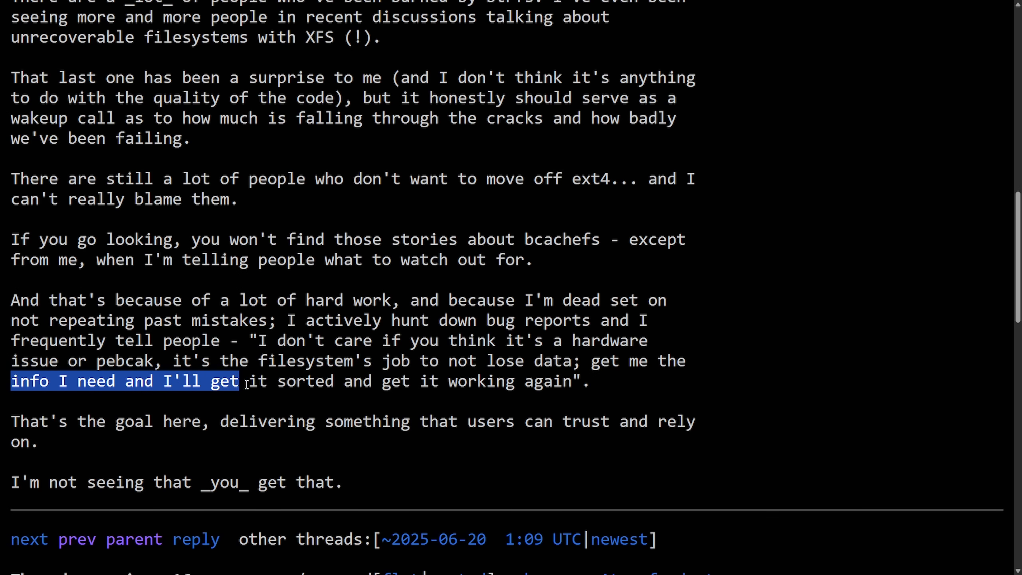
left_click_drag(245, 381, 587, 382)
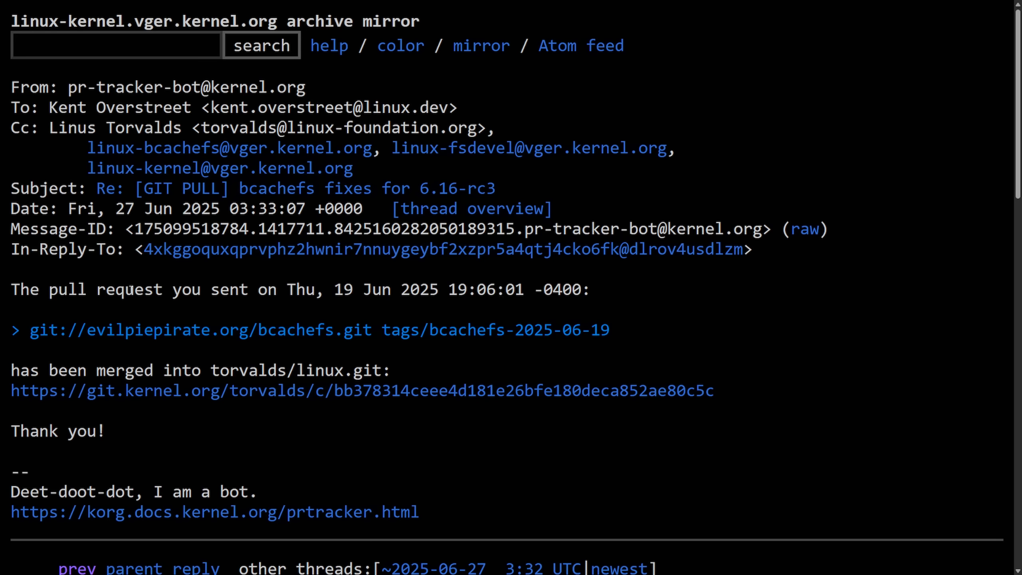
Highlight the 'has been merged into torvalds/linux.git' line in the pr-tracker-bot notice, then the commit link line
double_click(67, 289)
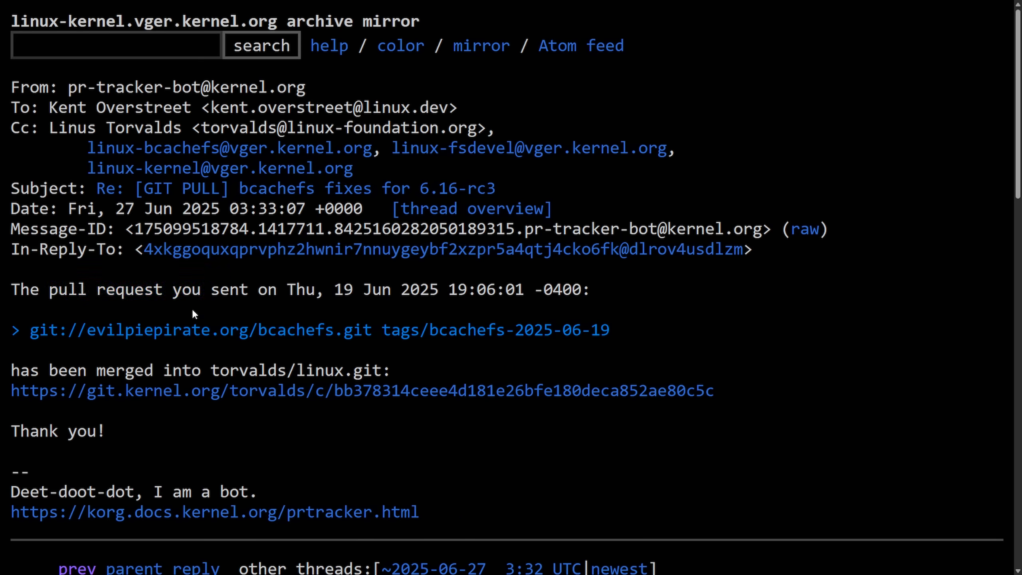
left_click_drag(11, 289, 251, 288)
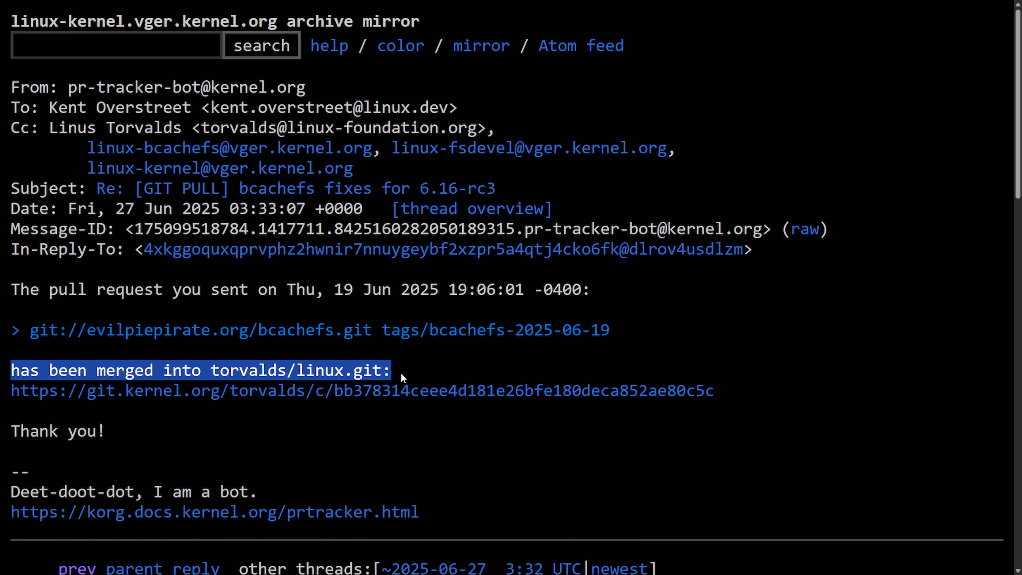
left_click(399, 374)
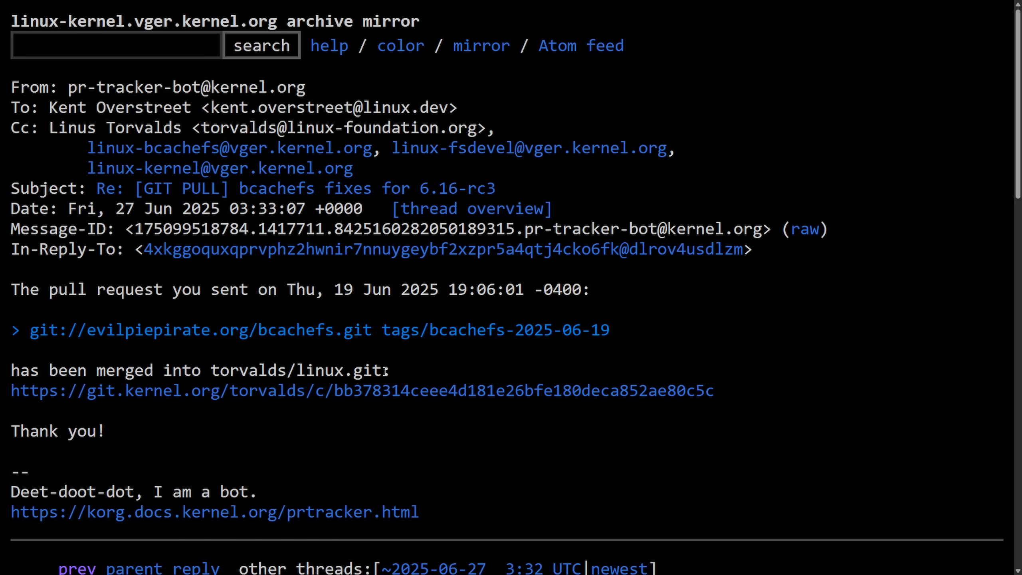
left_click_drag(12, 492, 192, 491)
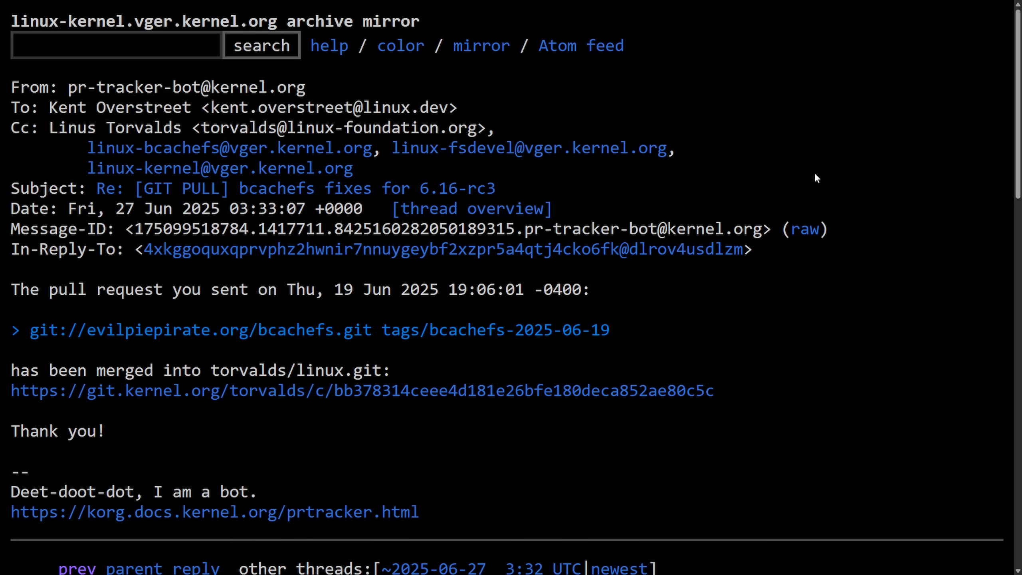
mouse_move(924, 211)
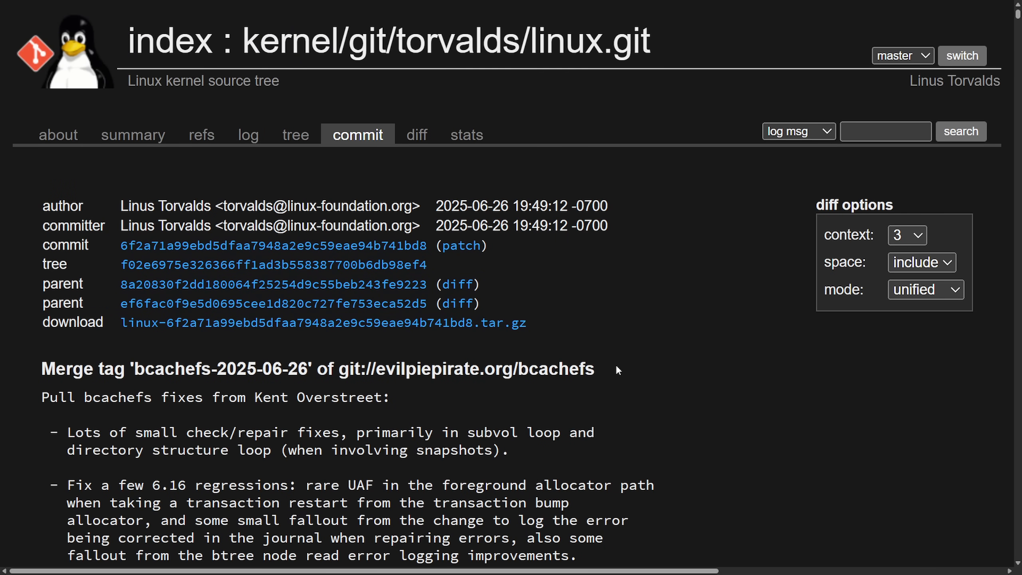
mouse_move(86, 387)
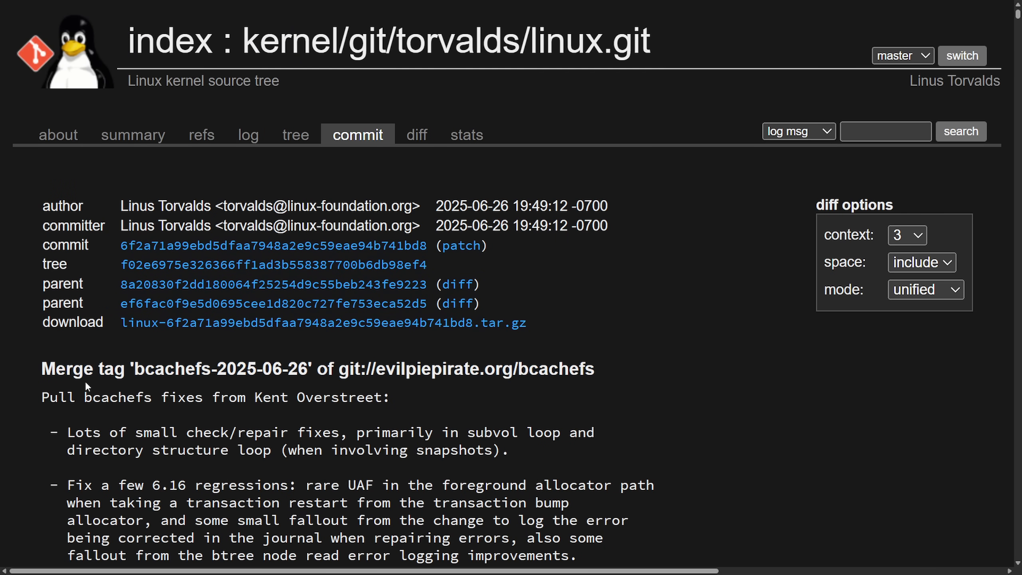
Highlight the bcachefs-2025-06-26 merge tag title and read down the changelog to the journal_rewind option
left_click_drag(41, 368, 264, 368)
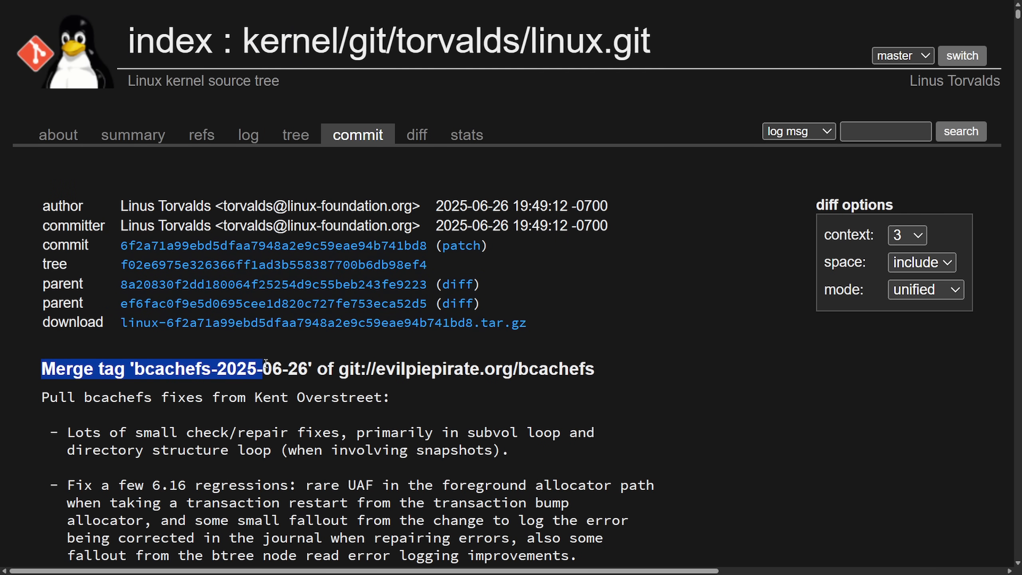
scroll("down", 3)
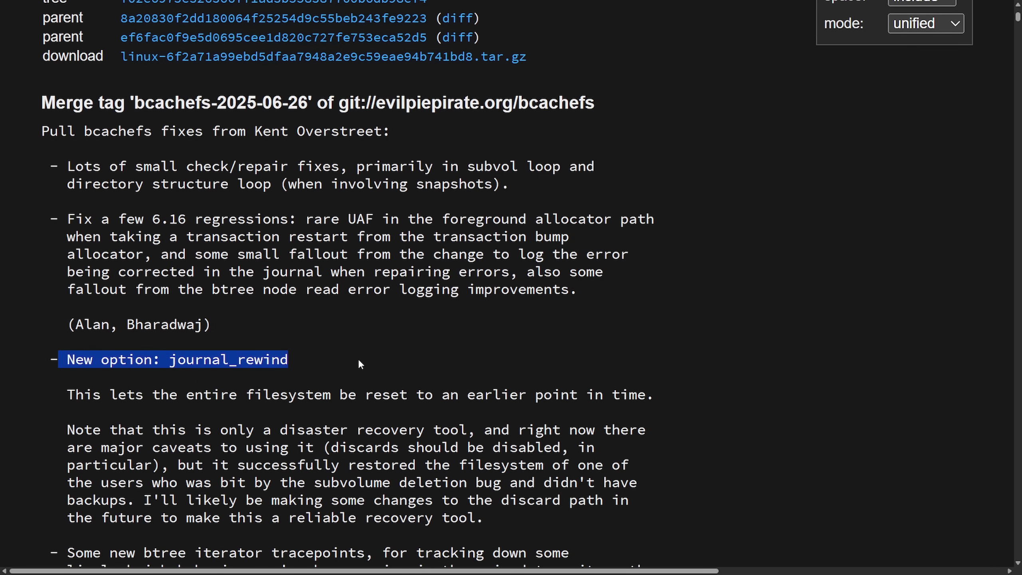
left_click(359, 364)
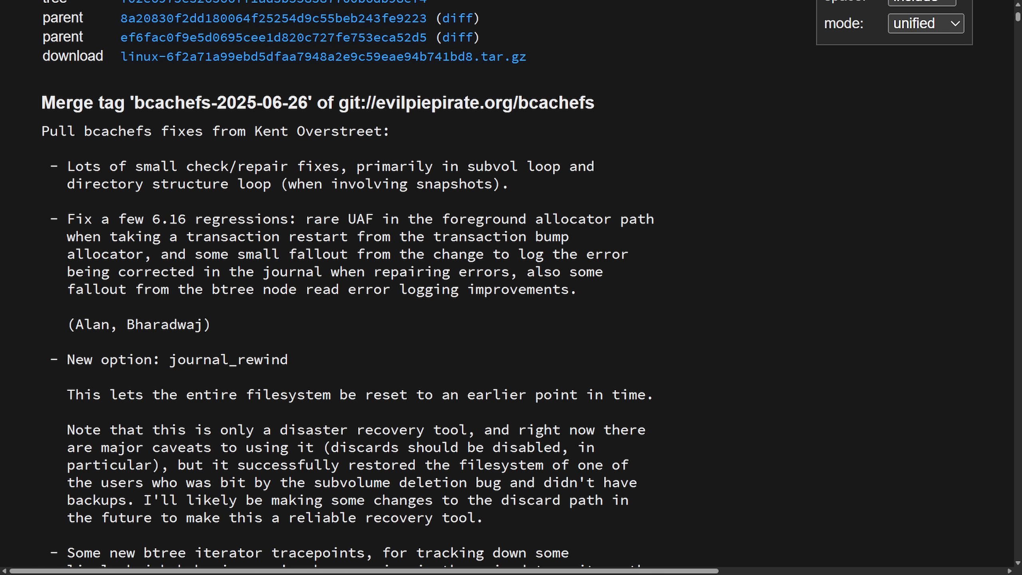
mouse_move(820, 279)
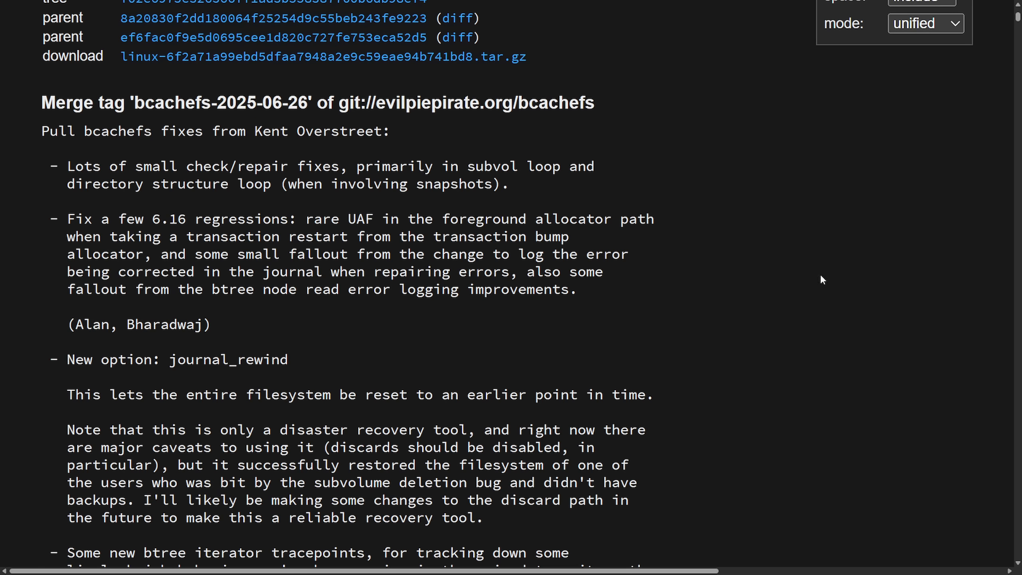
mouse_move(774, 333)
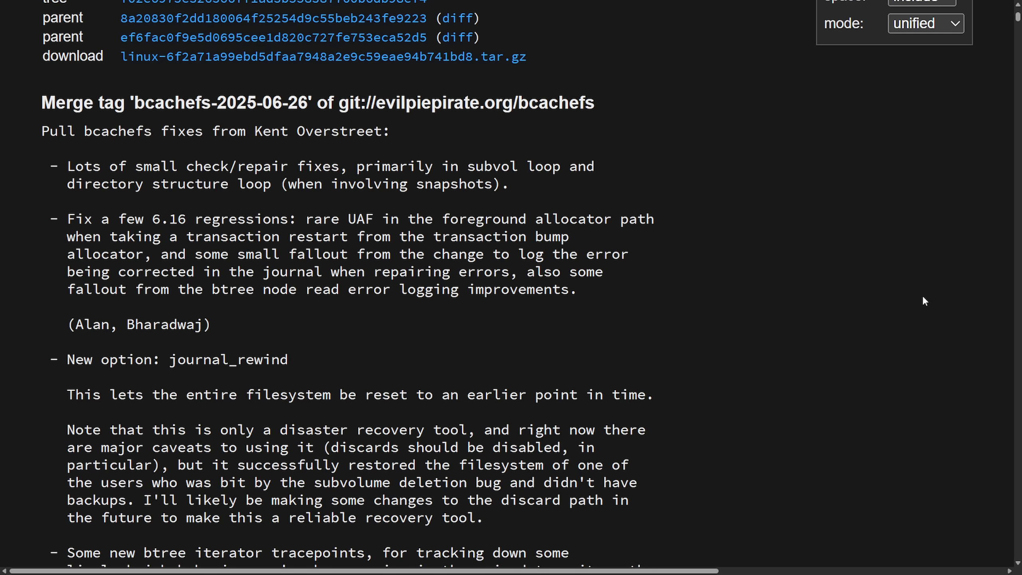
mouse_move(862, 291)
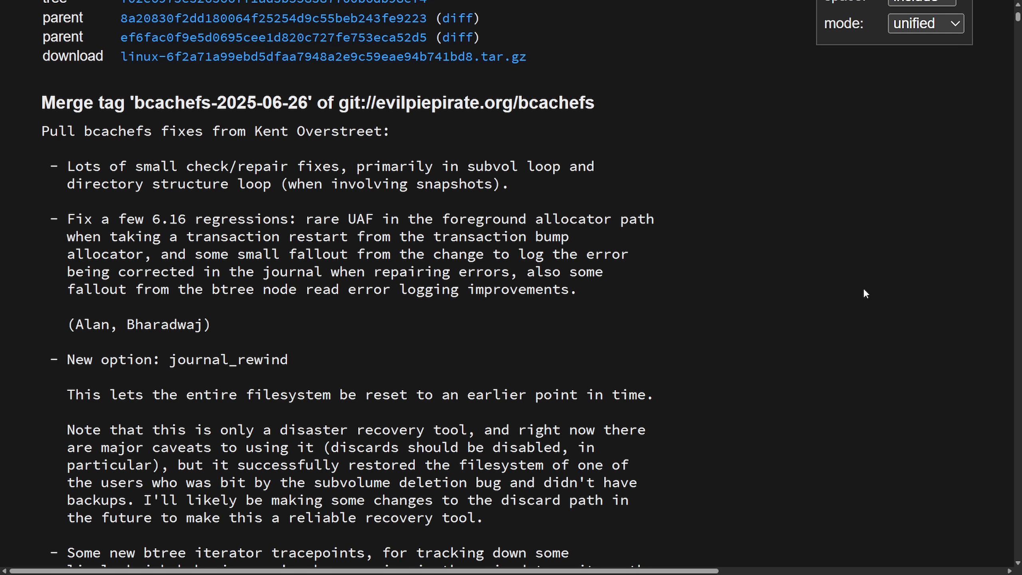
mouse_move(839, 292)
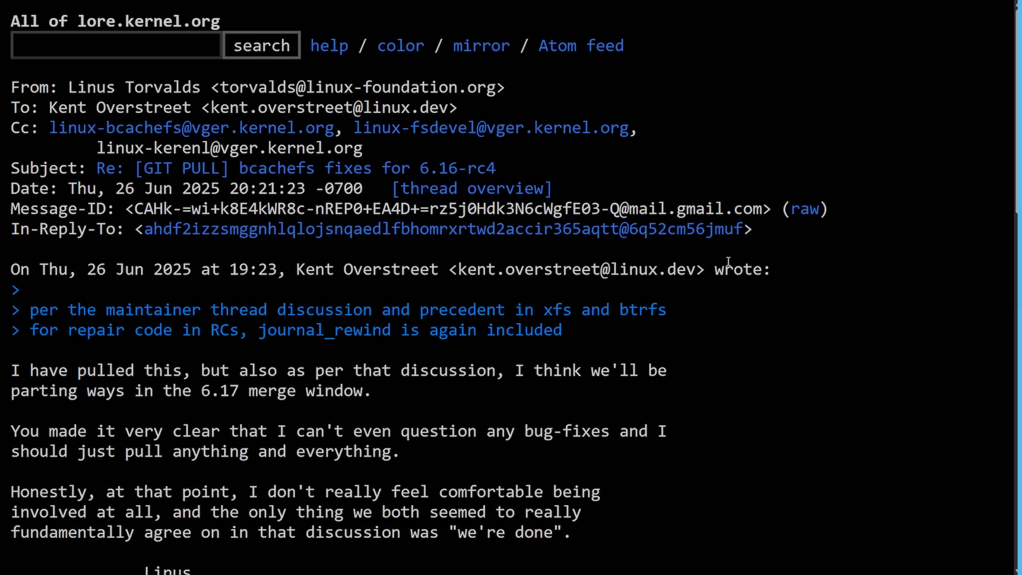
mouse_move(77, 84)
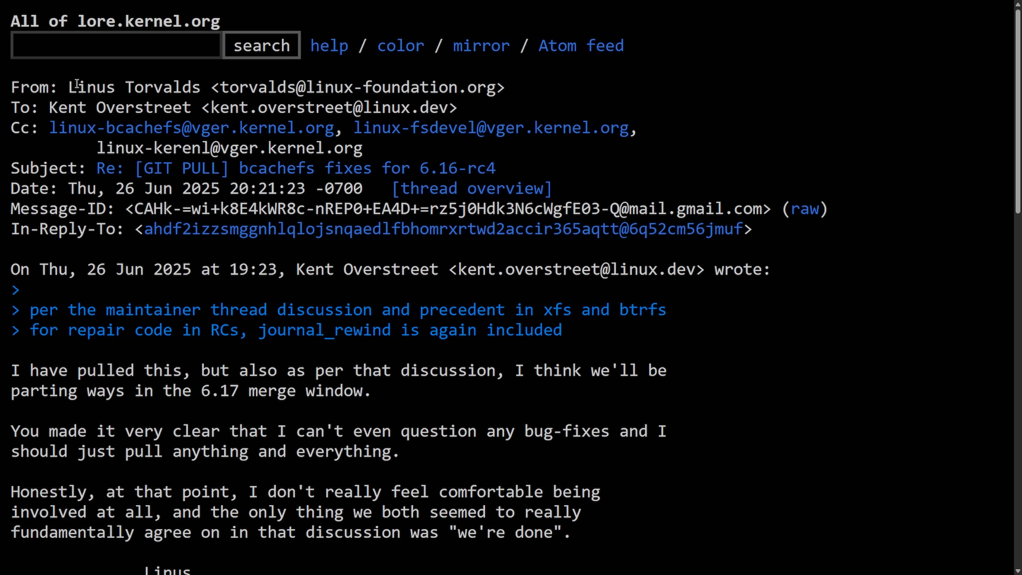
mouse_move(788, 168)
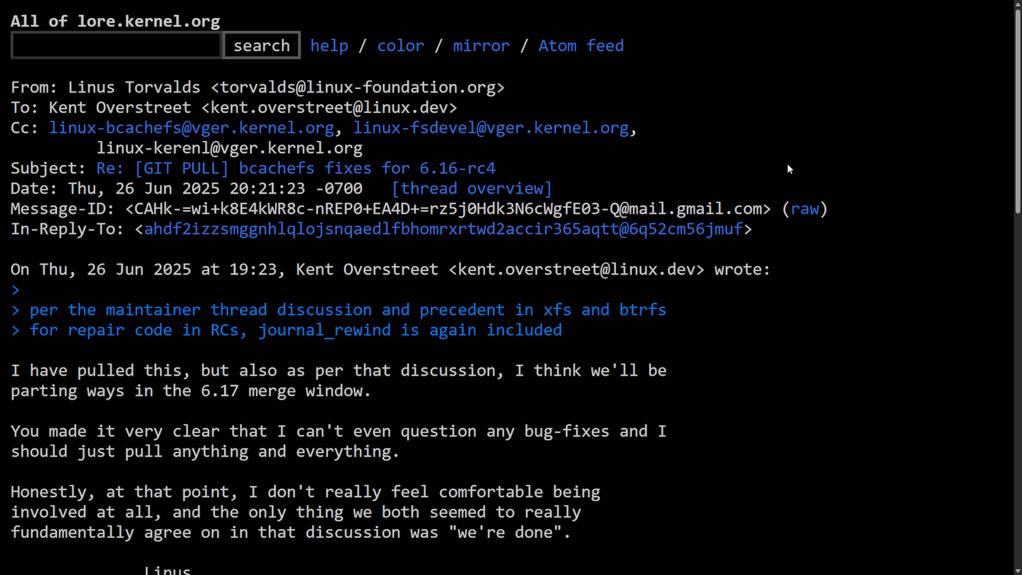
Highlight the quoted journal_rewind lines and Linus's phrase about parting ways in the 6.17 merge window
left_click_drag(27, 309, 96, 309)
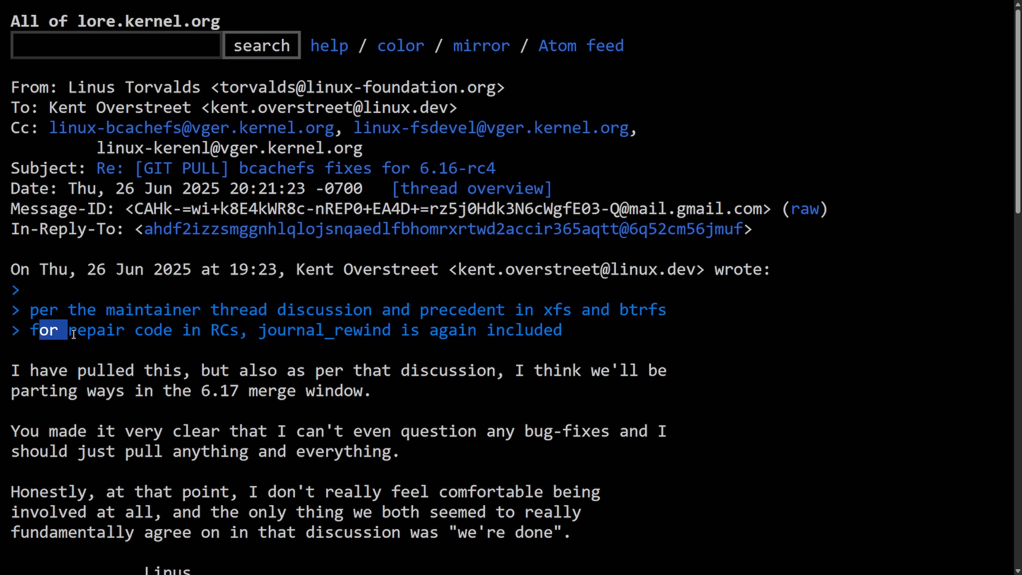
left_click_drag(39, 330, 396, 331)
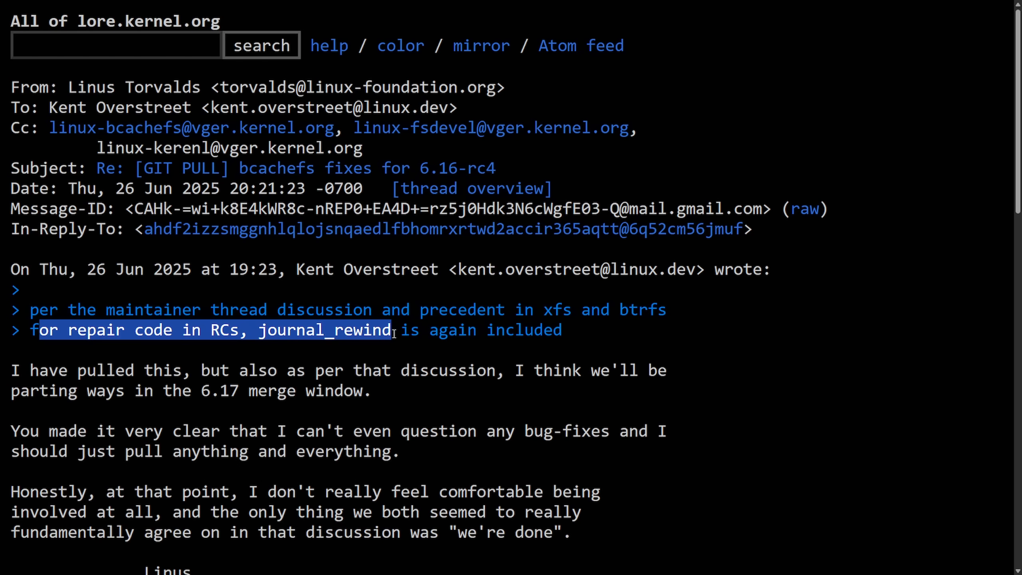
left_click(573, 342)
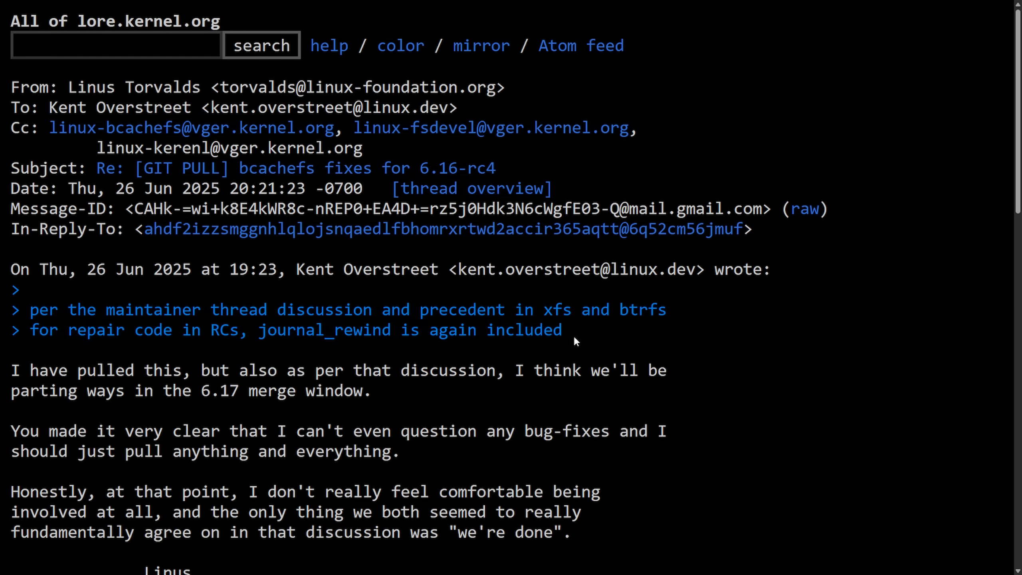
mouse_move(787, 330)
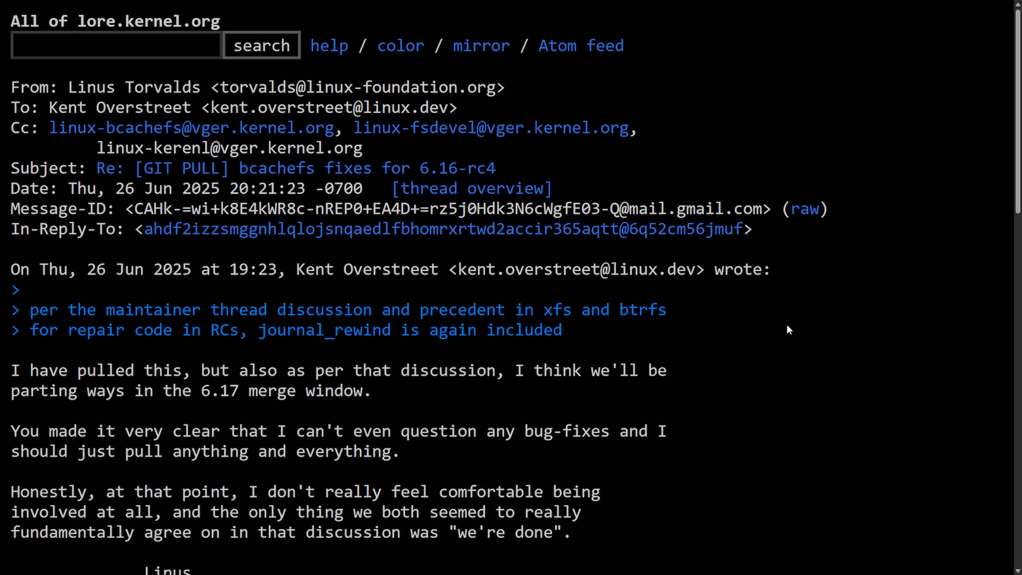
mouse_move(777, 325)
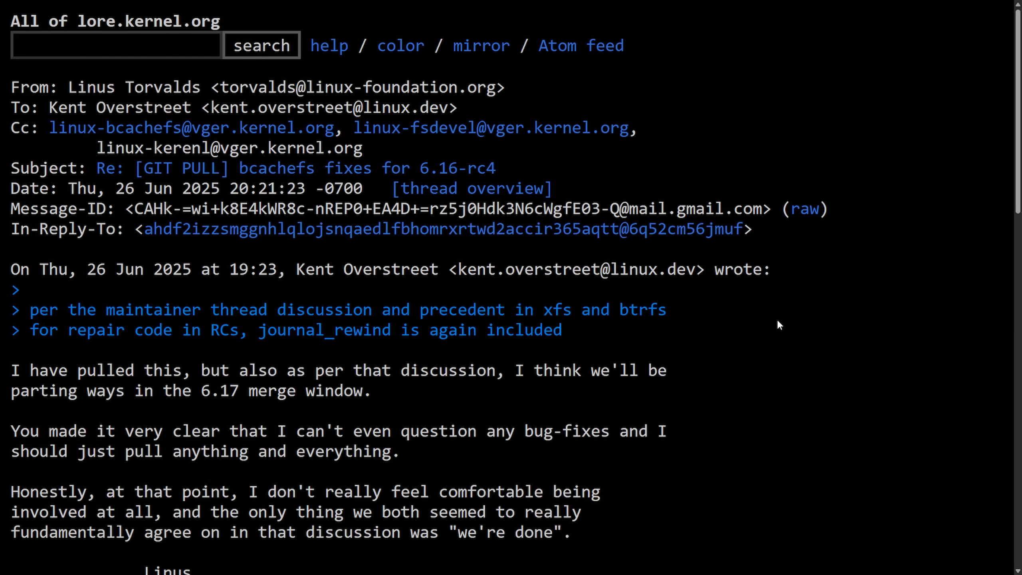
mouse_move(745, 340)
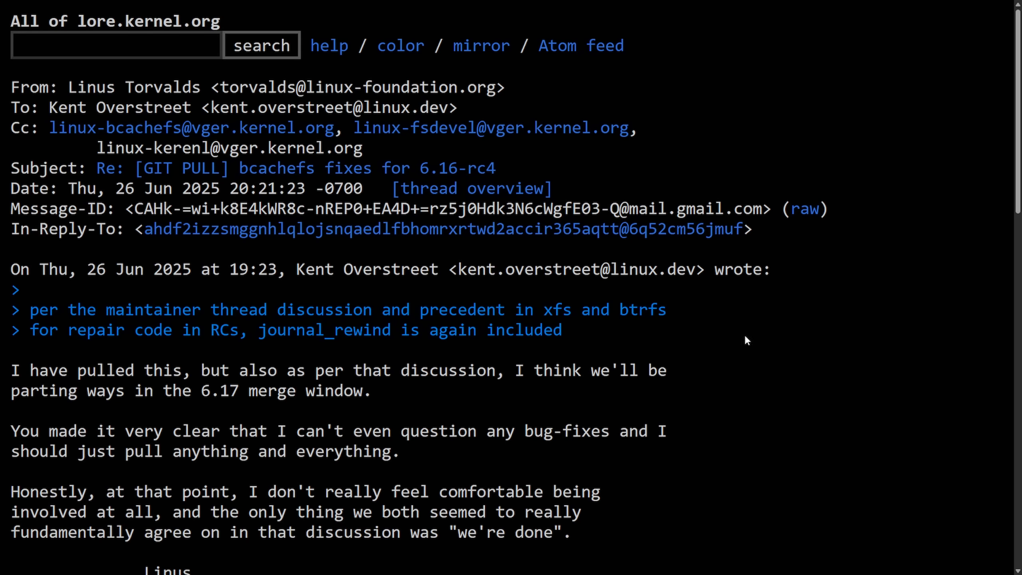
scroll("down", 3)
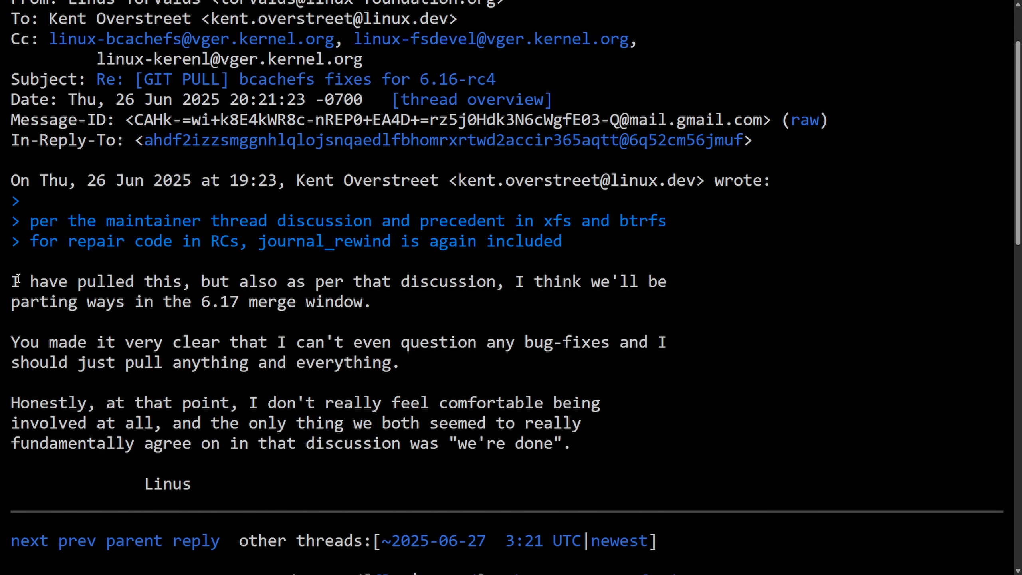
left_click_drag(11, 281, 371, 281)
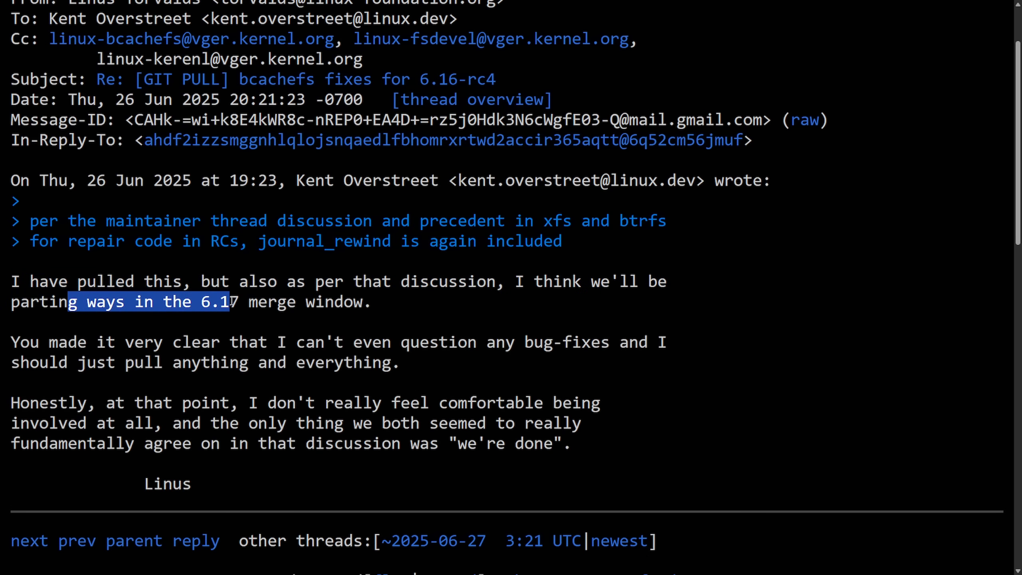
left_click(393, 310)
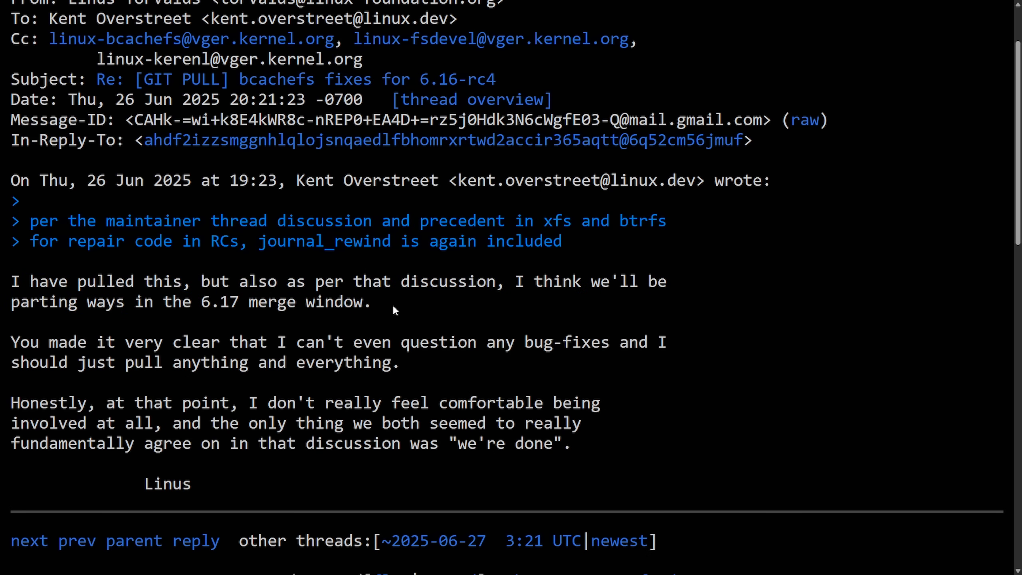
left_click_drag(161, 302, 374, 302)
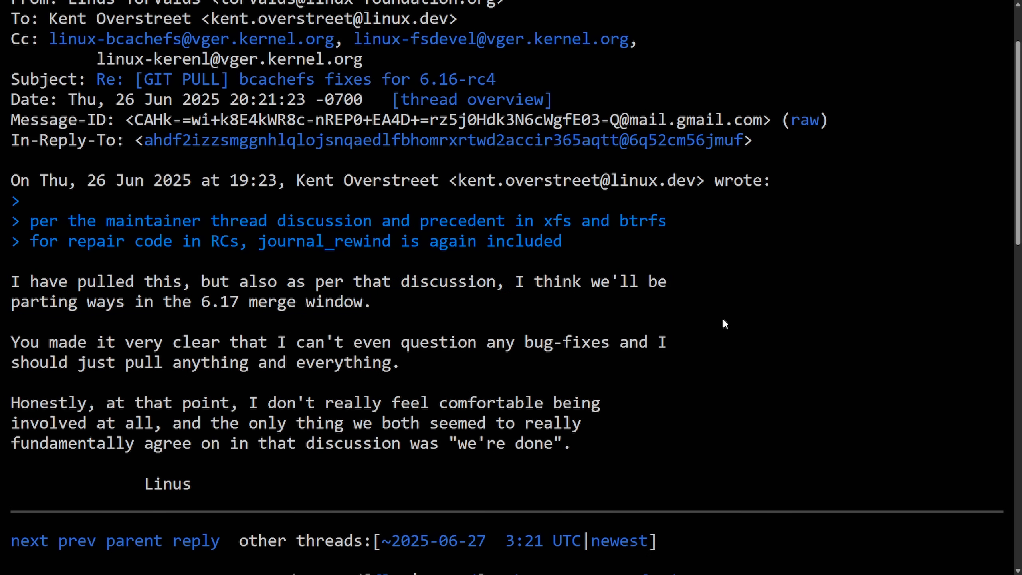
mouse_move(690, 312)
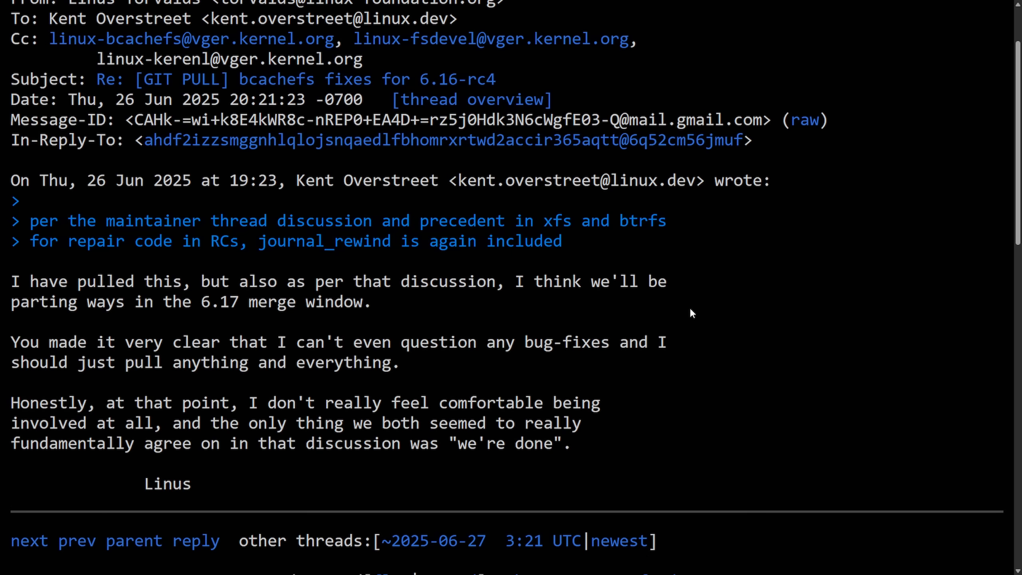
Highlight the line about pulling anything and the closing 'Honestly… we're done' paragraph
double_click(24, 341)
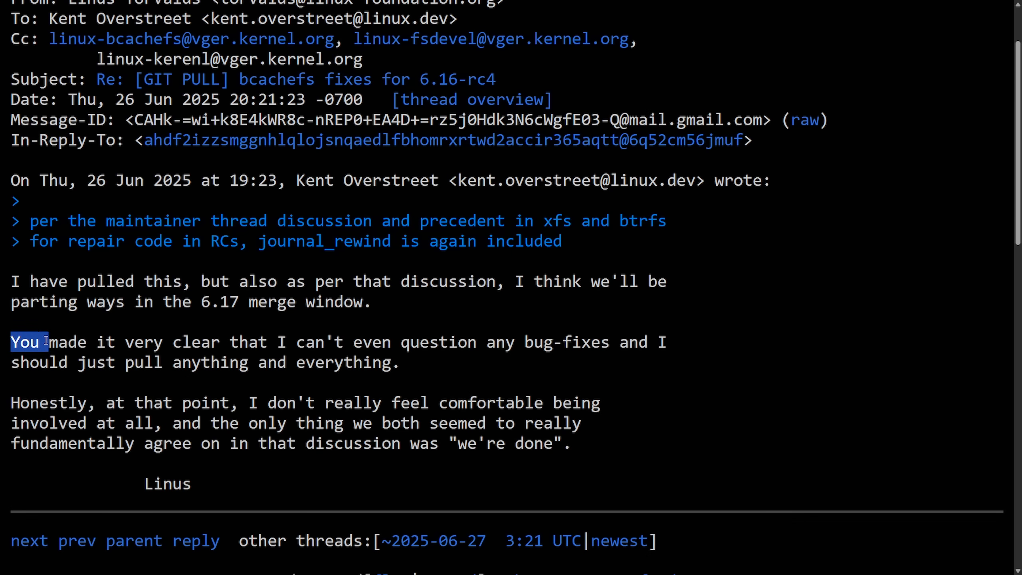
left_click_drag(12, 342, 458, 342)
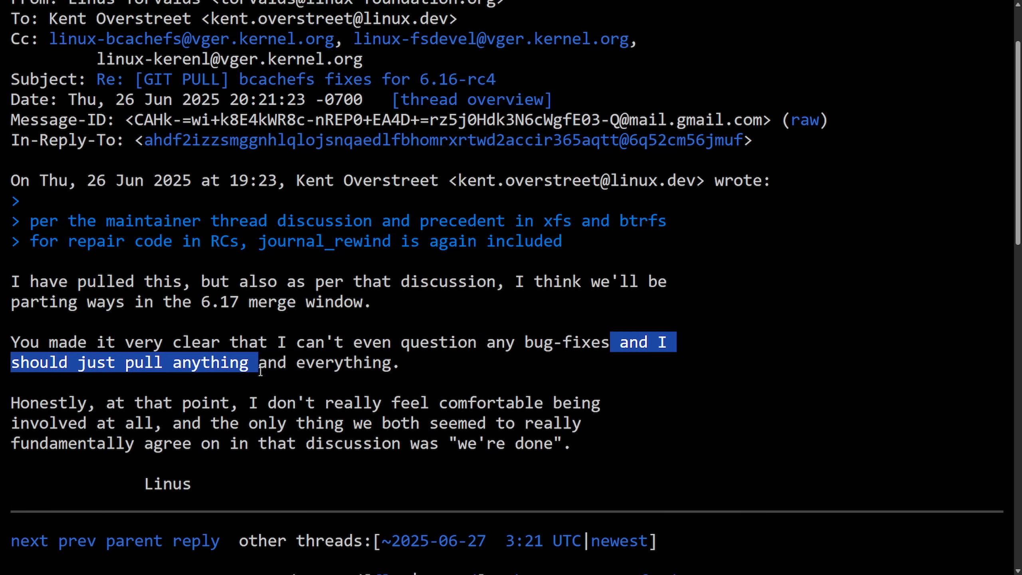
left_click_drag(257, 362, 396, 363)
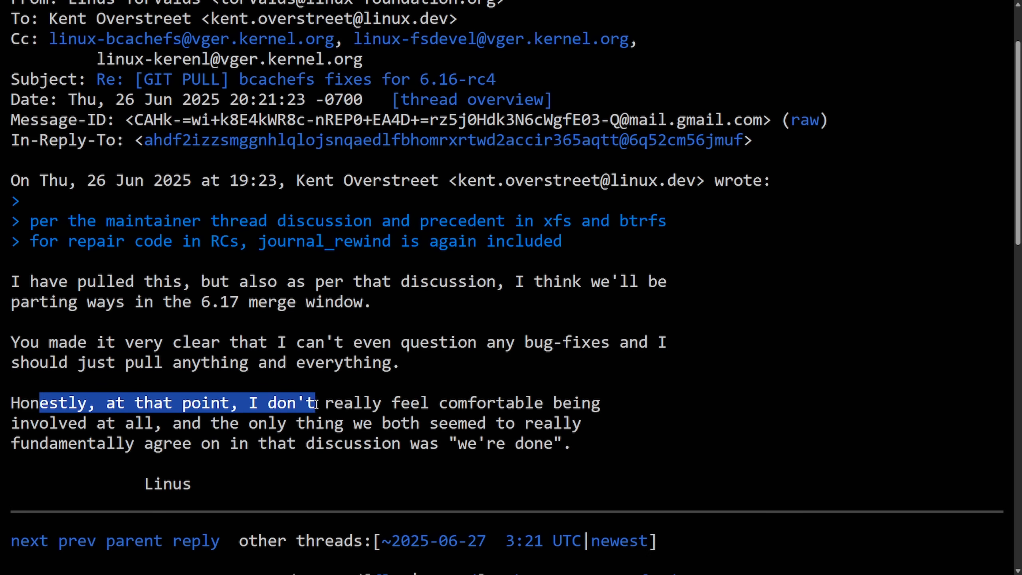
left_click_drag(315, 402, 599, 402)
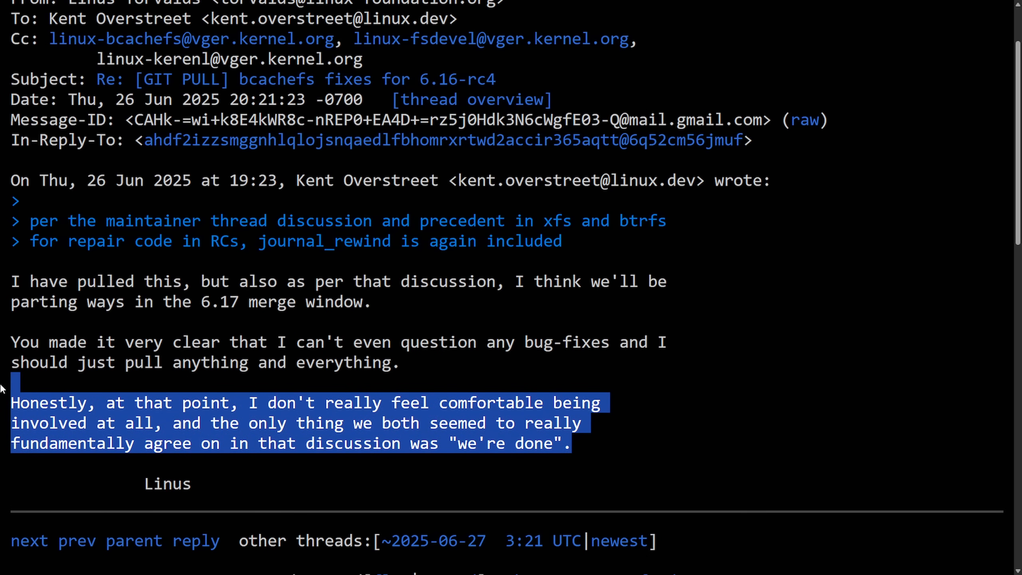
mouse_move(311, 436)
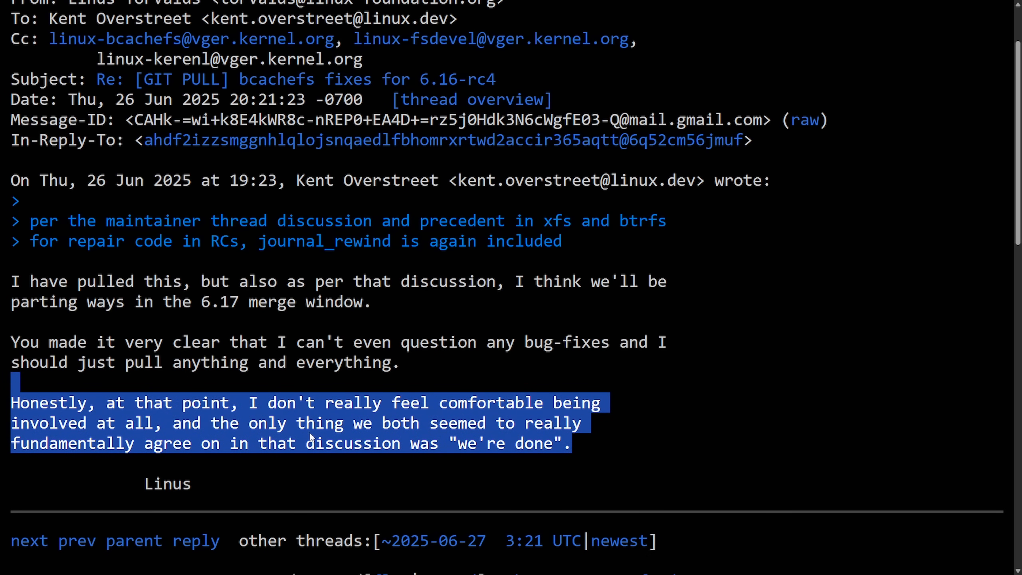
left_click(310, 432)
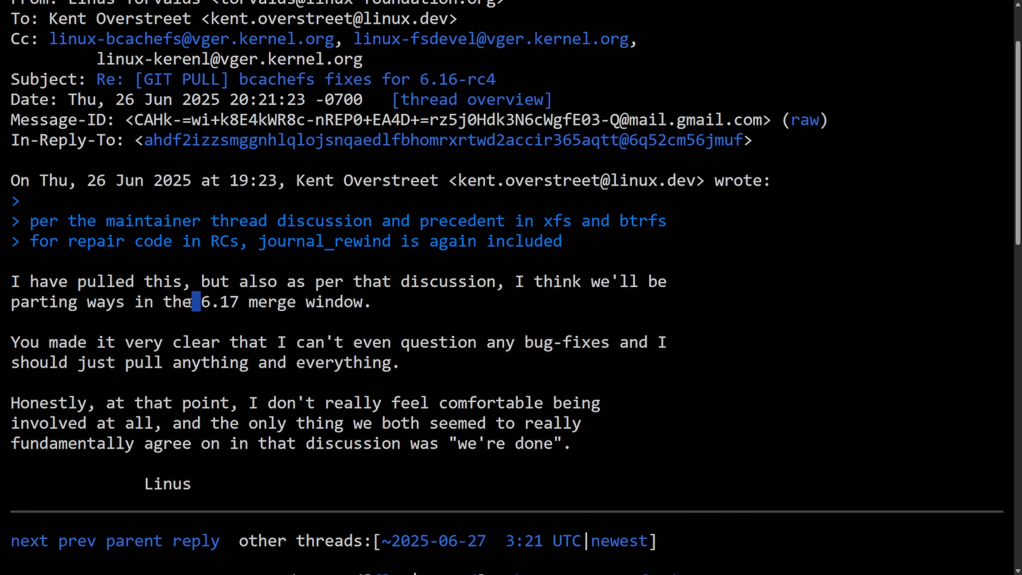
left_click_drag(200, 302, 365, 302)
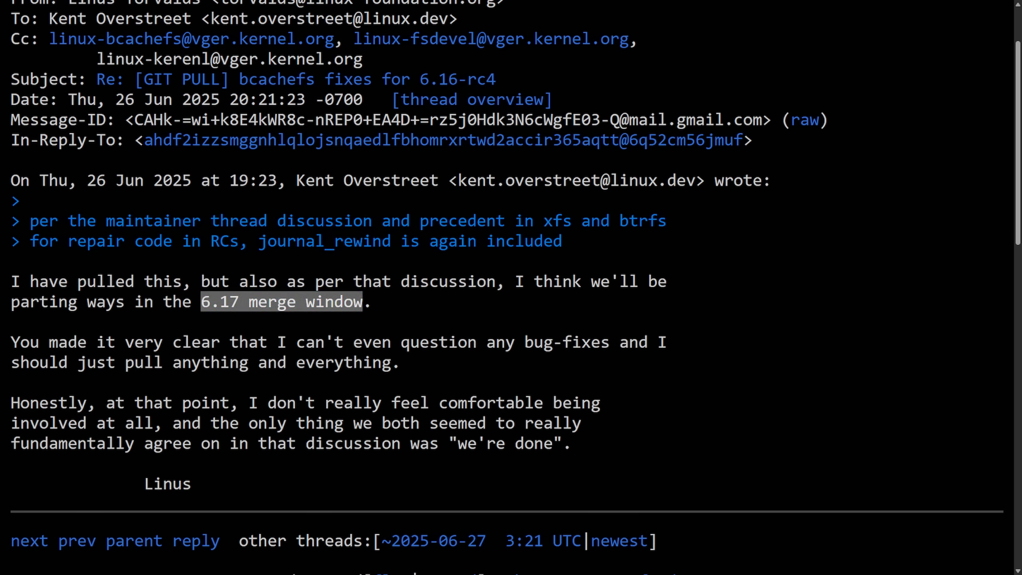
left_click(865, 332)
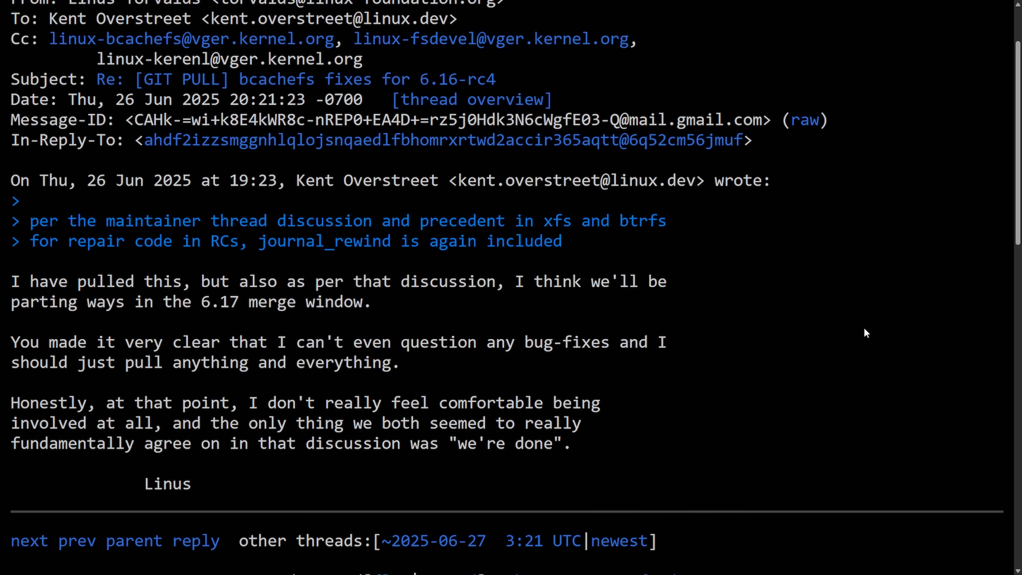
mouse_move(797, 352)
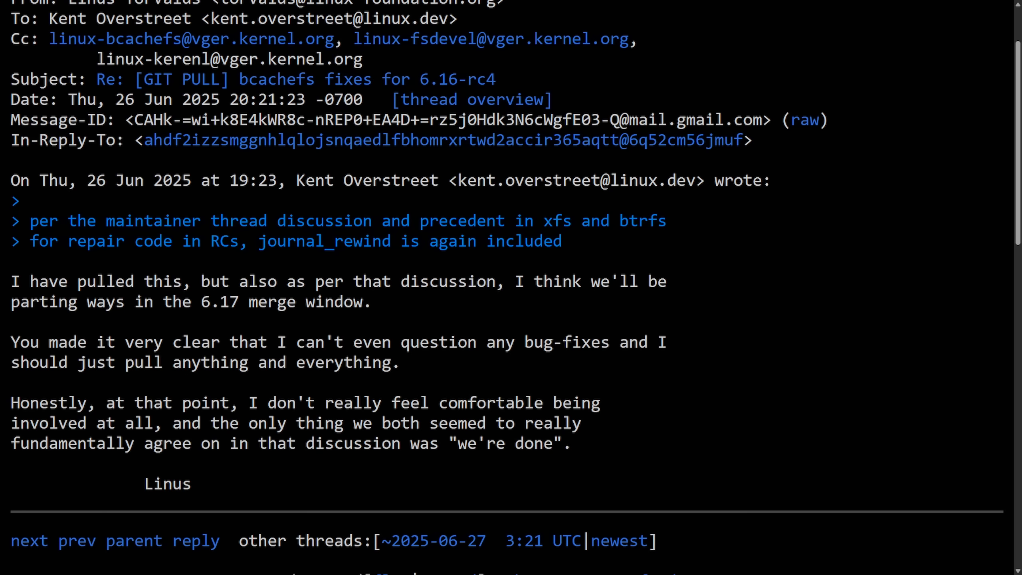
Drag-select the block of Linus's parting-ways reply across several lines
left_click_drag(28, 301, 192, 484)
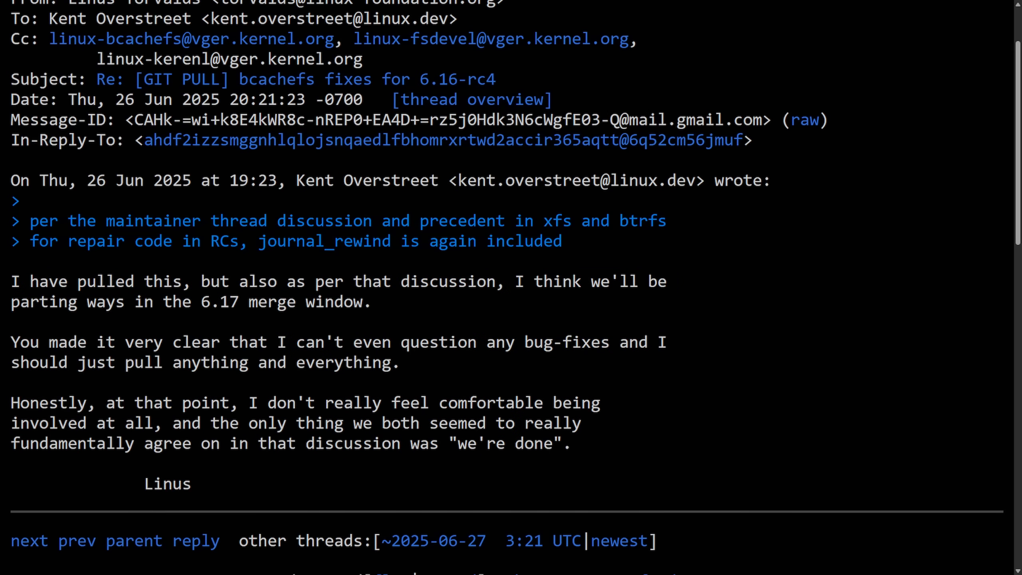
mouse_move(863, 333)
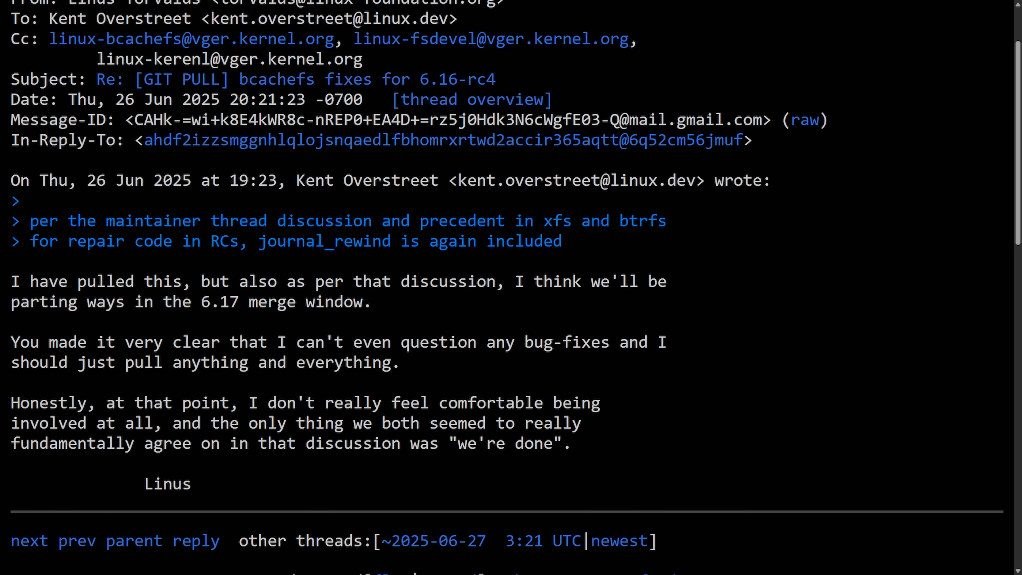
mouse_move(908, 290)
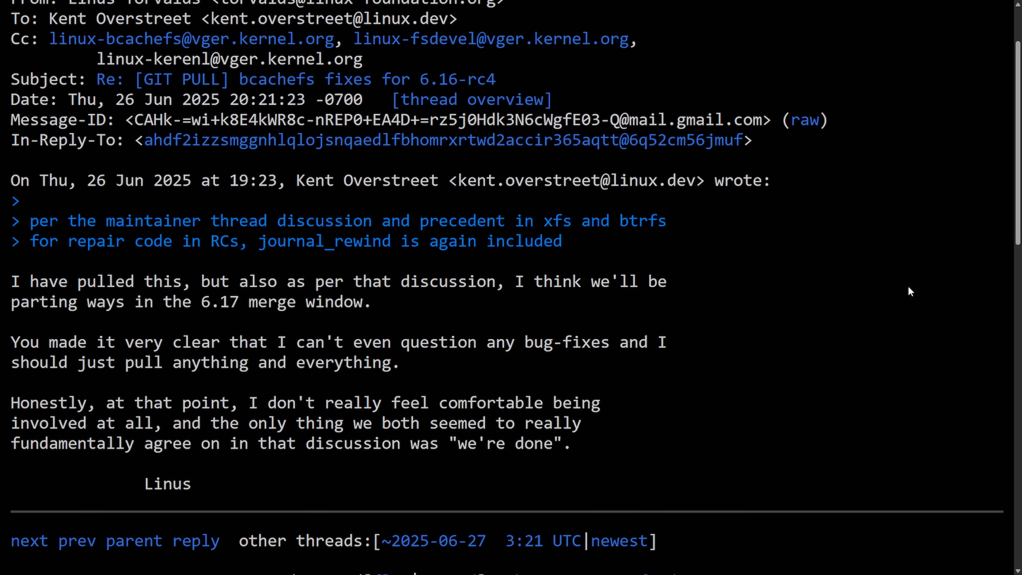
mouse_move(887, 300)
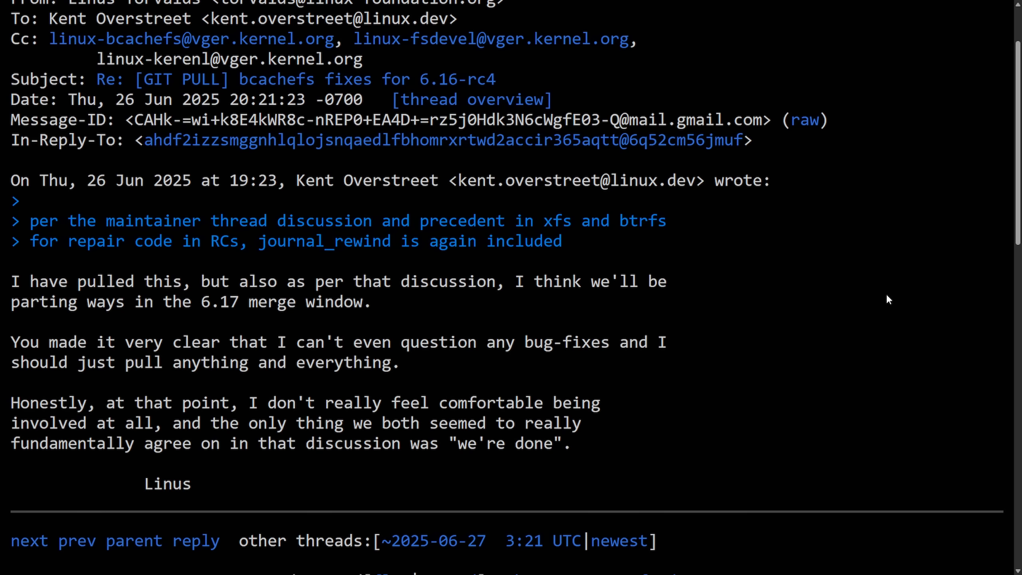
mouse_move(896, 307)
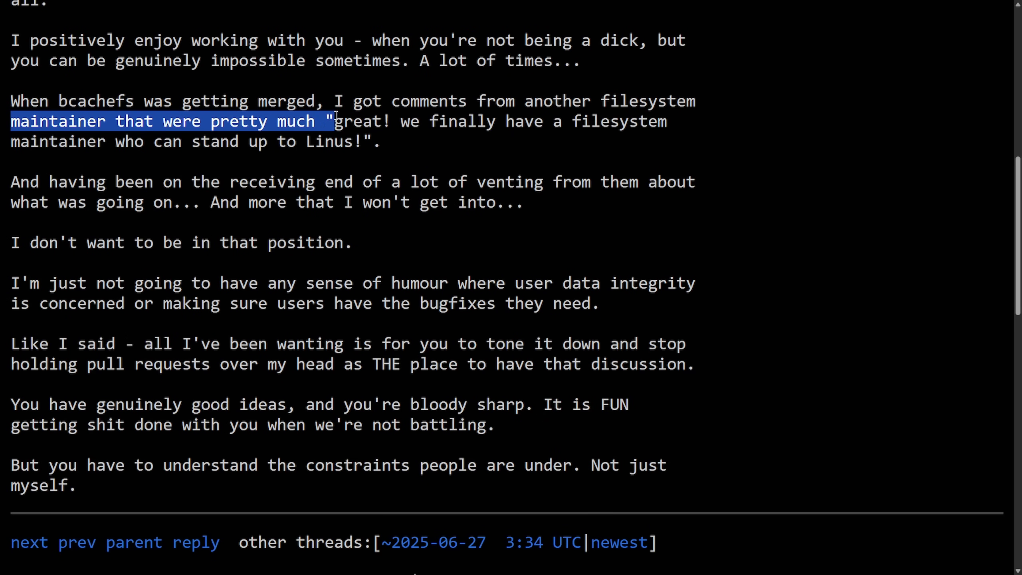
left_click_drag(334, 122, 667, 121)
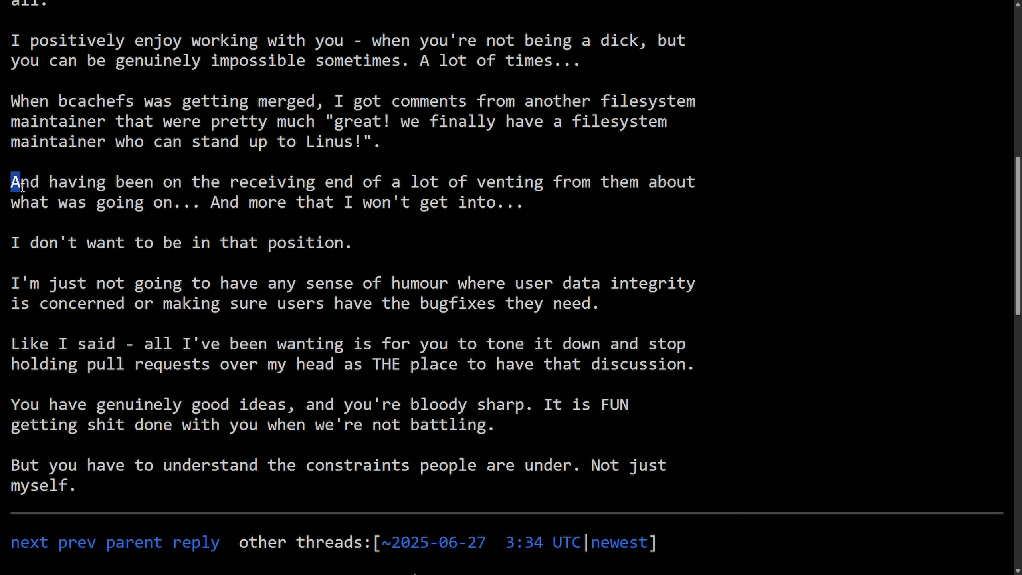
left_click_drag(12, 181, 543, 182)
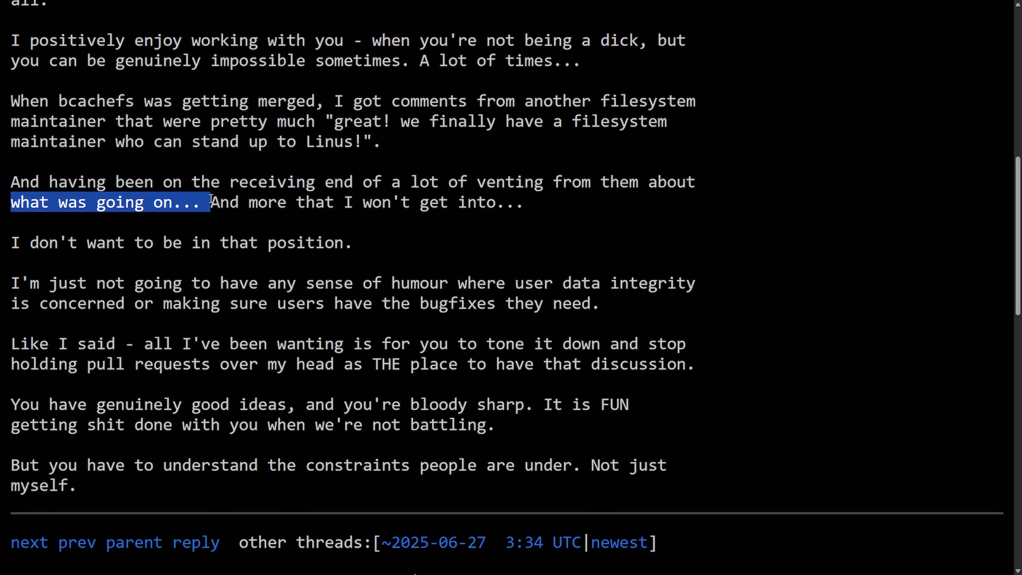
left_click_drag(210, 202, 524, 202)
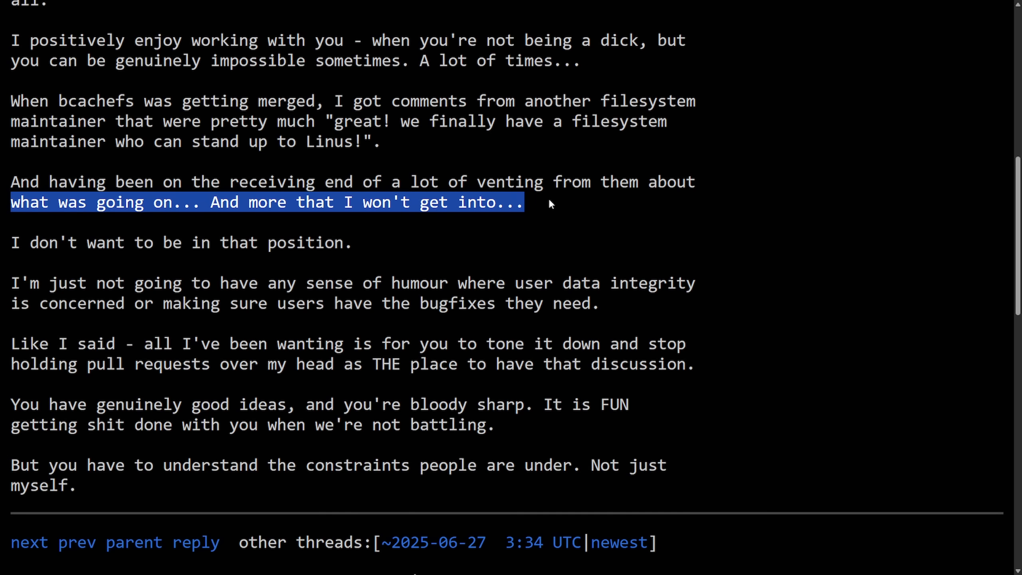
left_click(89, 242)
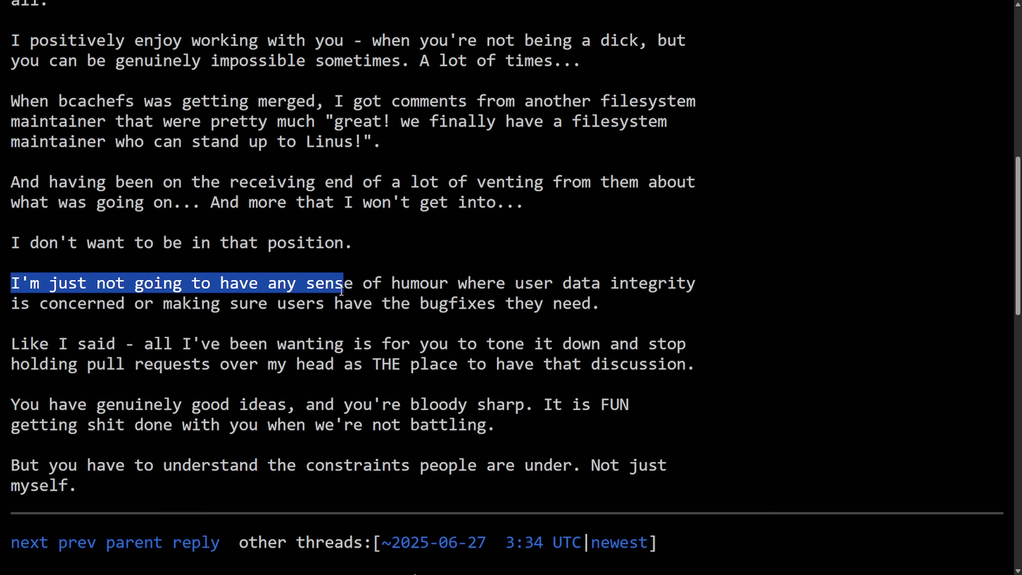
left_click_drag(342, 283, 695, 282)
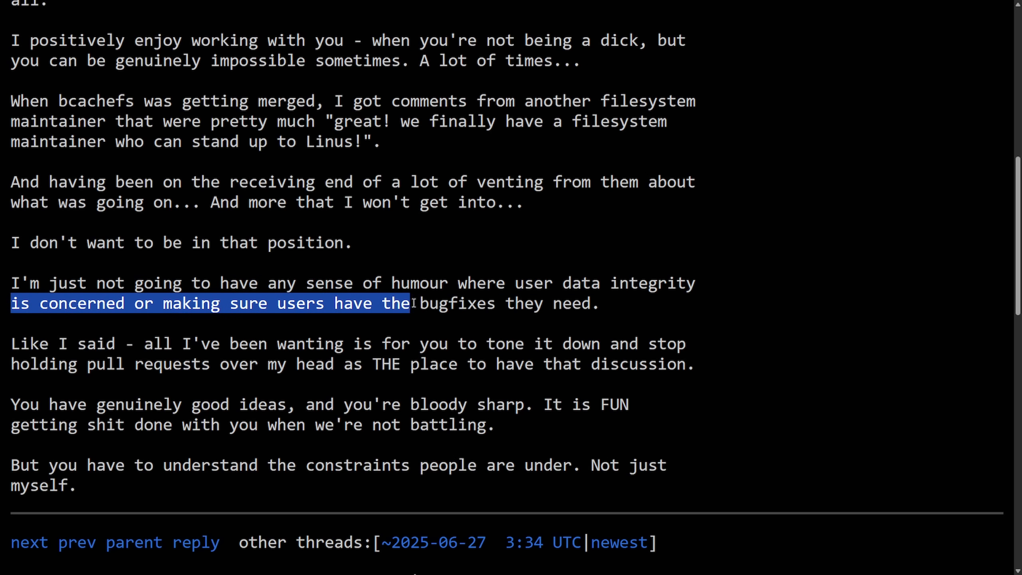
left_click_drag(410, 303, 598, 303)
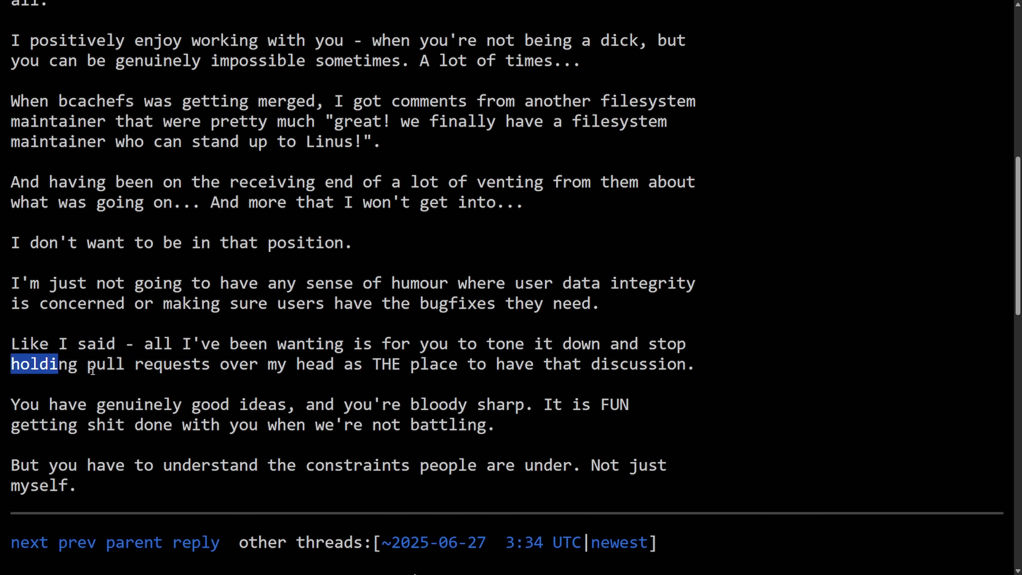
left_click_drag(11, 364, 407, 364)
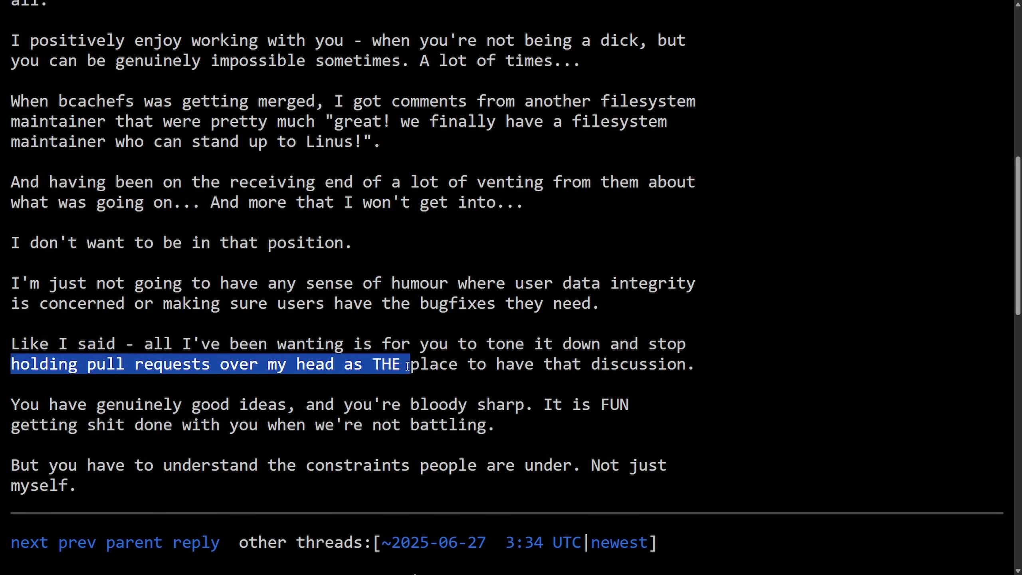
left_click_drag(407, 364, 702, 364)
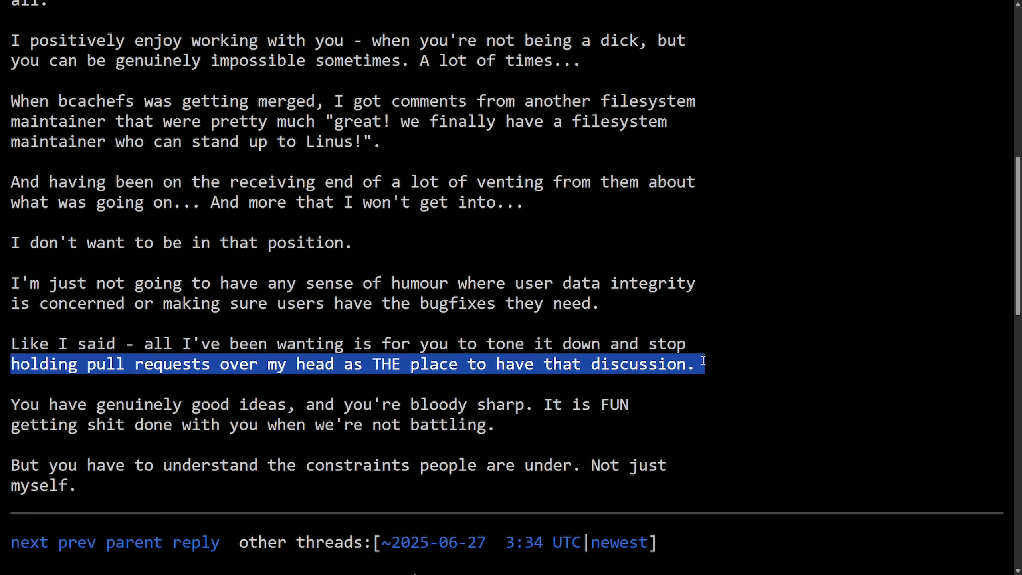
left_click_drag(11, 403, 352, 404)
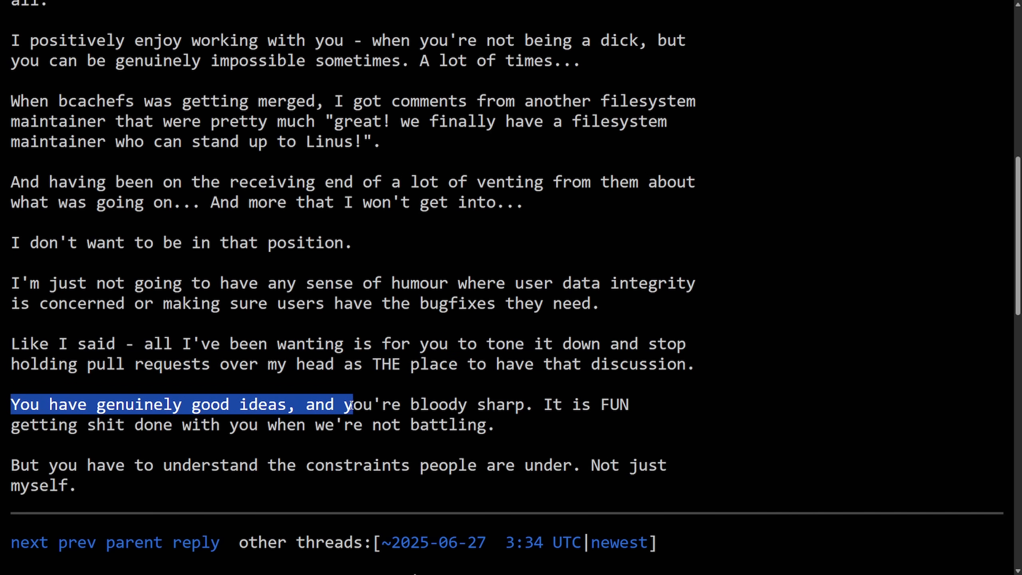
left_click_drag(351, 404, 629, 404)
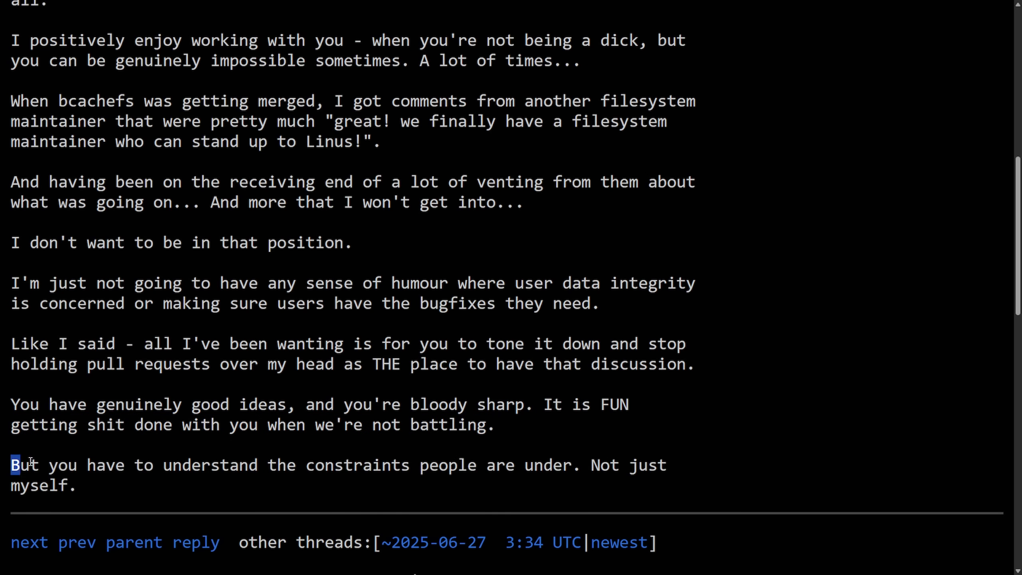
left_click_drag(12, 464, 658, 464)
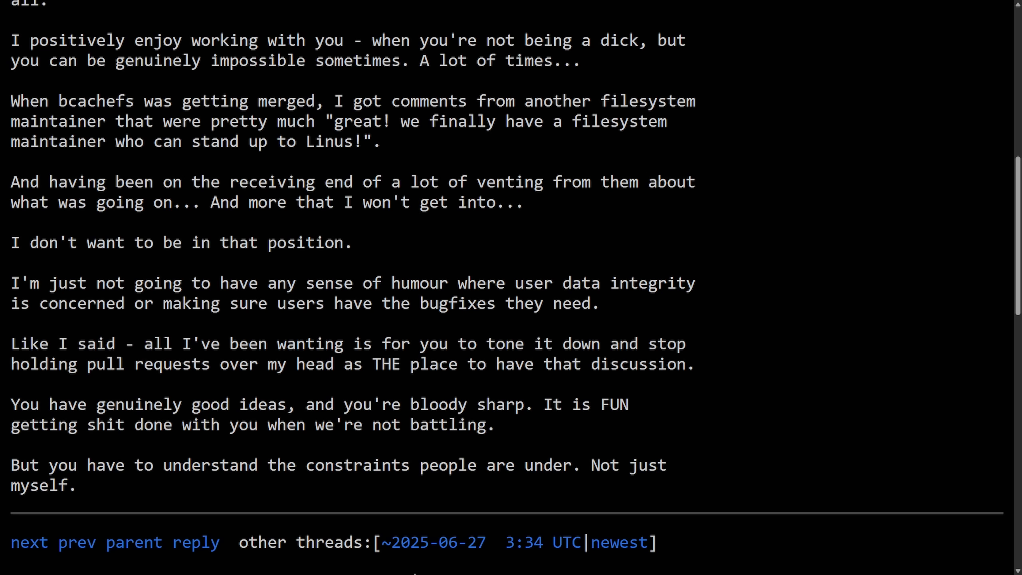
mouse_move(757, 268)
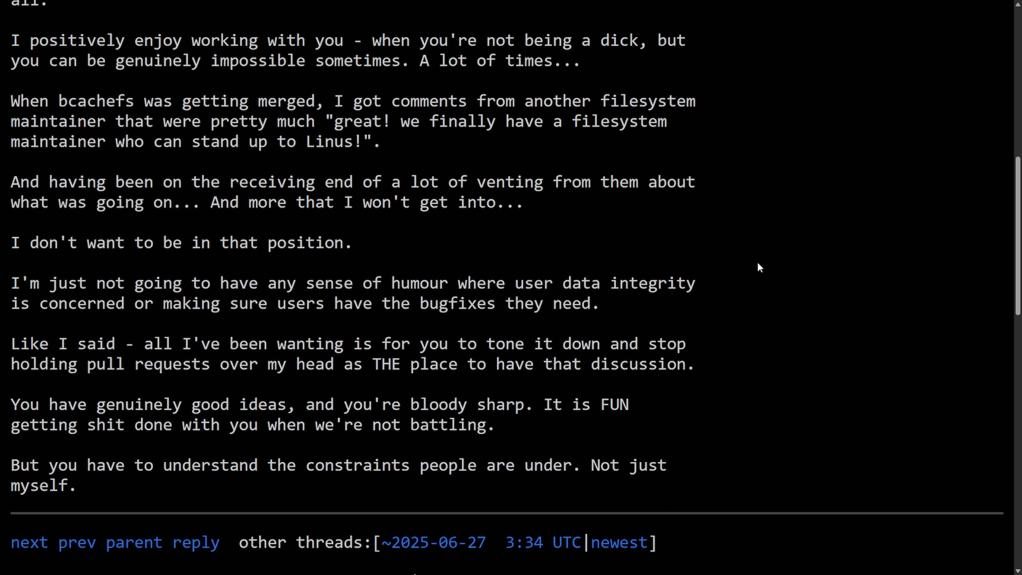
mouse_move(403, 252)
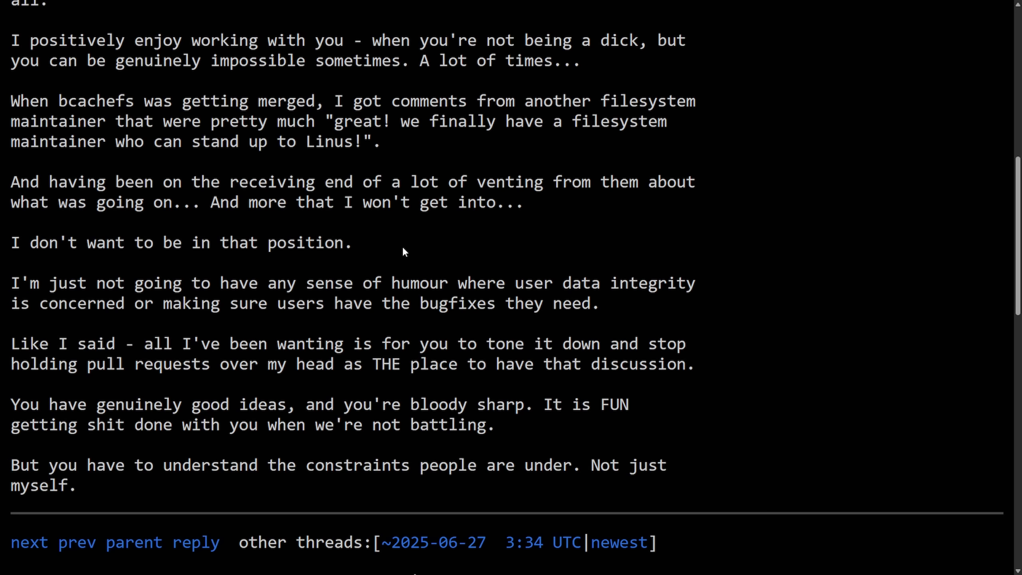
Highlight the quoted line announcing a parting of ways in the 6.17 merge window
left_click_drag(210, 202, 522, 202)
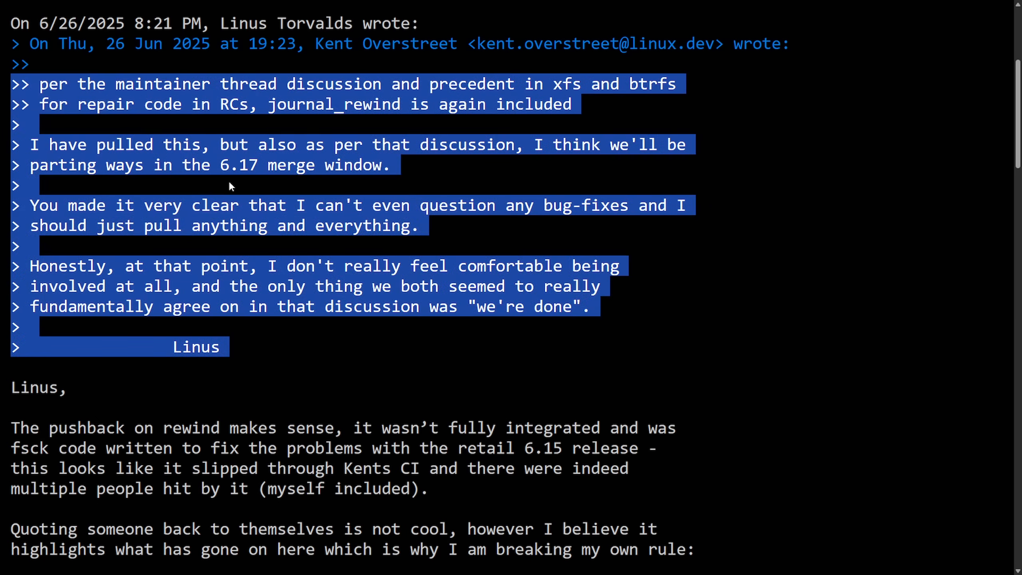
Highlight the lines on rewind pushback, fsck fixes slipping through CI, multiple people hit, and breaking their own rule
scroll("down", 3)
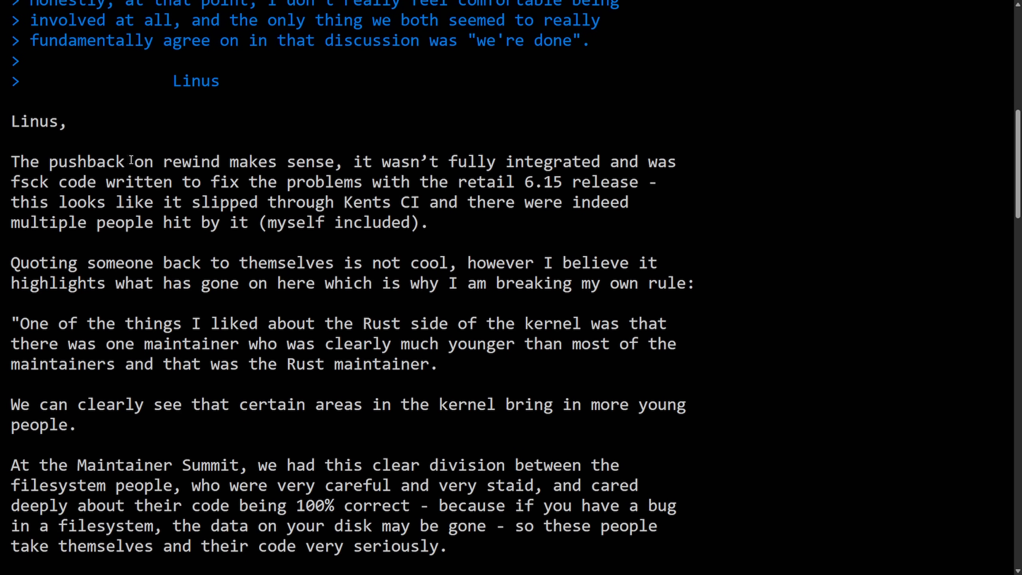
left_click_drag(128, 161, 635, 162)
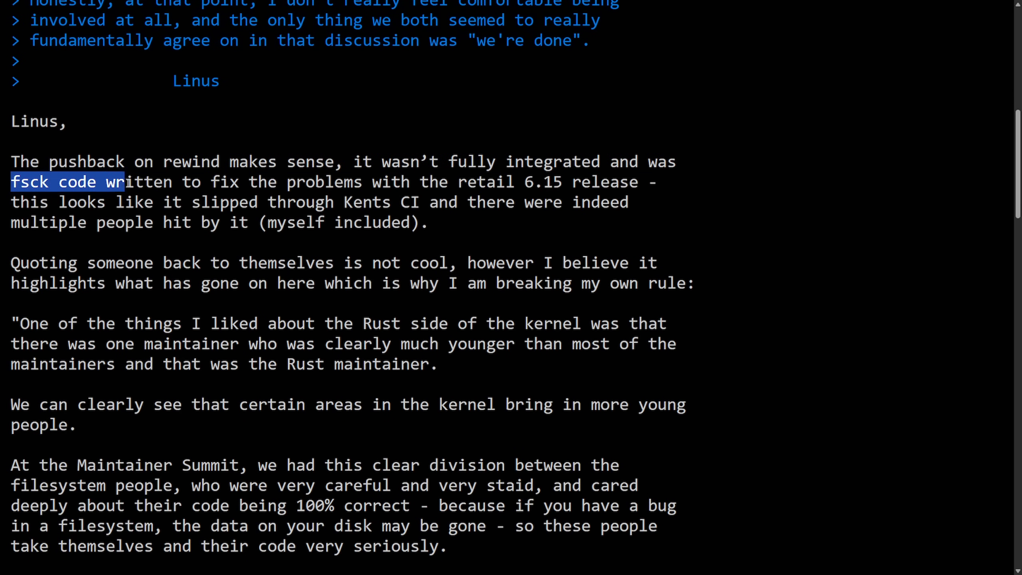
left_click_drag(114, 182, 456, 181)
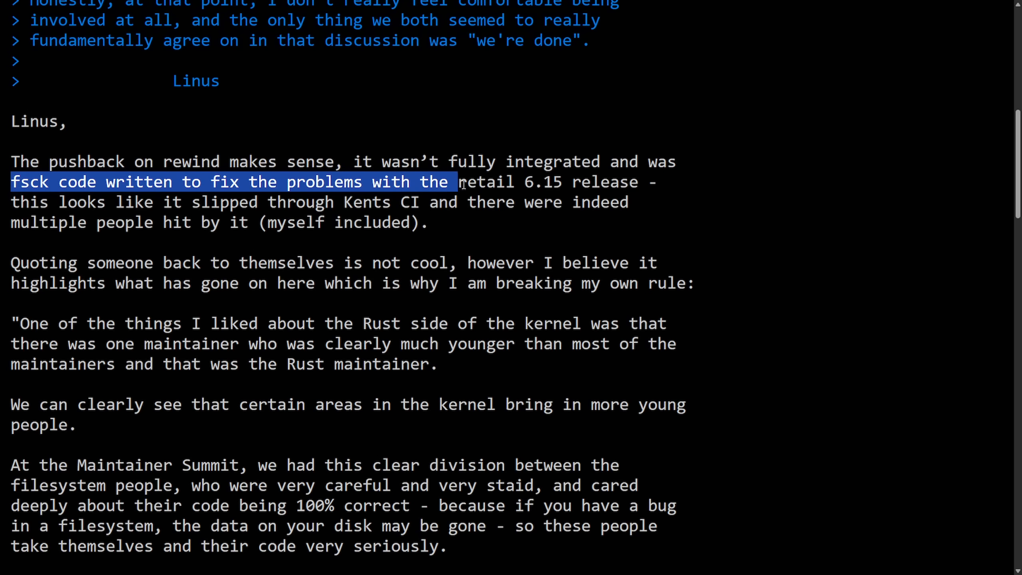
left_click_drag(456, 182, 665, 182)
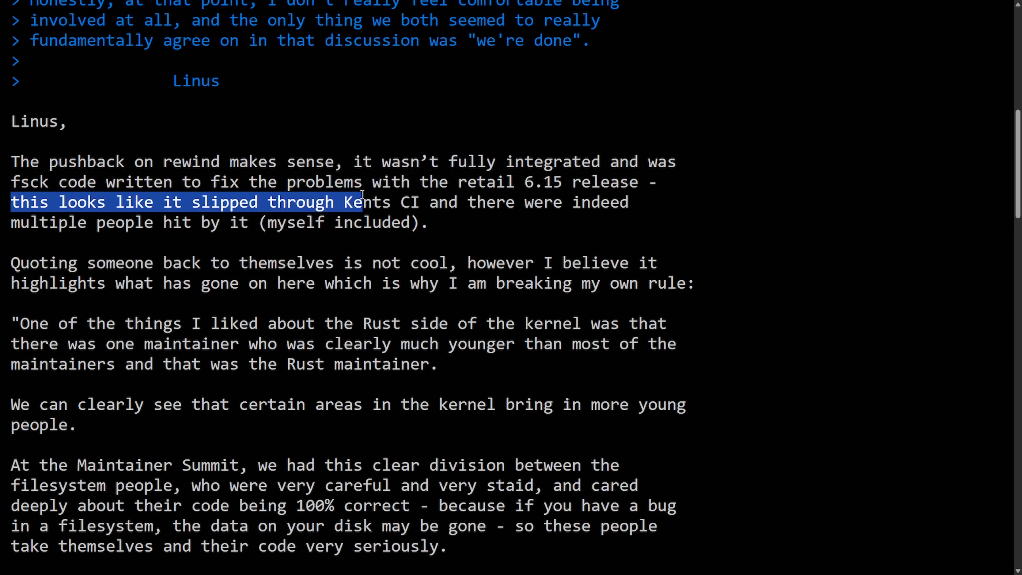
left_click(429, 203)
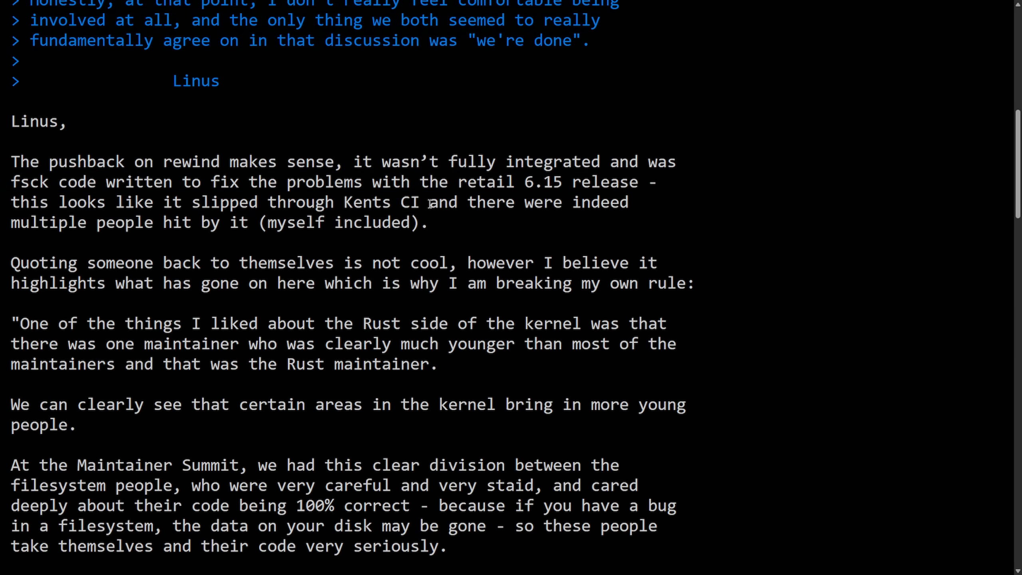
left_click_drag(430, 202, 637, 202)
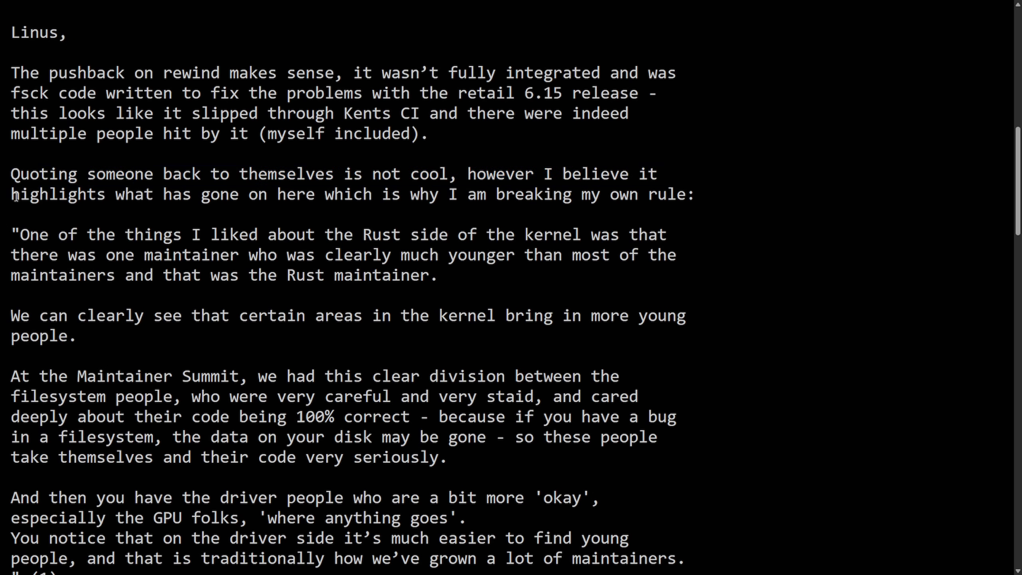
left_click_drag(10, 194, 338, 194)
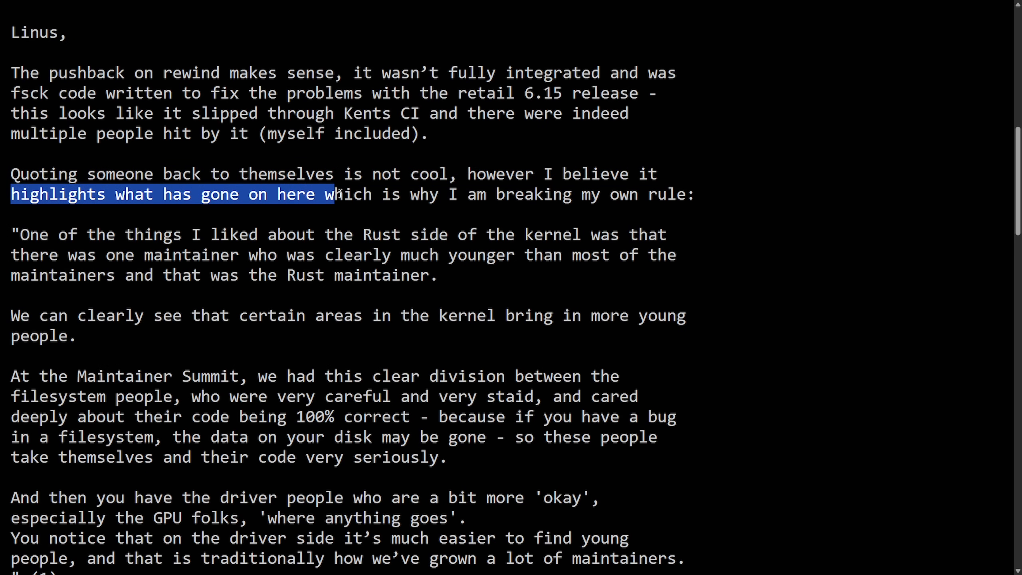
left_click_drag(332, 194, 672, 193)
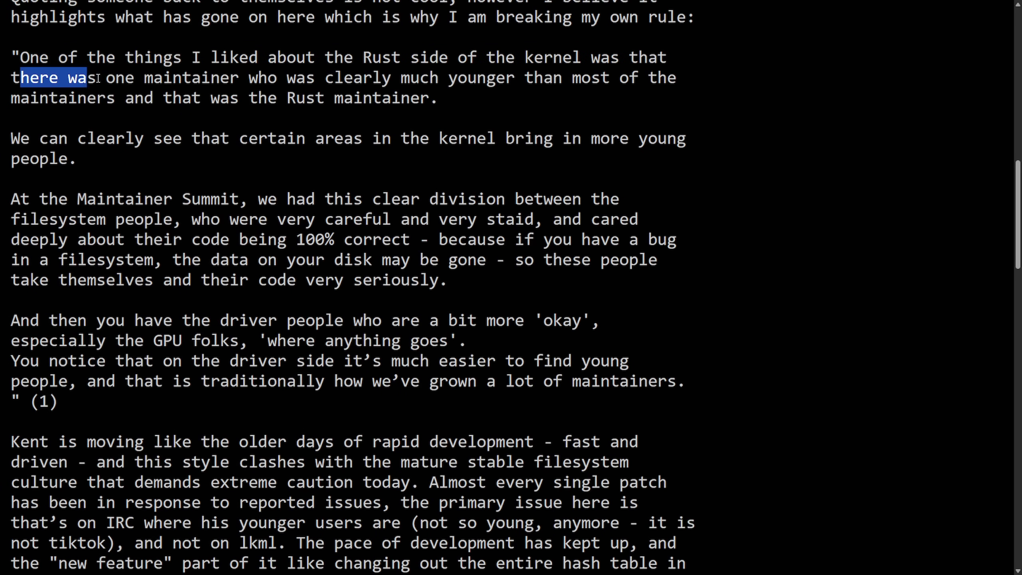
Highlight the passage on the younger Rust maintainer, the Maintainer Summit division and careful filesystem people versus driver-side people
left_click_drag(91, 78, 678, 77)
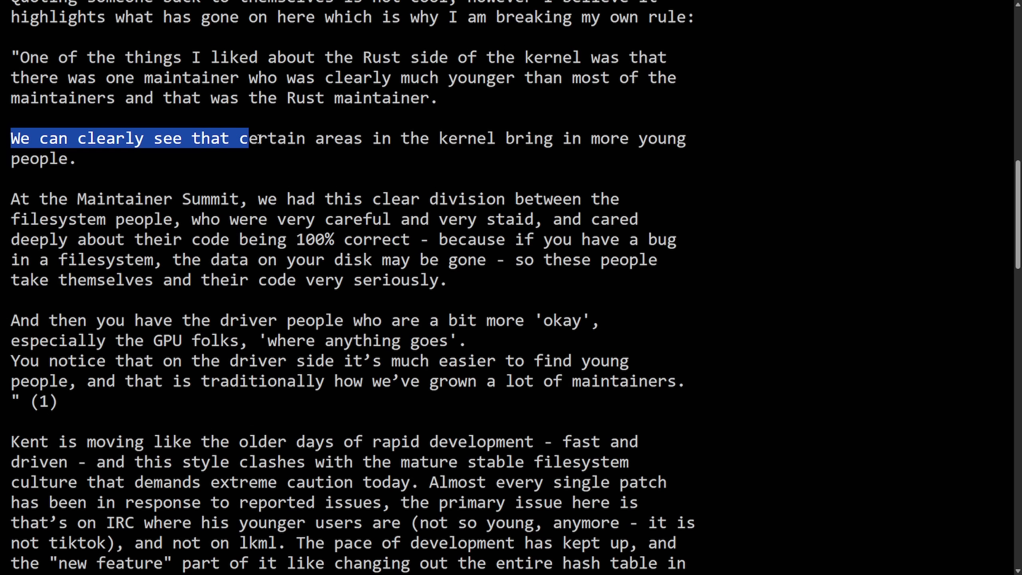
left_click_drag(248, 137, 686, 137)
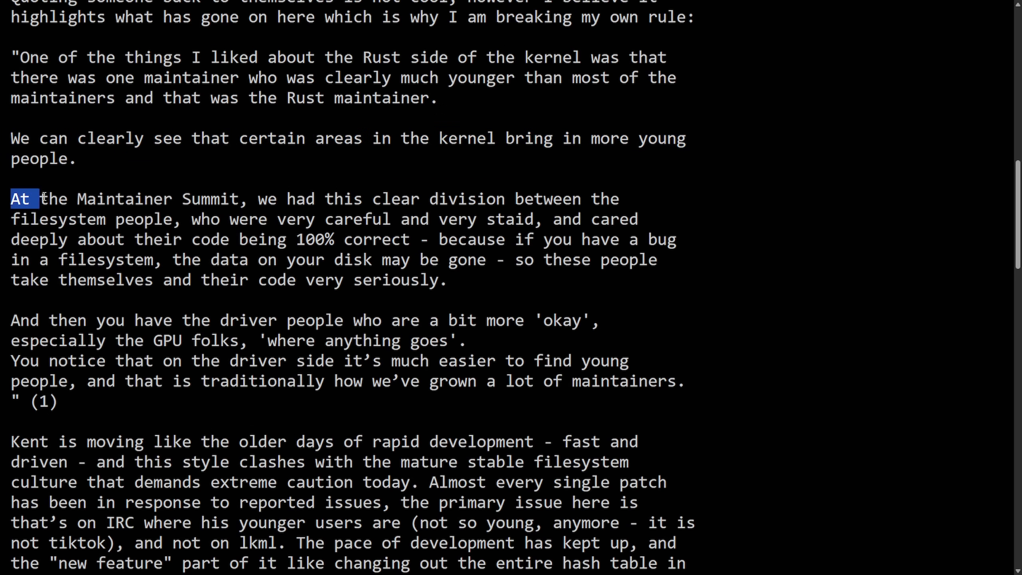
left_click_drag(10, 198, 533, 199)
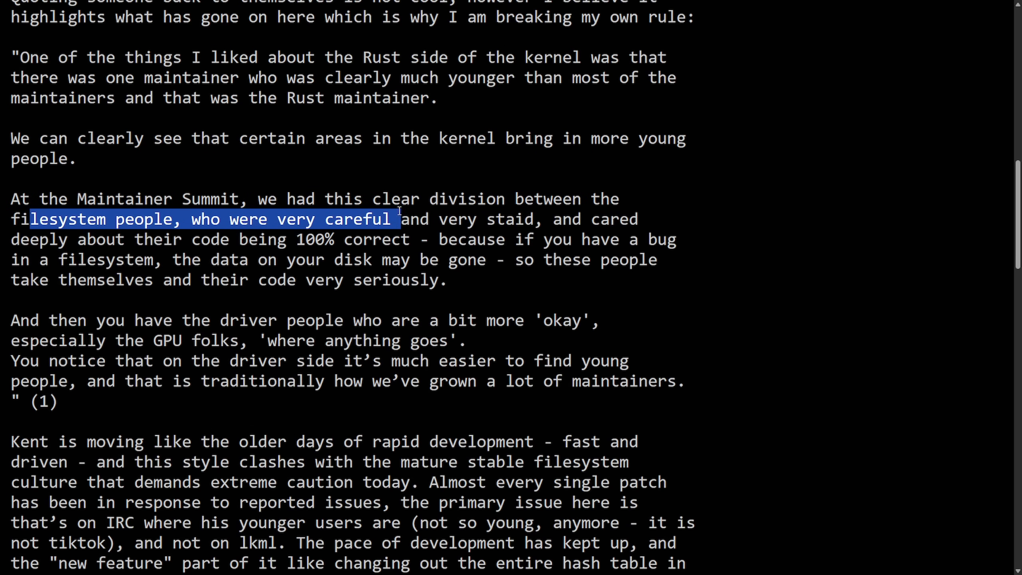
left_click_drag(391, 218, 638, 219)
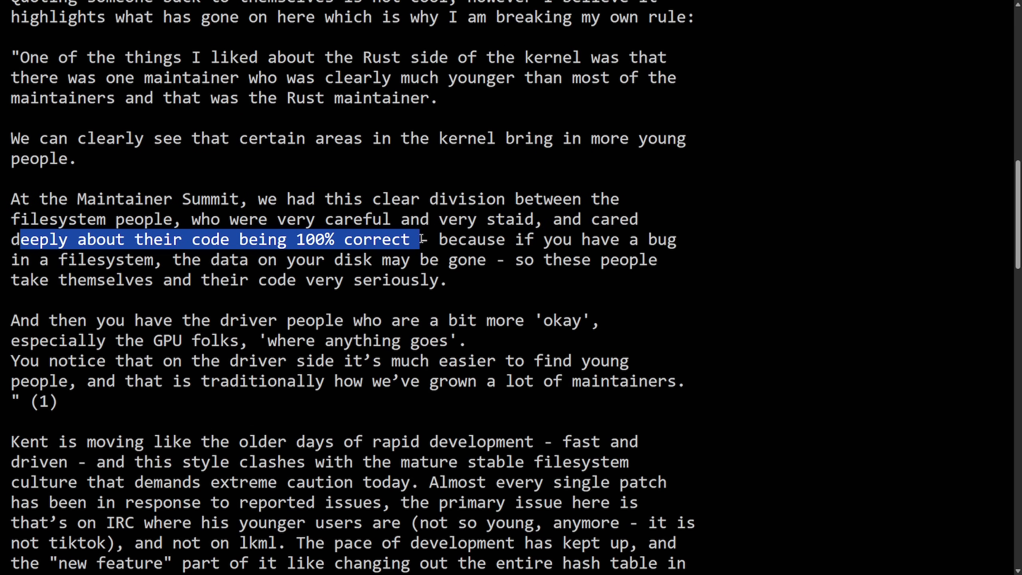
left_click_drag(422, 239, 684, 238)
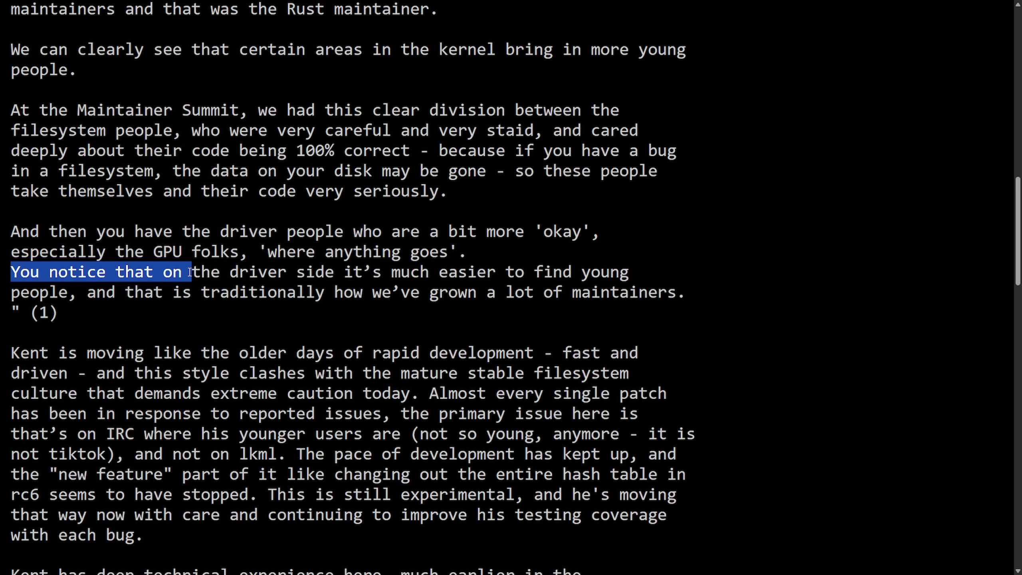
left_click_drag(189, 271, 550, 272)
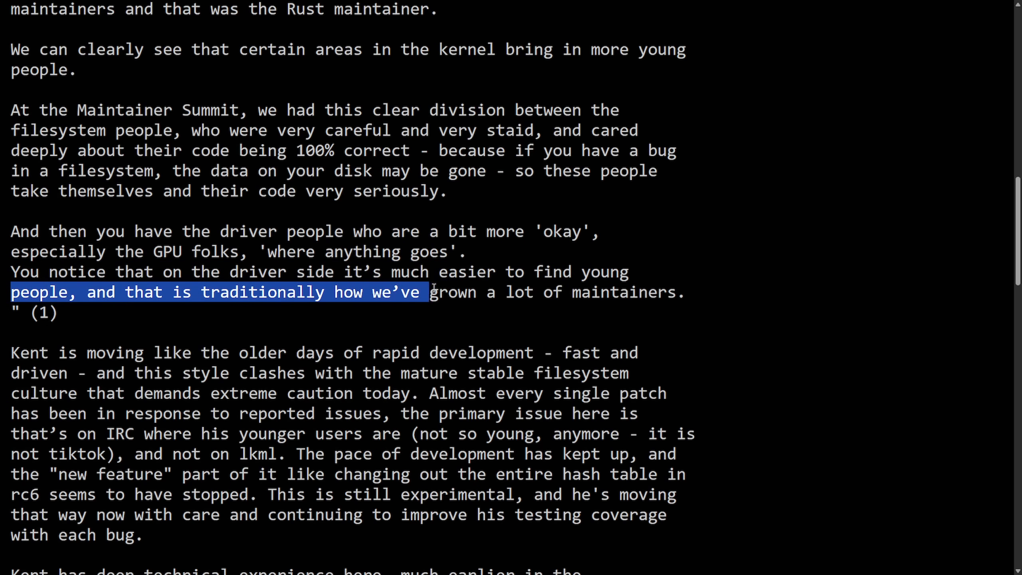
left_click(551, 311)
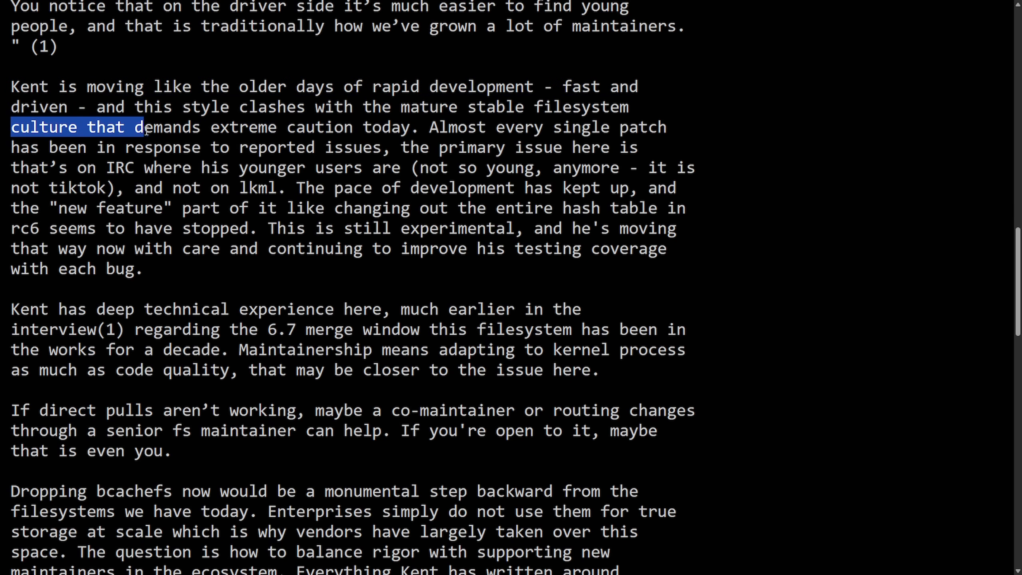
Highlight the lines on extreme-caution culture, patches answering issues, development pace, and bcachefs still being experimental
left_click_drag(141, 127, 531, 127)
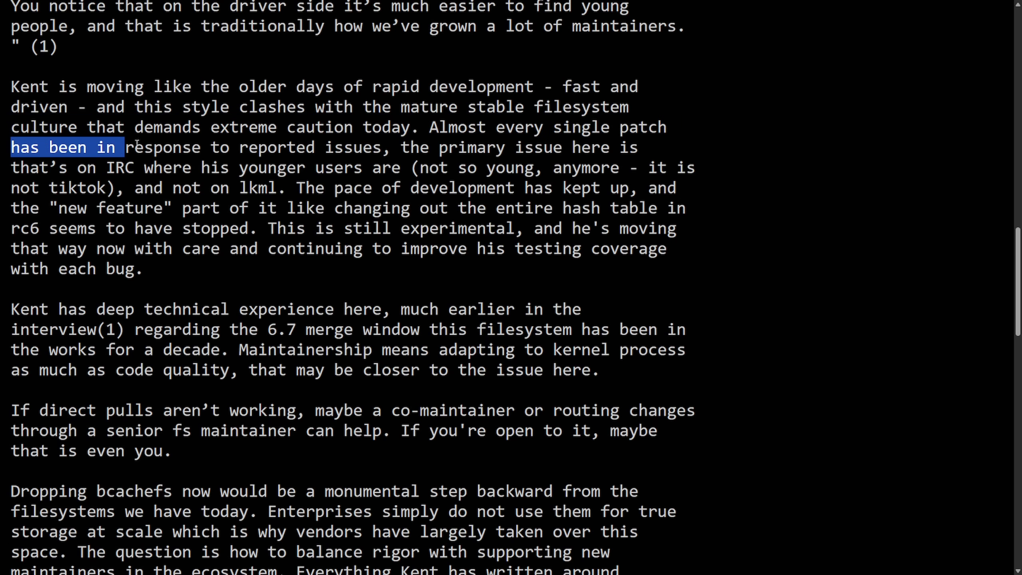
left_click_drag(124, 146, 645, 147)
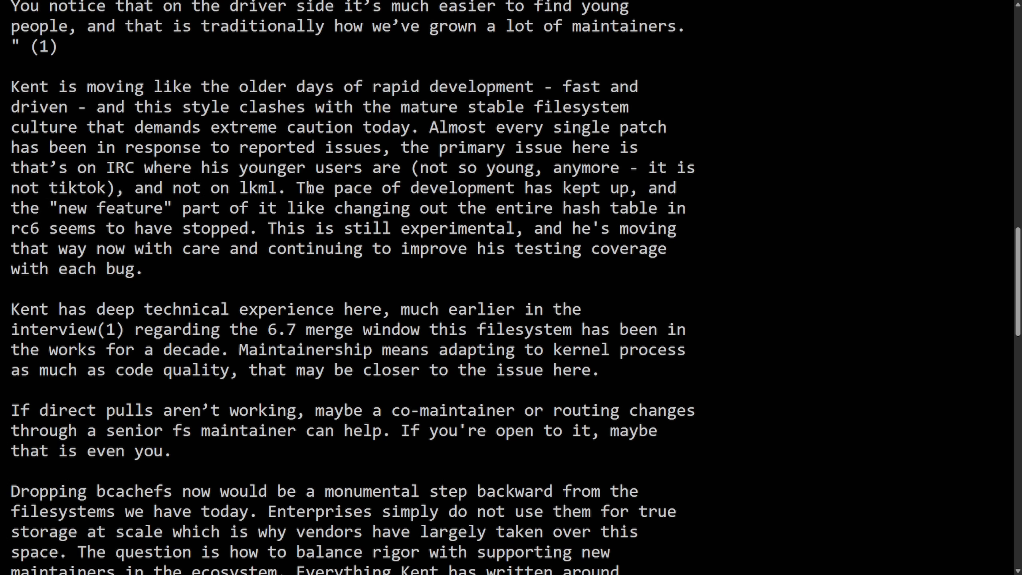
left_click_drag(296, 188, 676, 187)
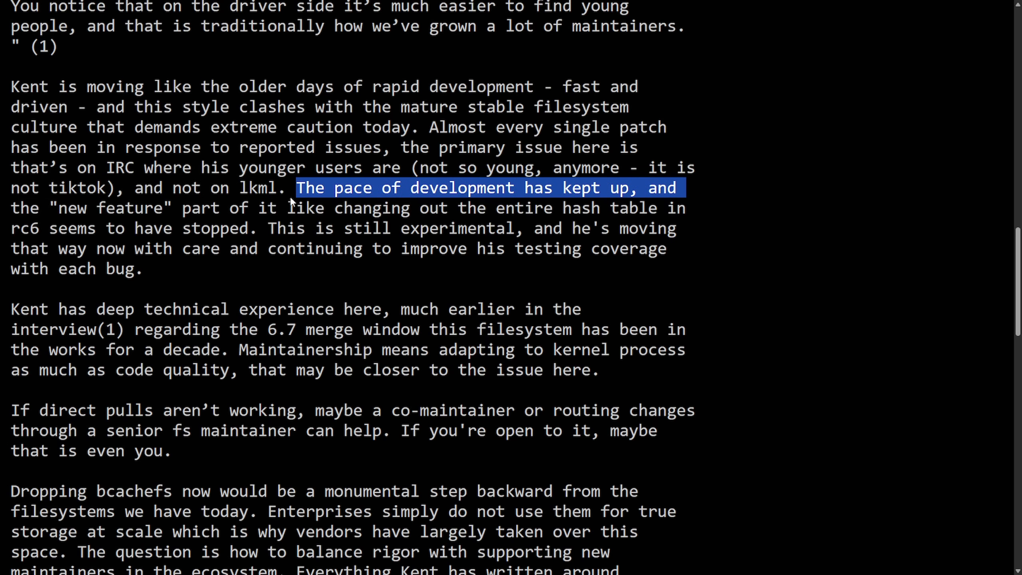
left_click_drag(295, 187, 361, 207)
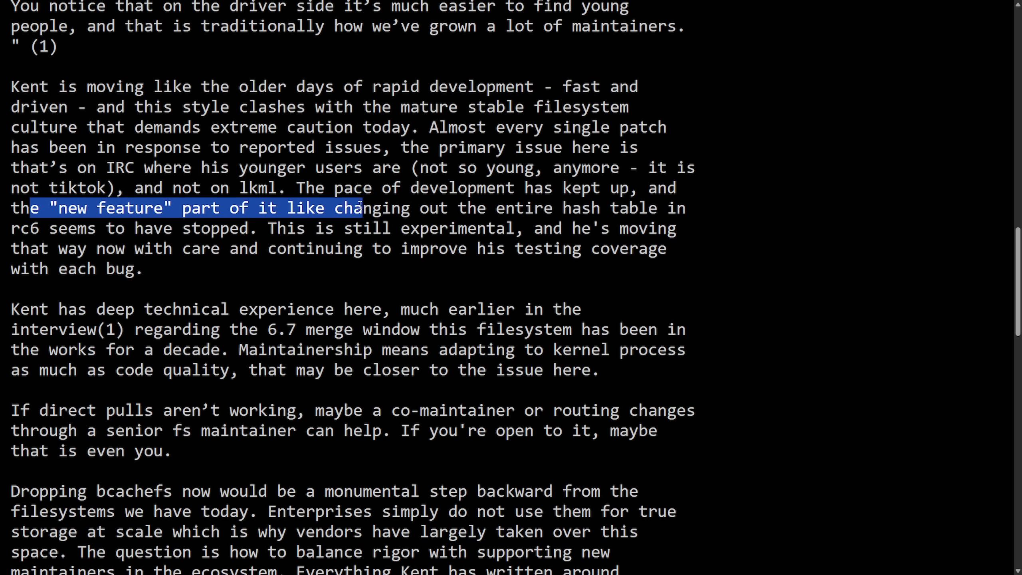
left_click_drag(358, 207, 684, 208)
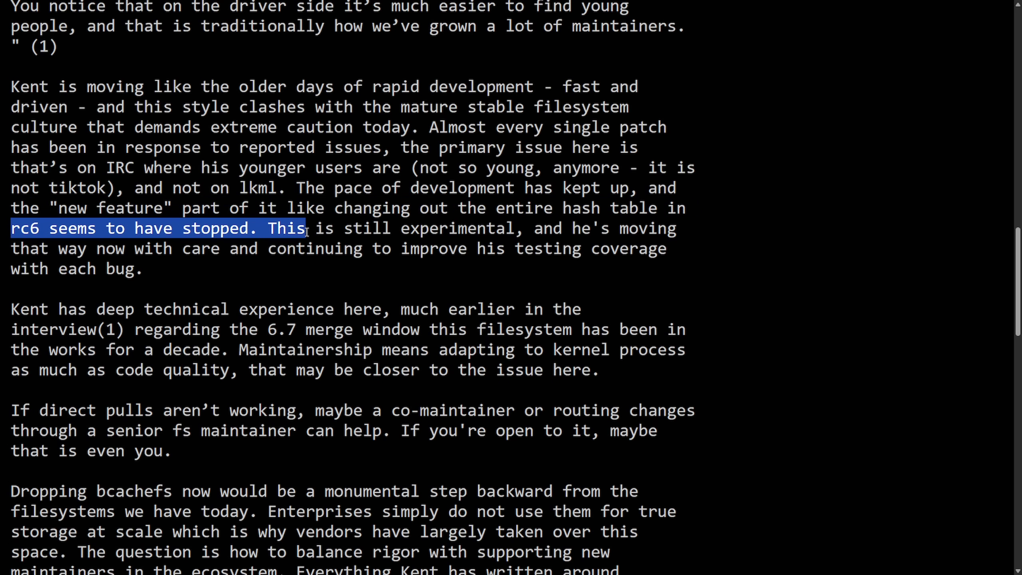
left_click_drag(306, 228, 676, 228)
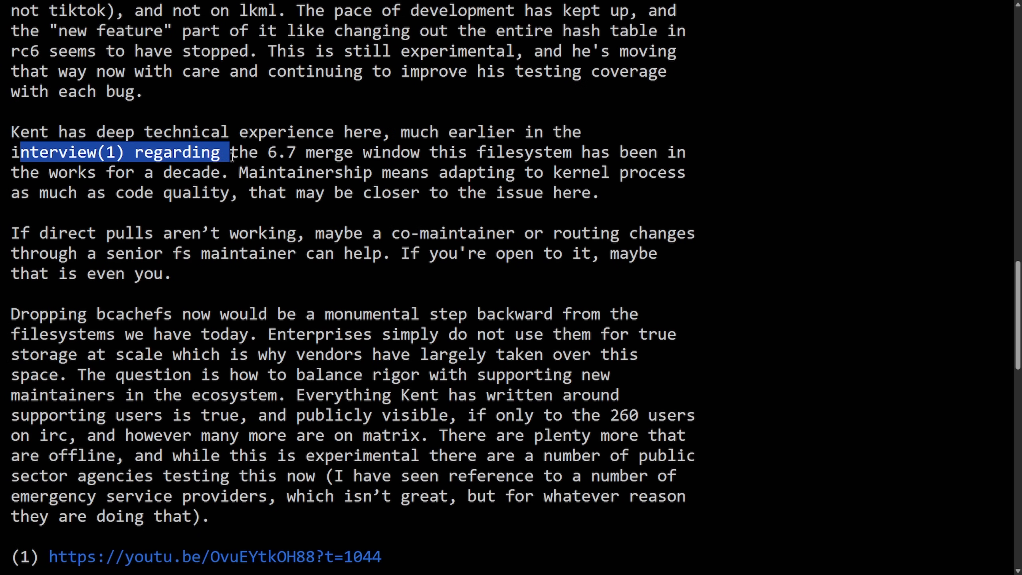
left_click_drag(231, 151, 547, 152)
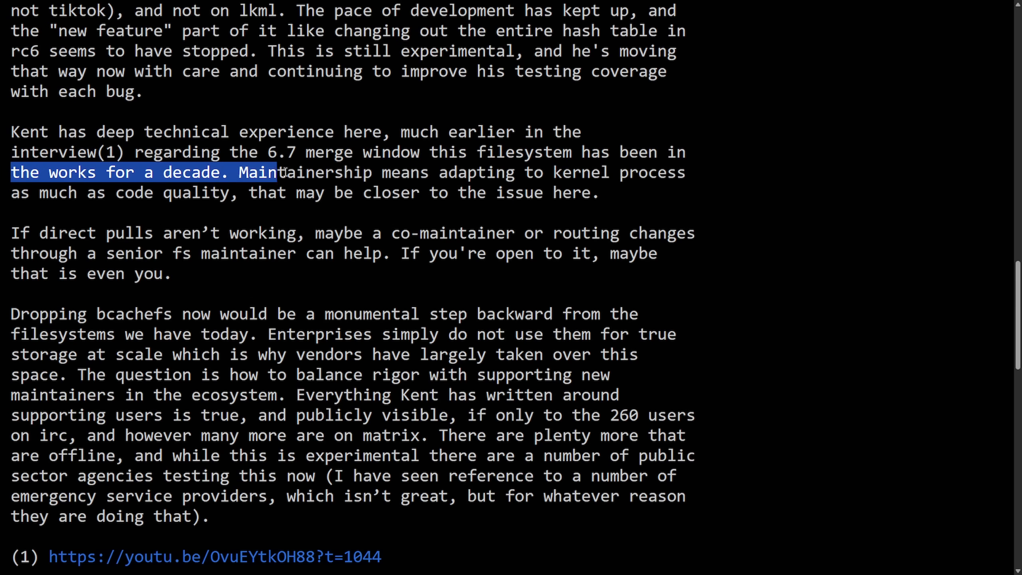
left_click_drag(277, 172, 693, 173)
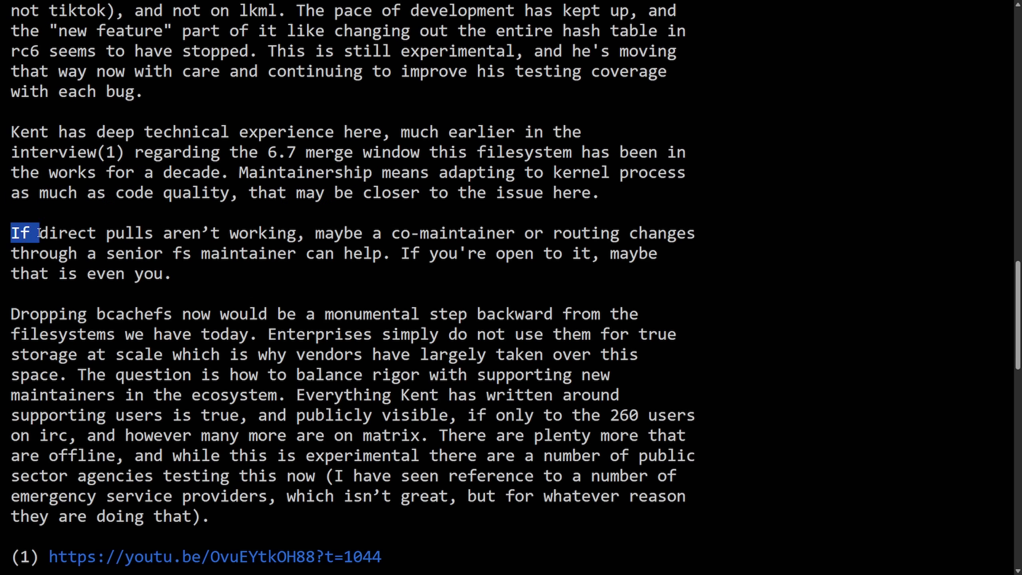
left_click_drag(23, 233, 600, 233)
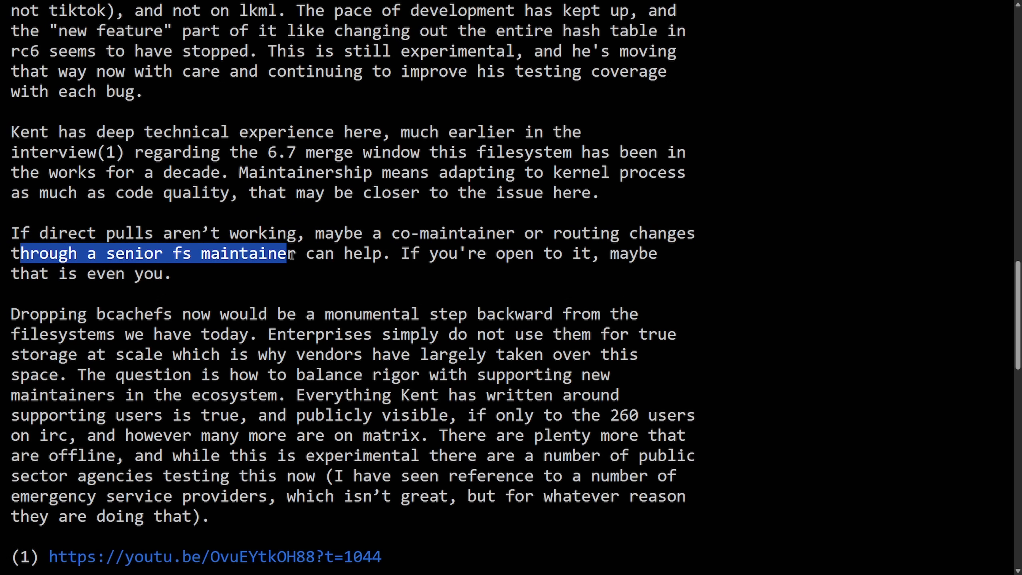
left_click_drag(286, 253, 657, 253)
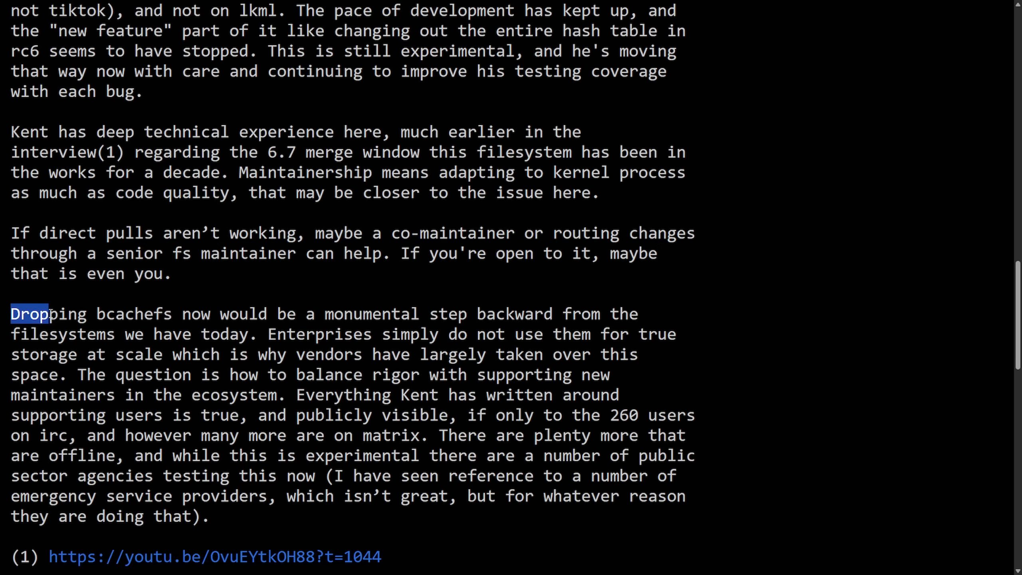
left_click_drag(29, 313, 324, 314)
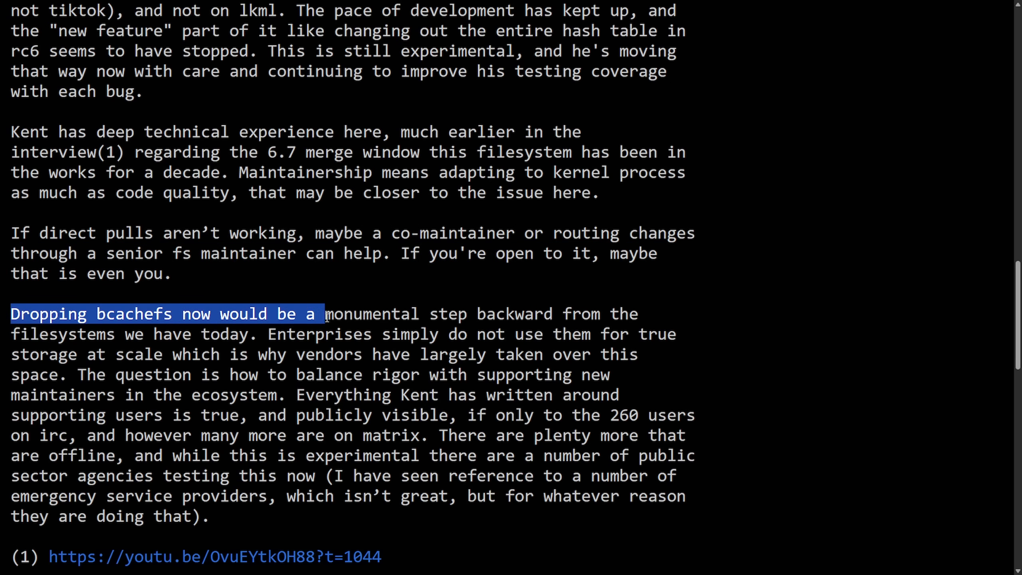
left_click_drag(320, 314, 642, 314)
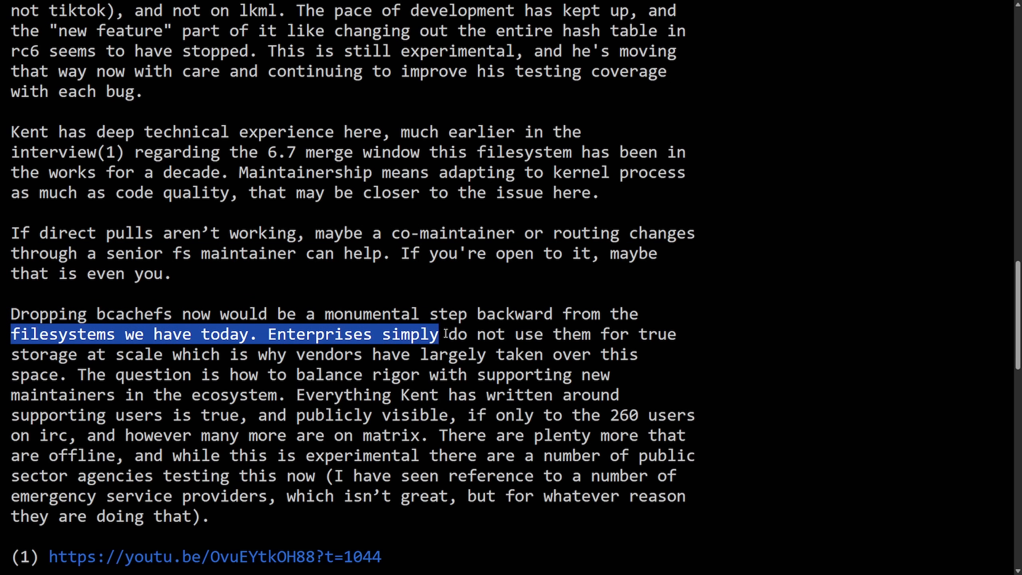
left_click_drag(440, 334, 678, 333)
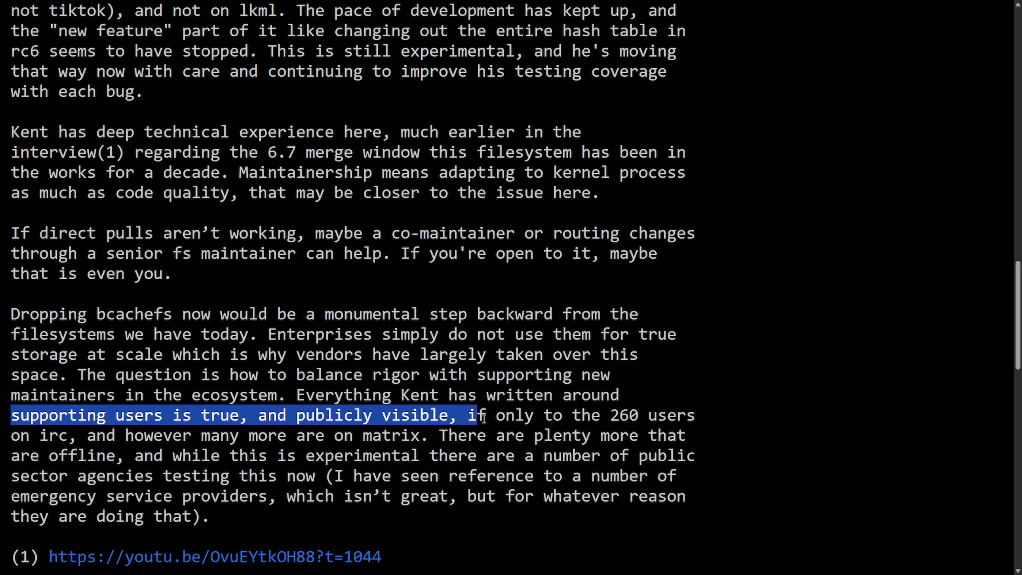
left_click_drag(467, 415, 693, 415)
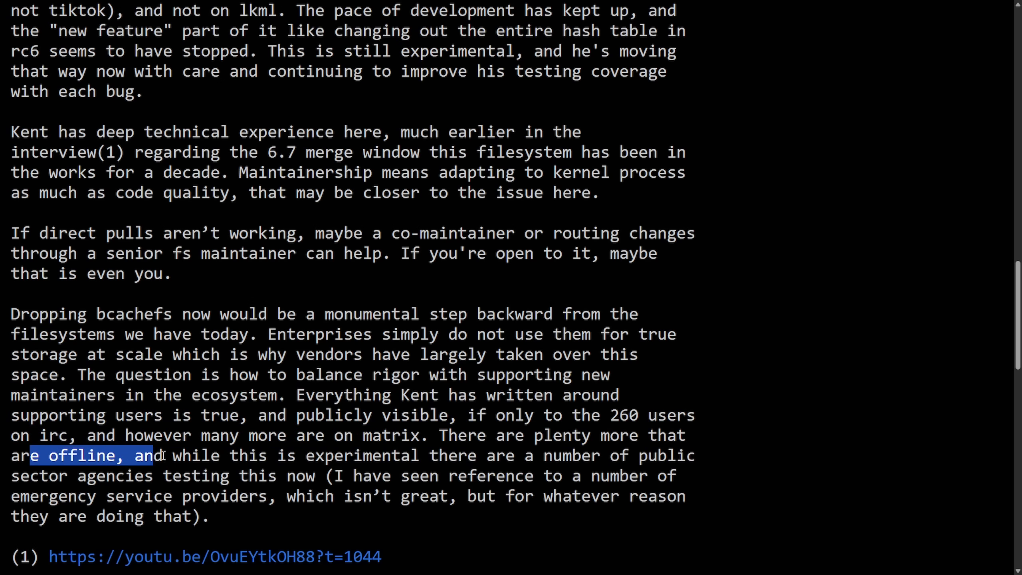
left_click_drag(159, 455, 460, 455)
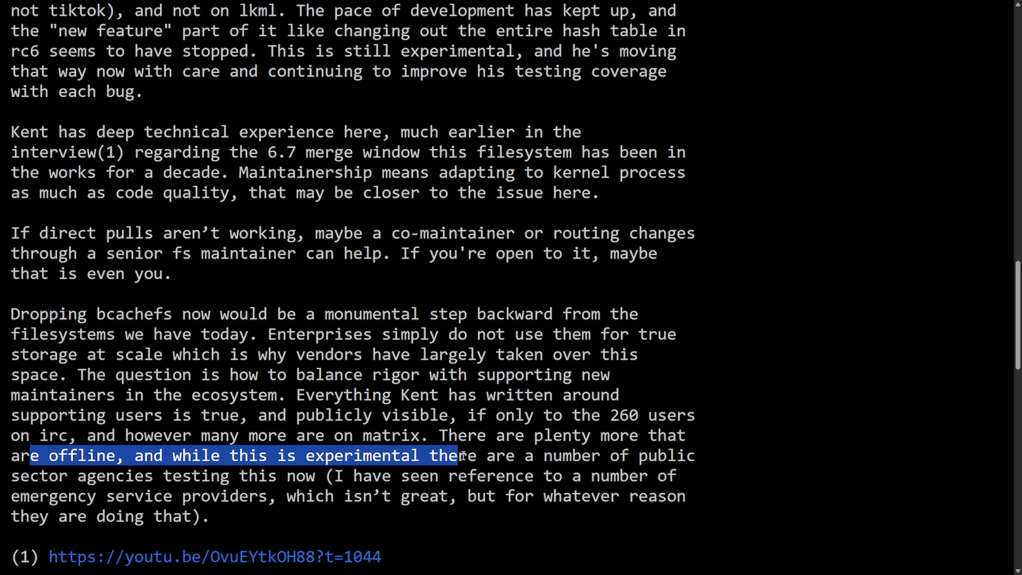
left_click_drag(455, 455, 697, 455)
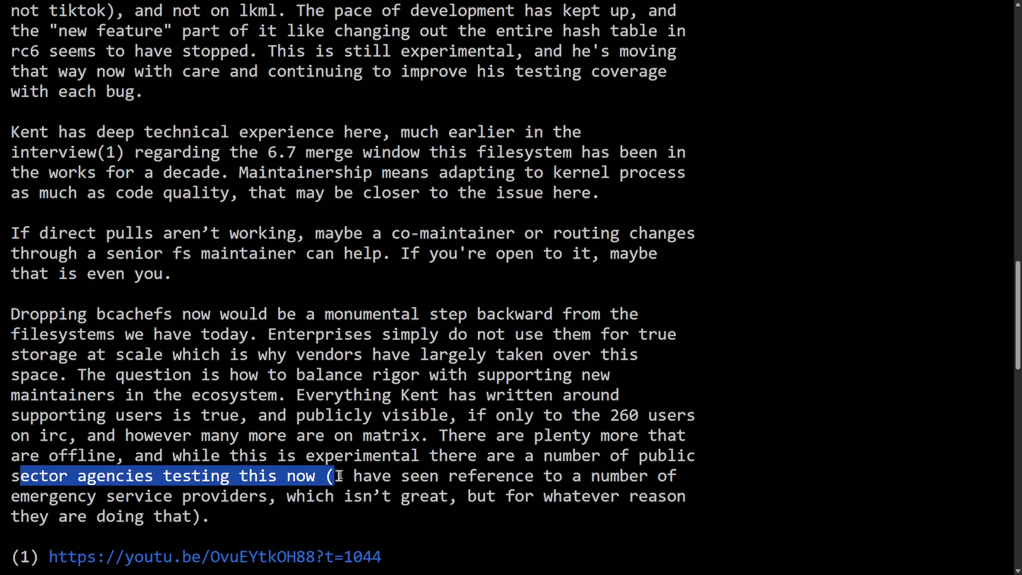
left_click_drag(332, 475, 684, 476)
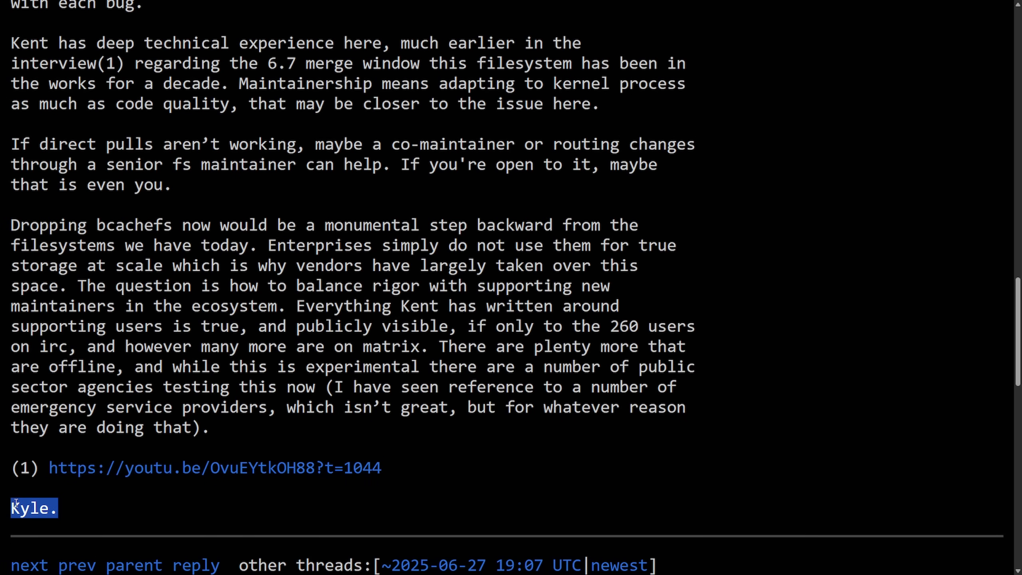
Clear the highlight at the end of the supportive reply above the thread links
left_click(778, 401)
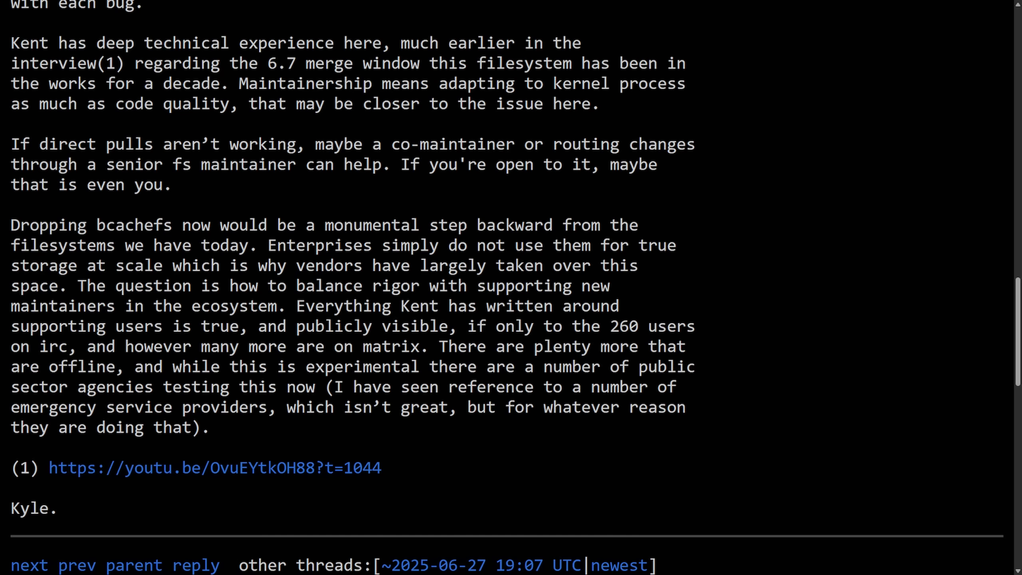
mouse_move(874, 323)
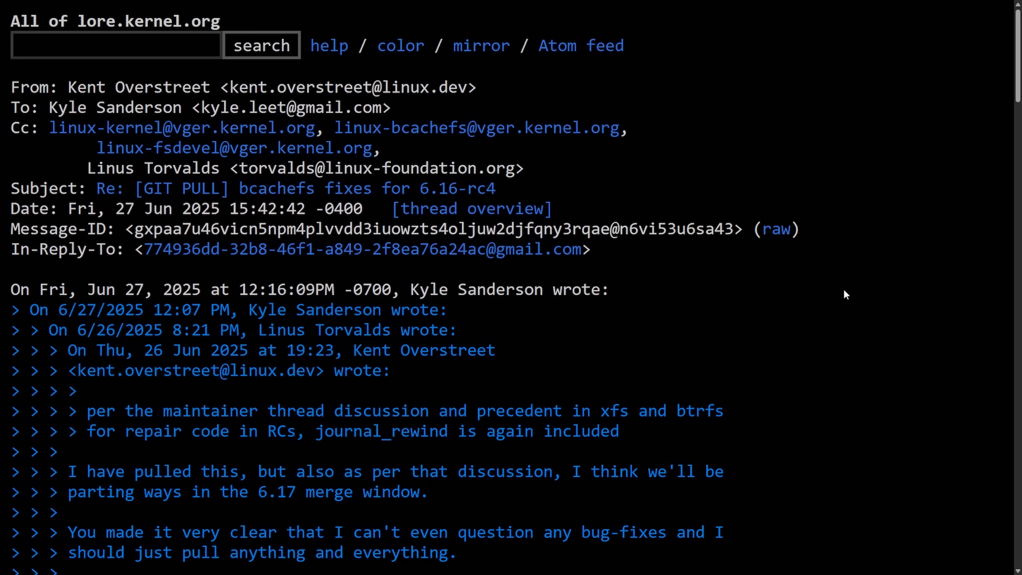
mouse_move(837, 314)
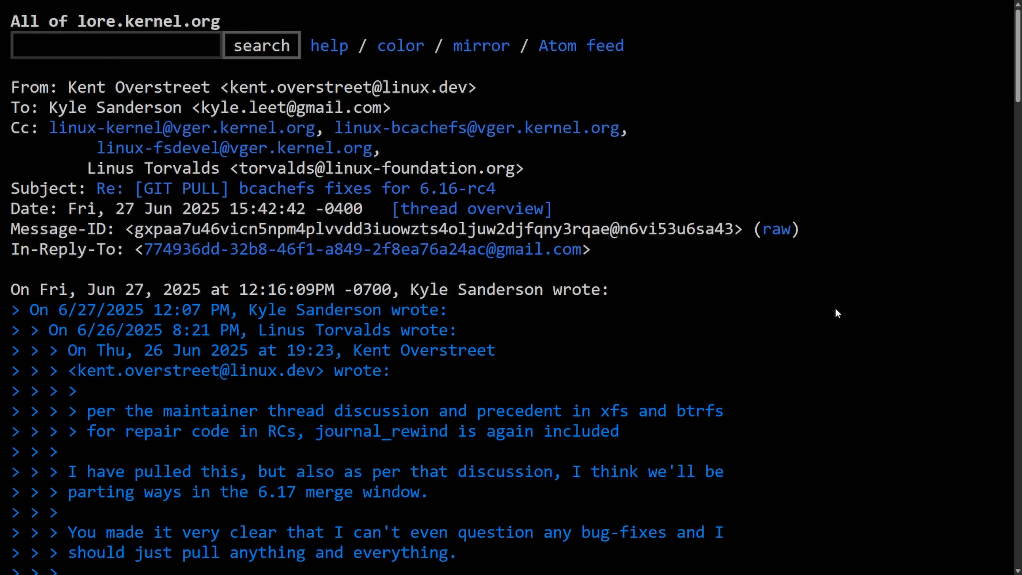
mouse_move(841, 308)
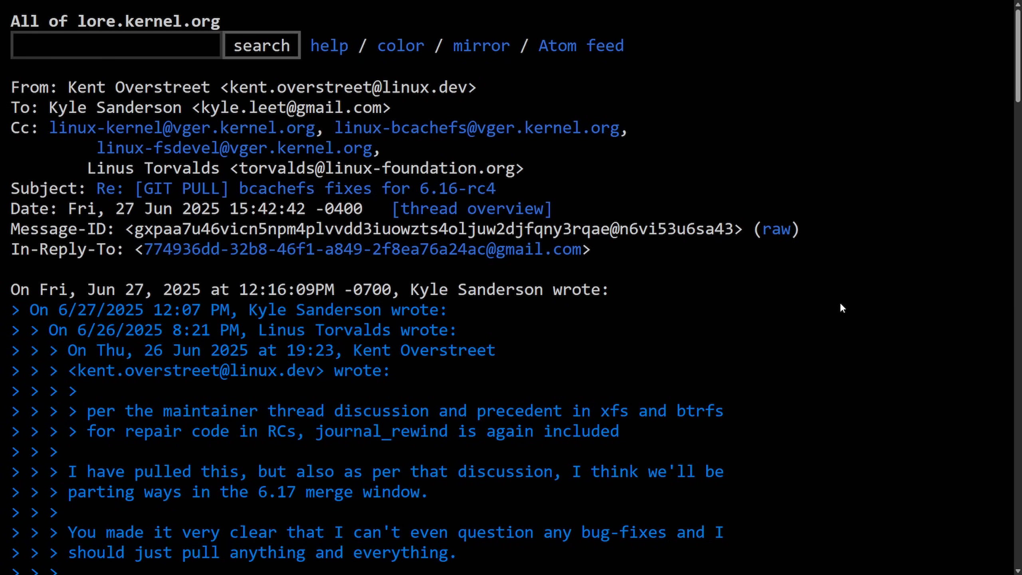
Scroll past the quoted messages to Kent Overstreet's own closing paragraphs
scroll("down", 3)
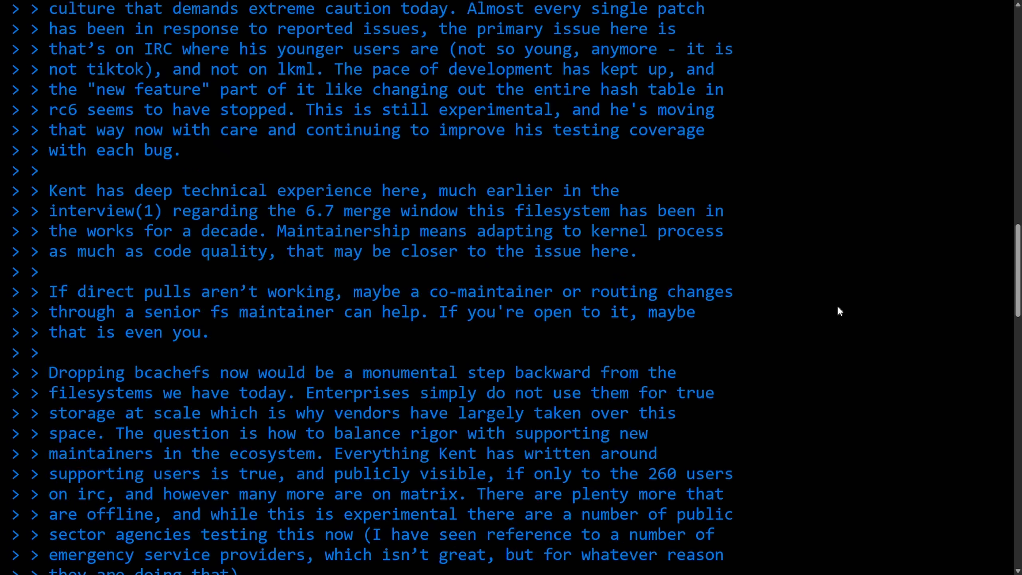
scroll("down", 3)
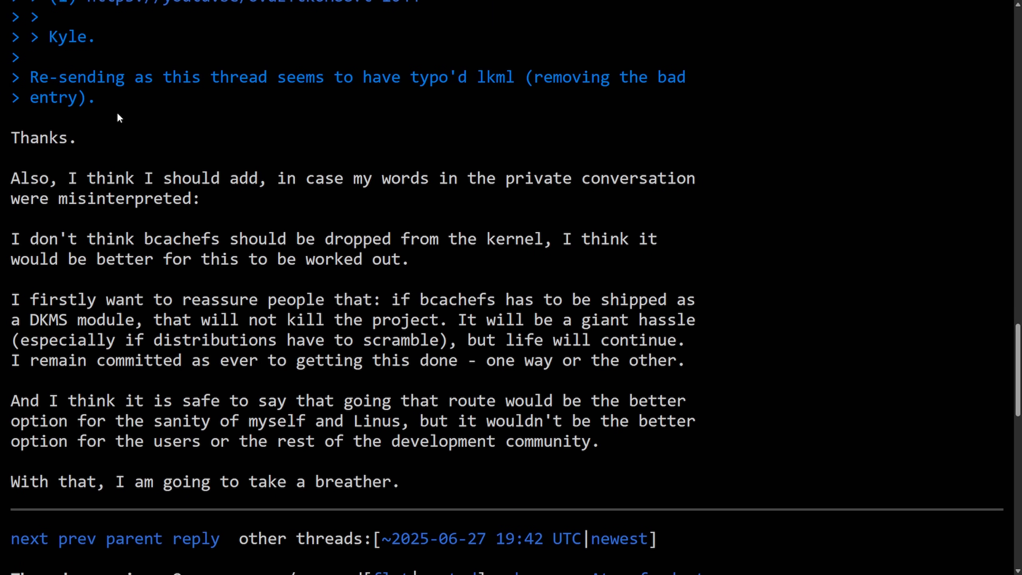
left_click_drag(11, 178, 228, 178)
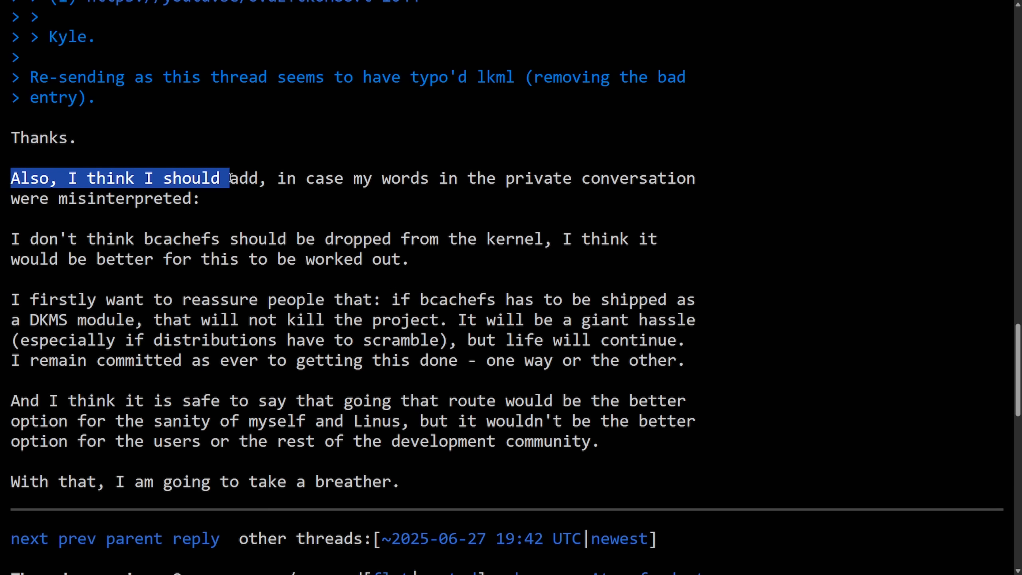
left_click_drag(228, 178, 544, 178)
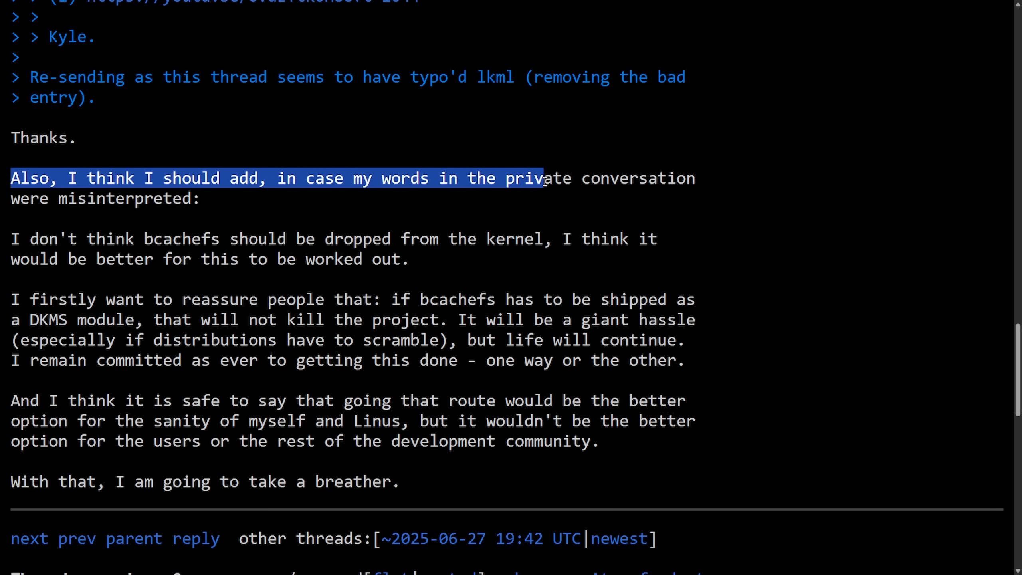
left_click_drag(543, 178, 426, 205)
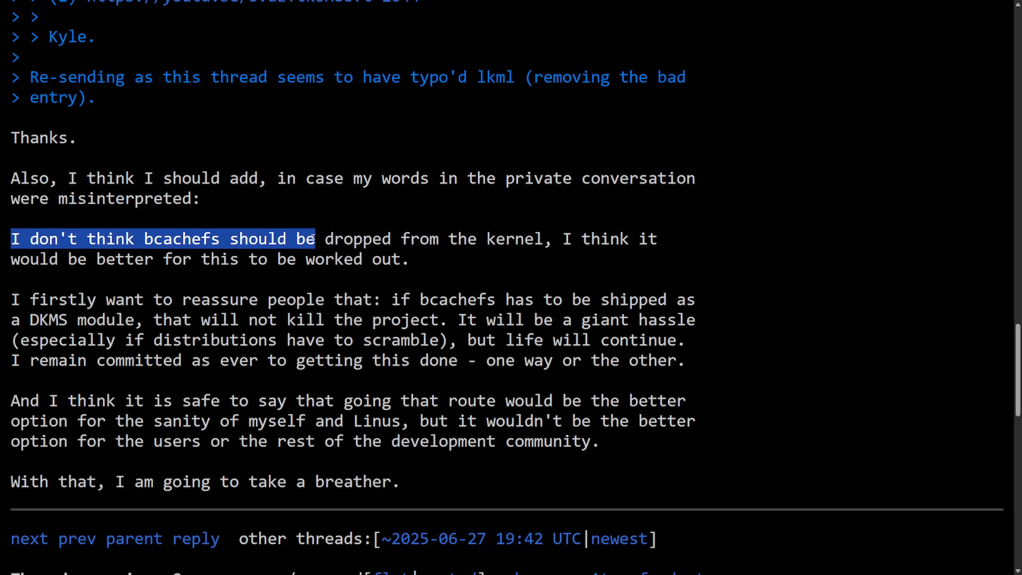
left_click_drag(313, 239, 235, 239)
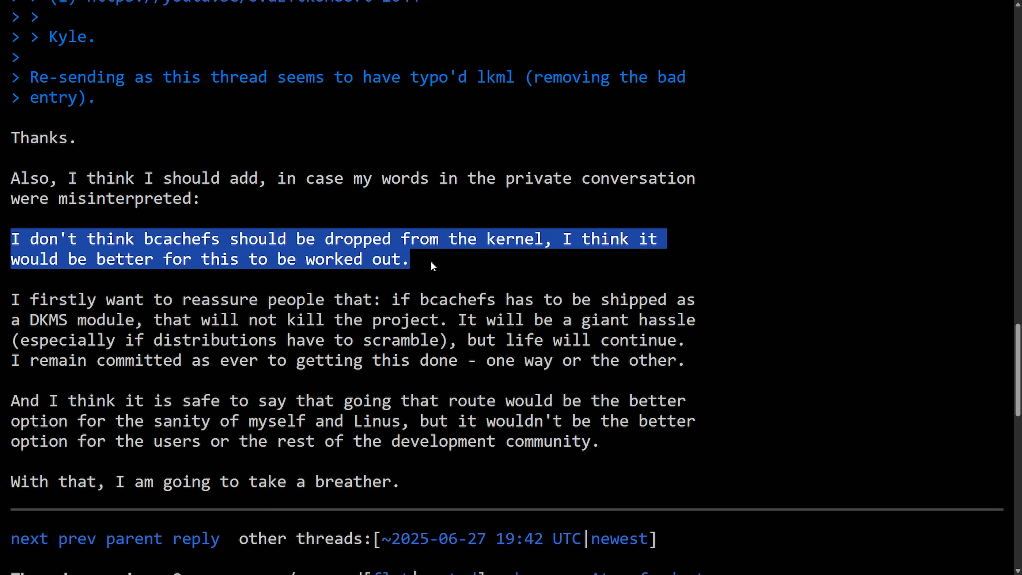
left_click_drag(11, 299, 401, 300)
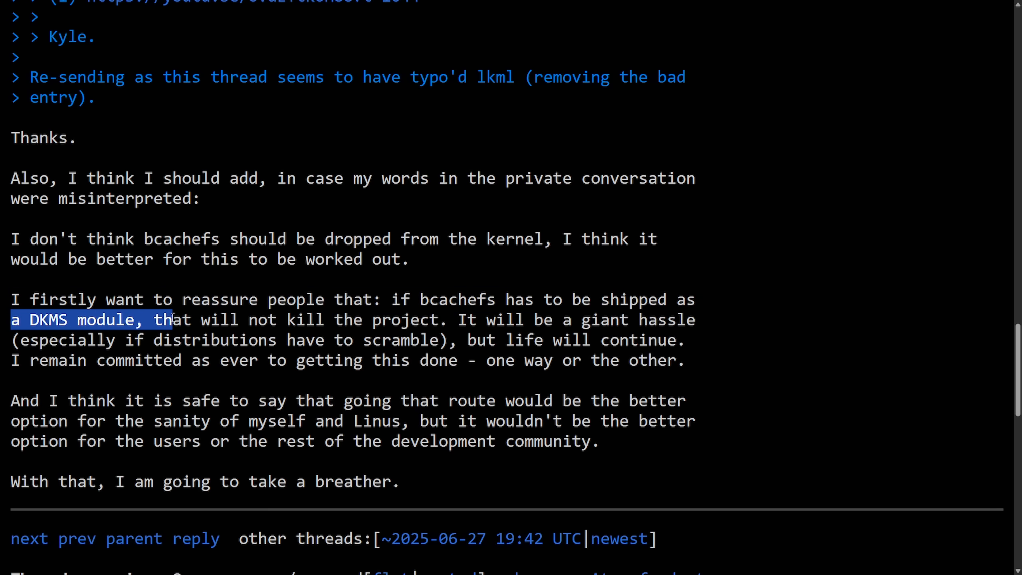
left_click_drag(173, 320, 545, 320)
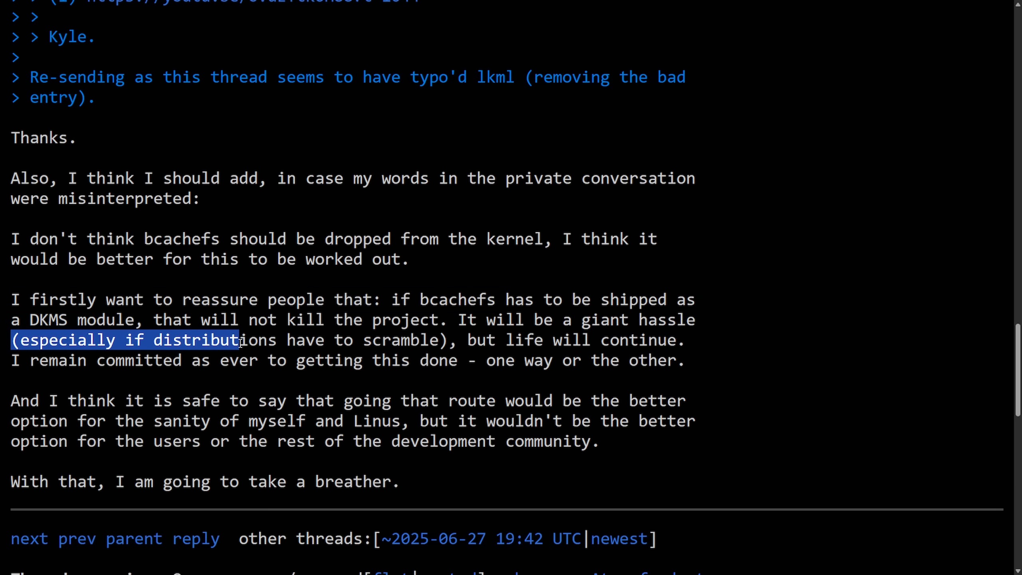
left_click_drag(240, 339, 545, 339)
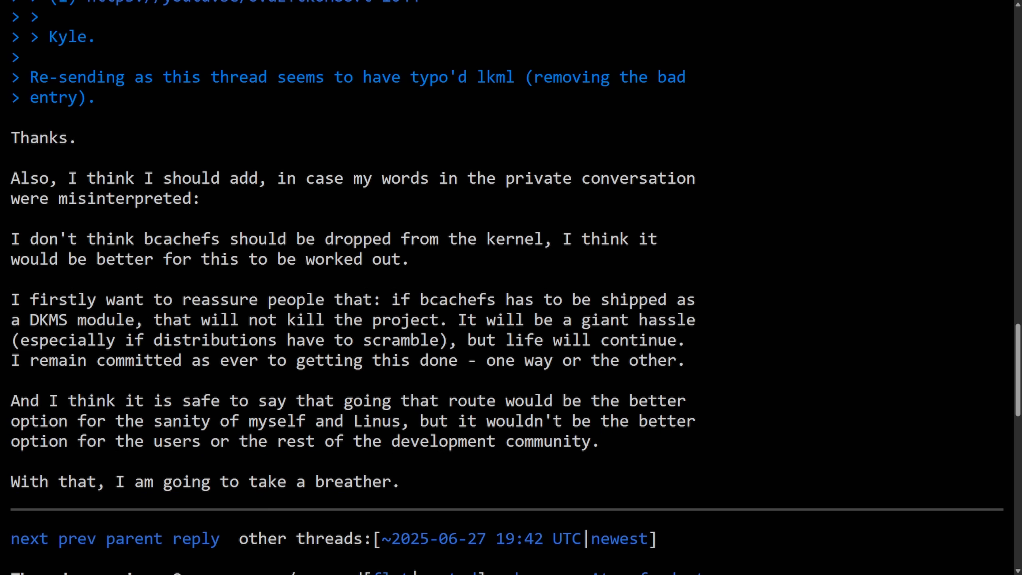
mouse_move(717, 376)
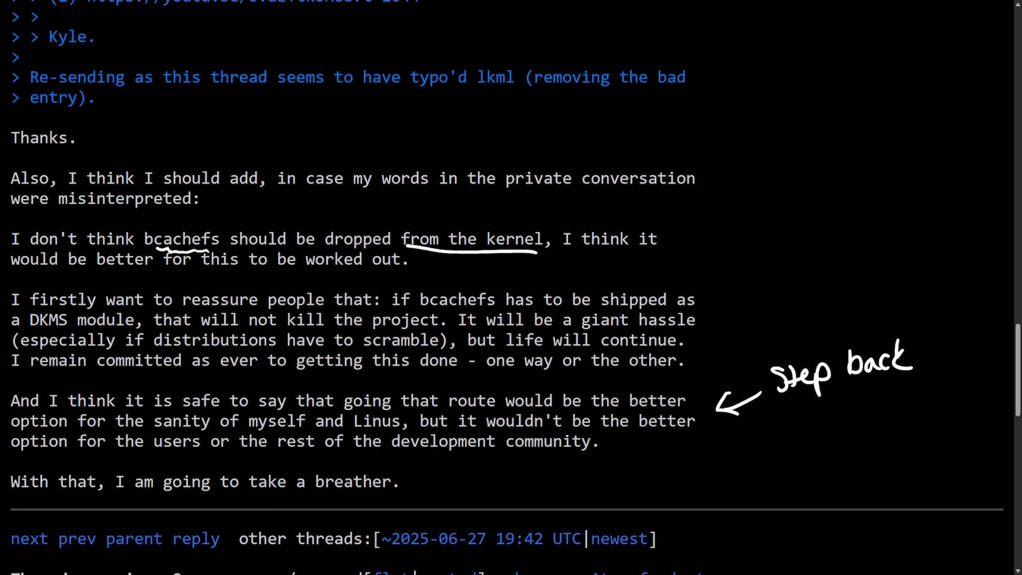
mouse_move(263, 443)
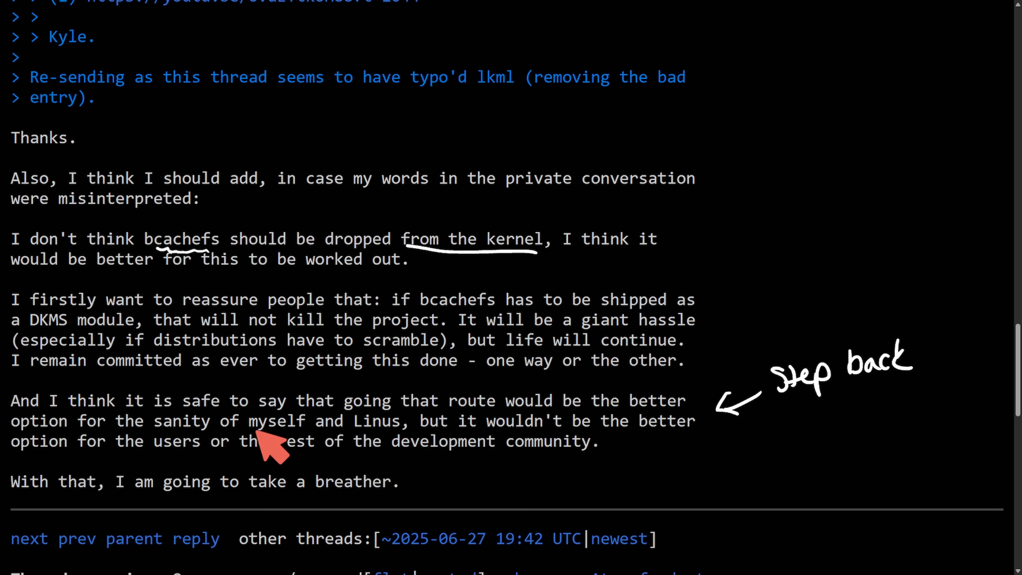
Underline 'myself and Linus' in the paragraph about sanity on Kent's reply
left_click_drag(247, 434, 404, 433)
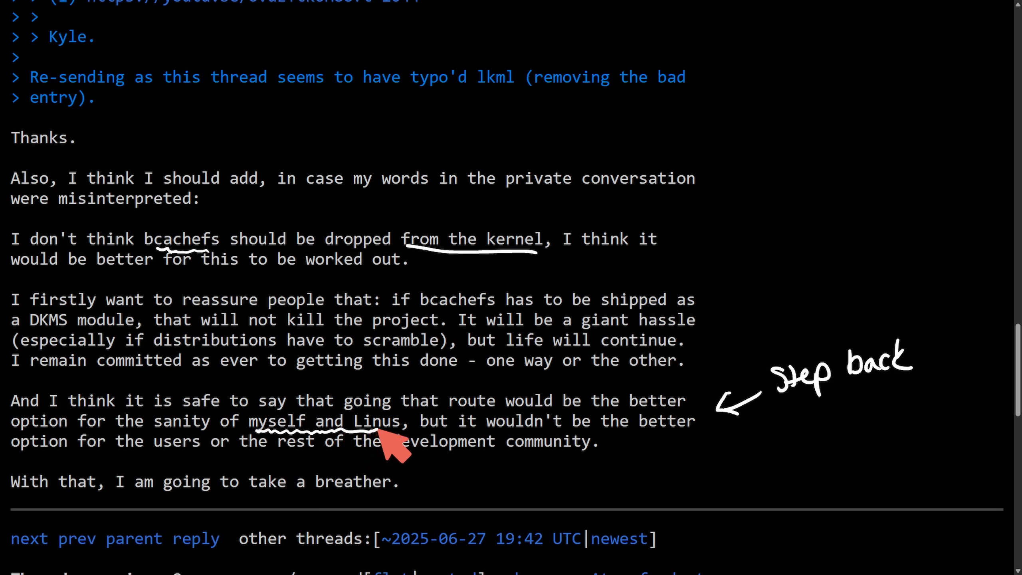
mouse_move(387, 476)
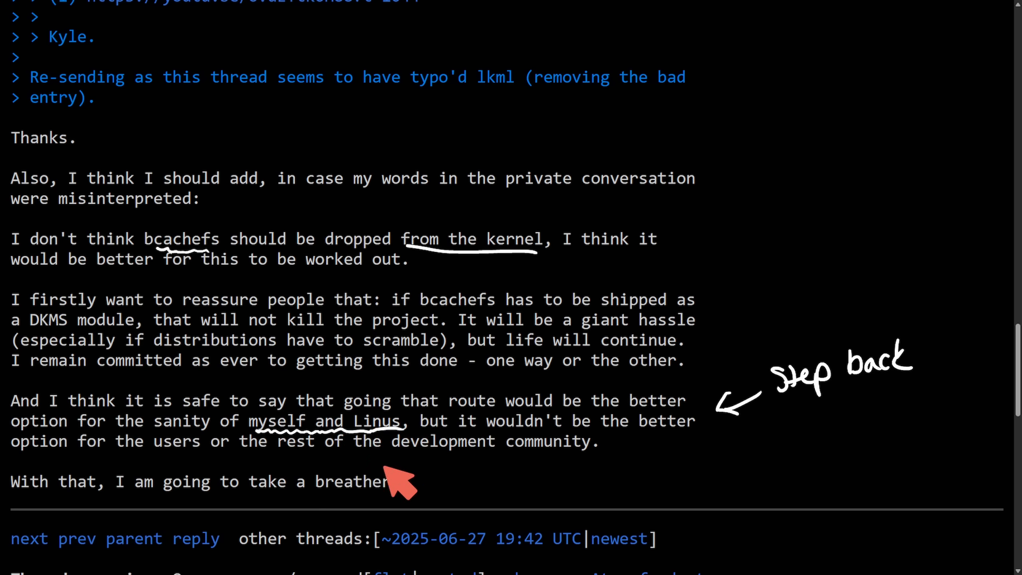